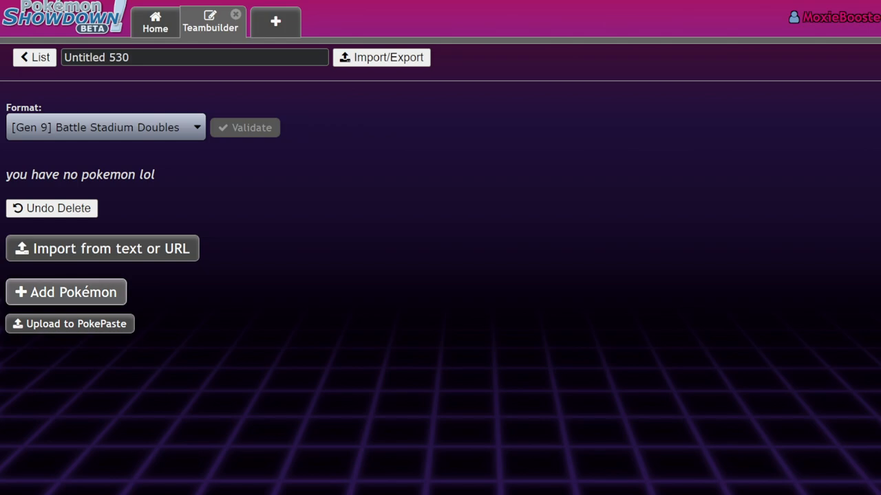
# Add a first Pokémon to the empty Doubles team, bringing up the Pokémon picker.
pyautogui.click(66, 292)
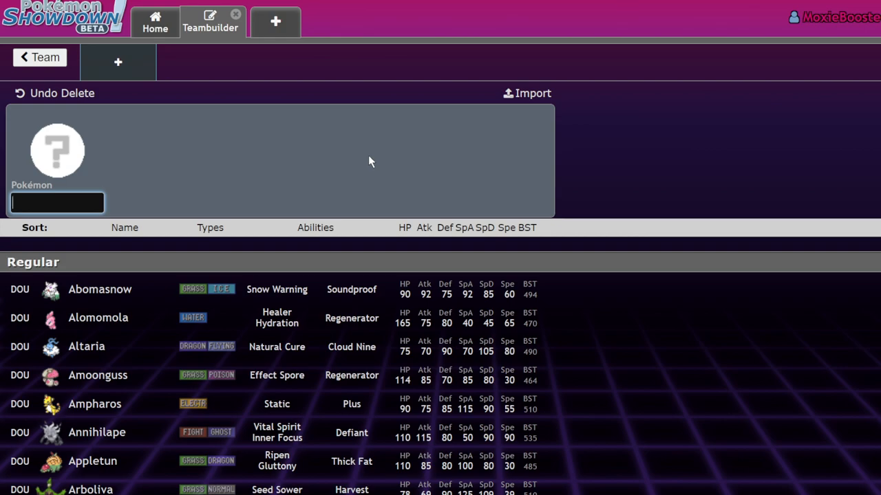
# Search the Pokémon field and put Clodsire in the first slot at level 50.
pyautogui.click(58, 202)
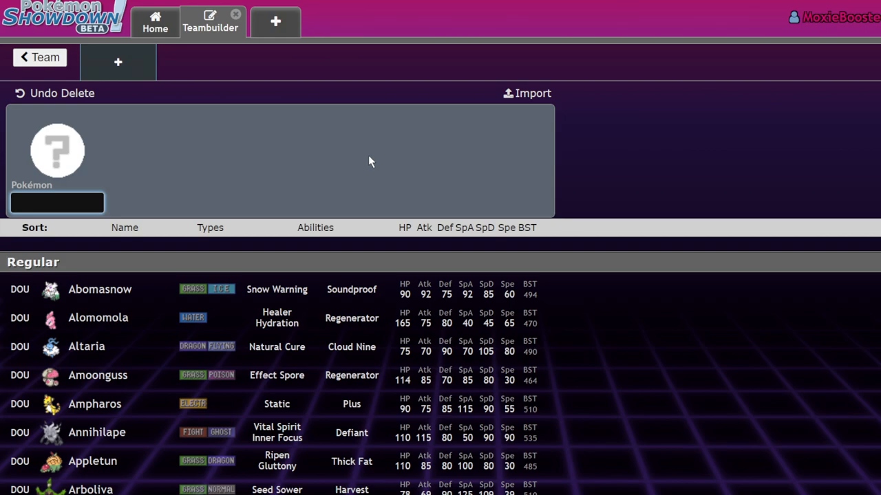
pyautogui.click(57, 202)
pyautogui.write('Clodsire')
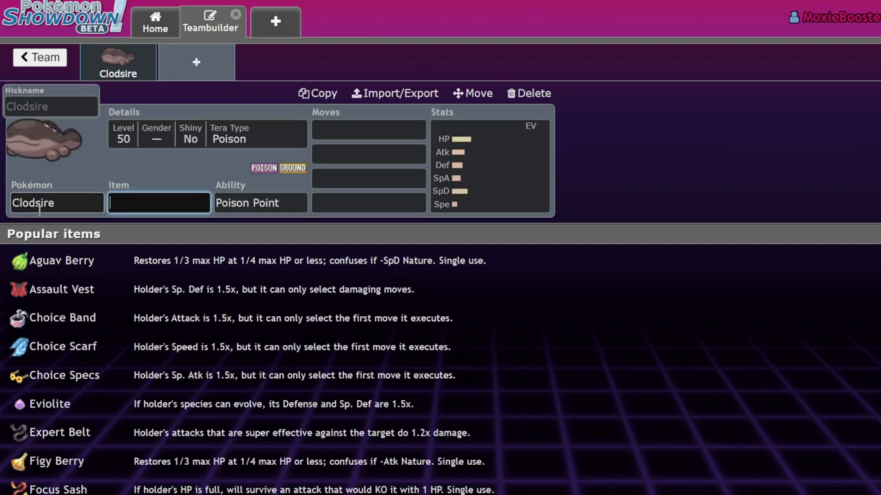
# Change Clodsire's ability to Water Absorb and set its Attack IV to 0.
pyautogui.click(489, 165)
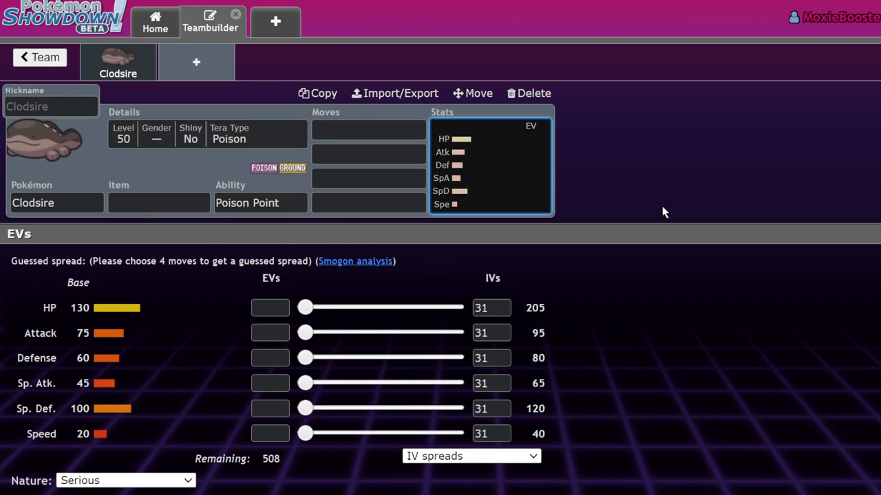
pyautogui.moveTo(570, 143)
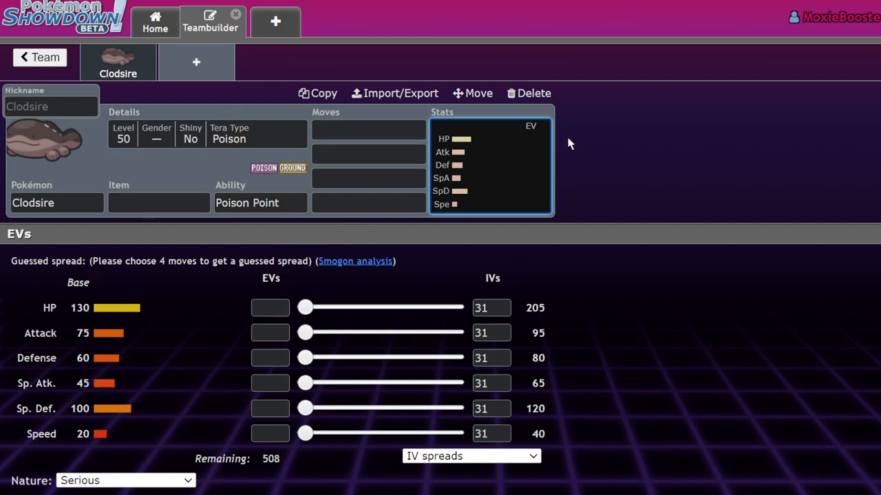
pyautogui.click(260, 202)
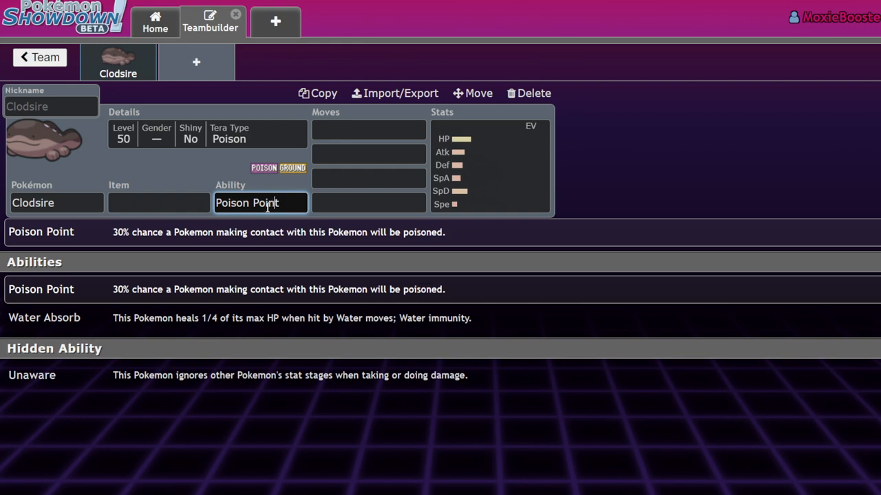
pyautogui.moveTo(177, 370)
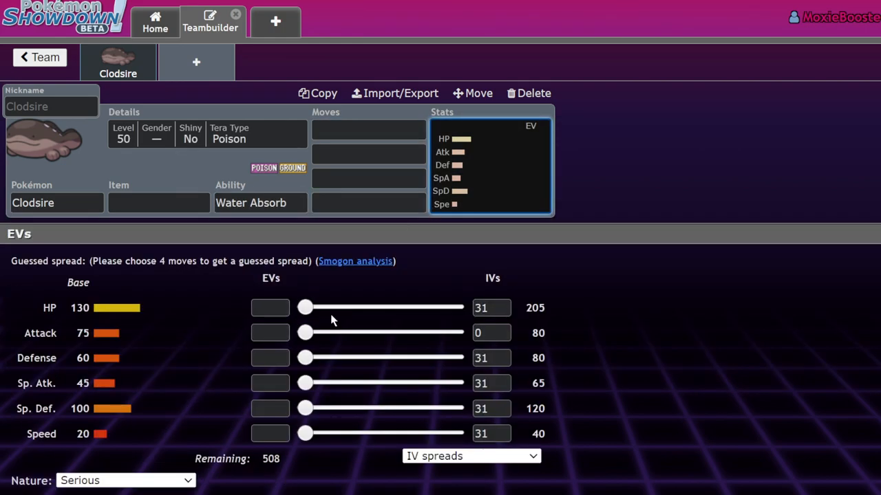
# Give Clodsire the moves Toxic, Recover, Earth Power and Haze.
pyautogui.click(369, 131)
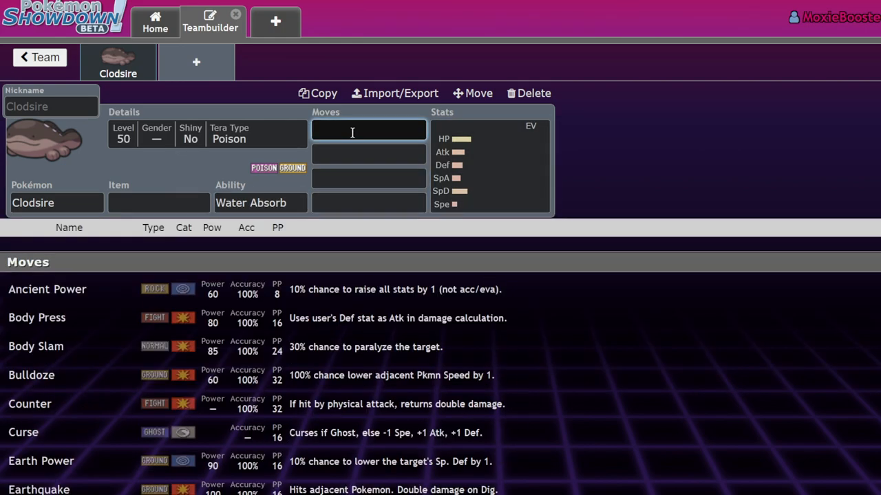
pyautogui.write('toxic')
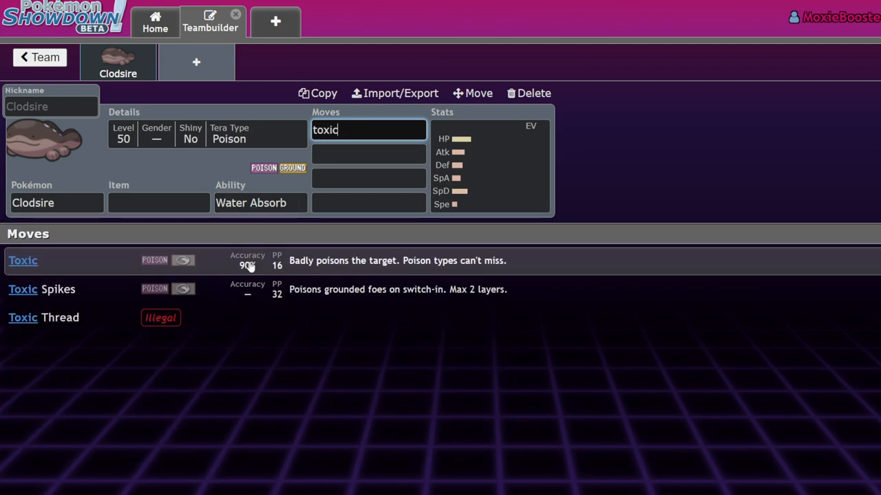
pyautogui.write('ear')
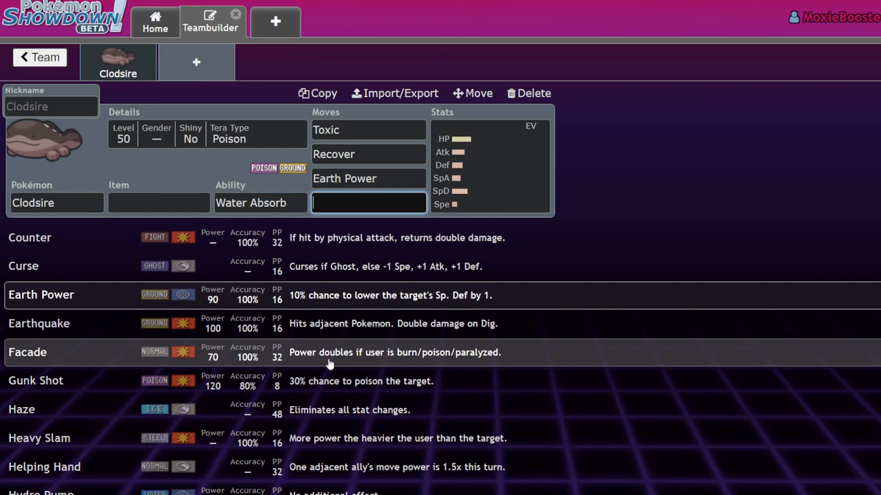
pyautogui.click(22, 410)
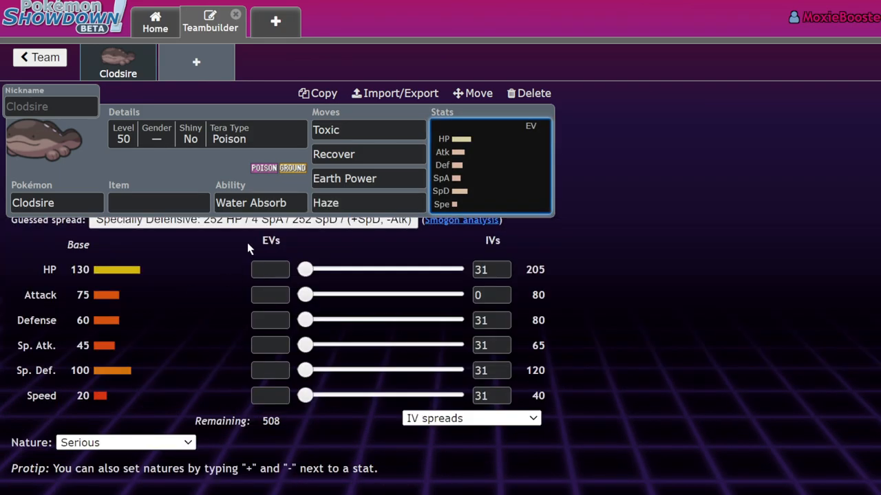
# Give Clodsire Leftovers, a Relaxed nature and 252 HP / 252 Def / 4 SpD EVs with 0 Speed IV.
pyautogui.write('left')
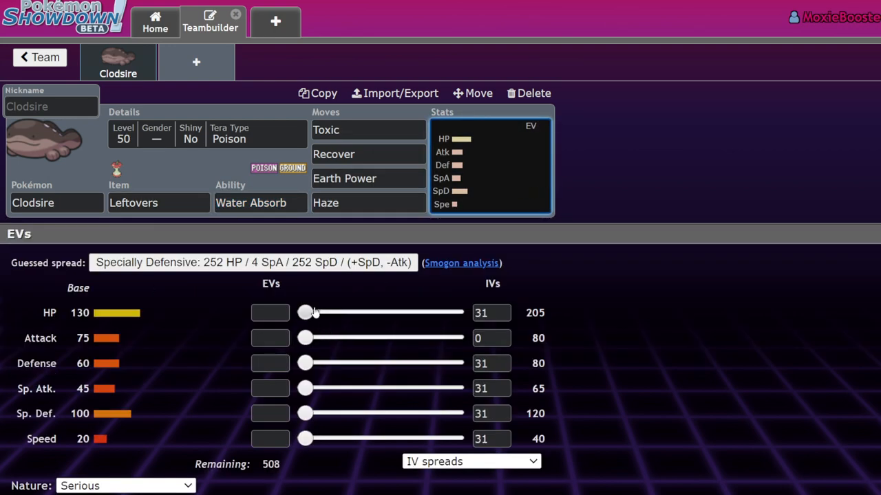
pyautogui.moveTo(305, 313); pyautogui.dragTo(454, 313)
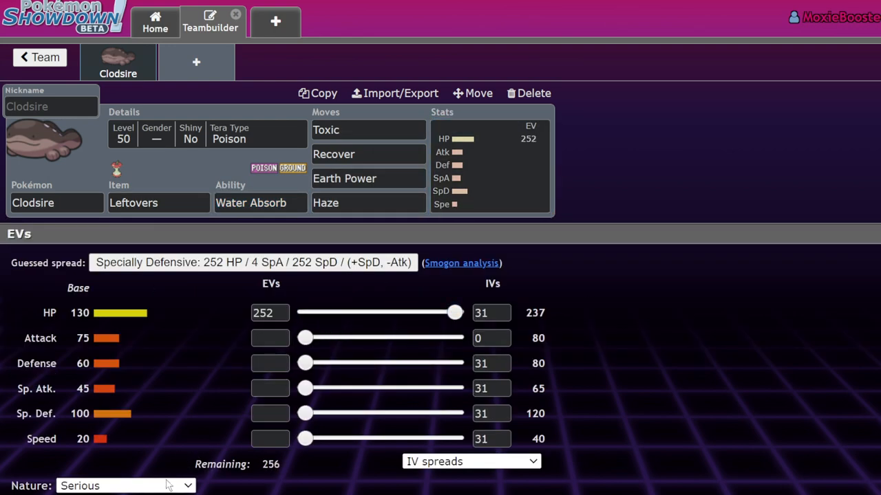
pyautogui.click(124, 486)
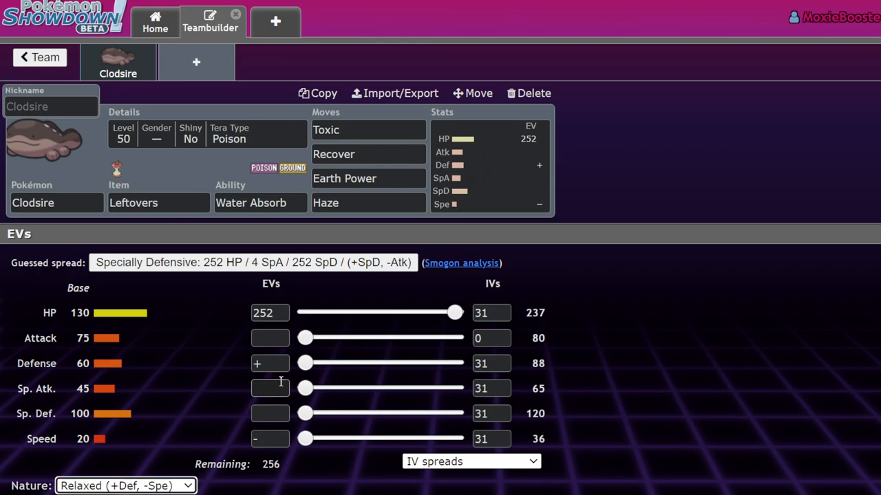
pyautogui.moveTo(305, 363); pyautogui.dragTo(454, 364)
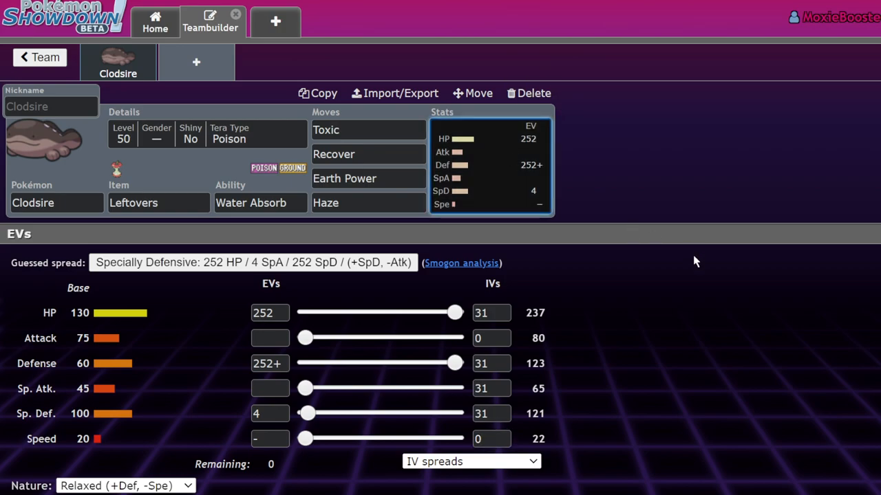
pyautogui.moveTo(686, 260)
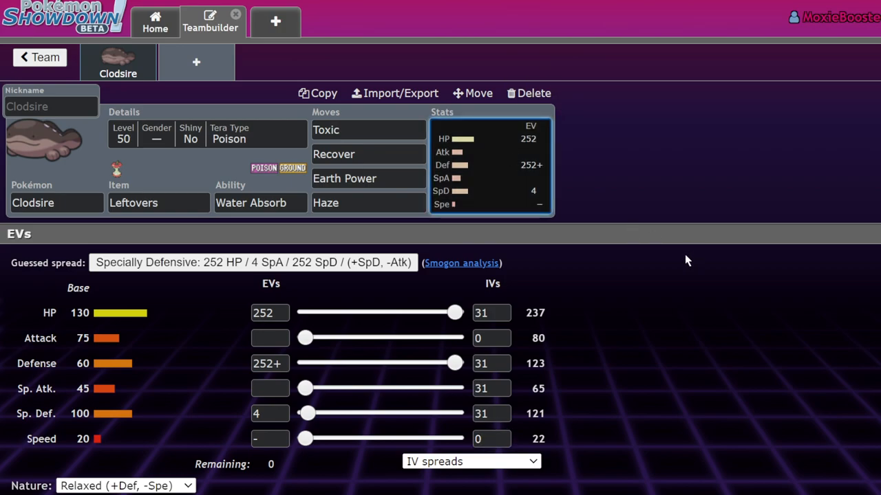
pyautogui.moveTo(713, 282)
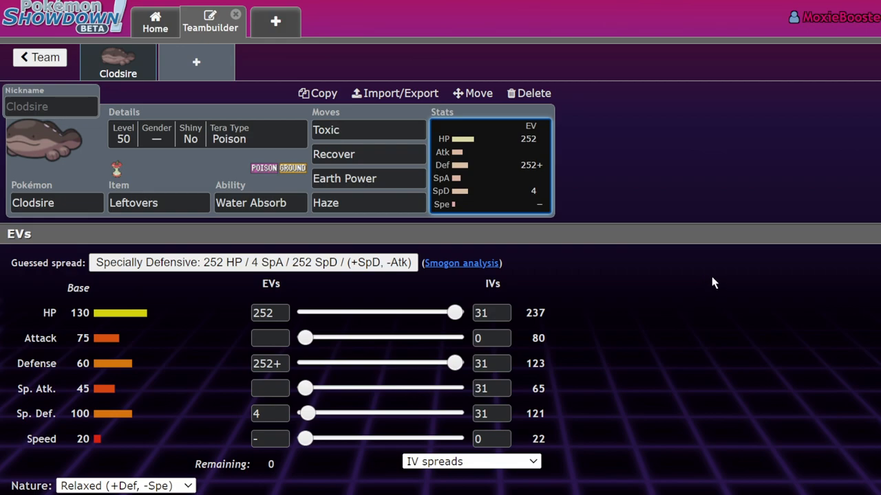
pyautogui.moveTo(482, 256)
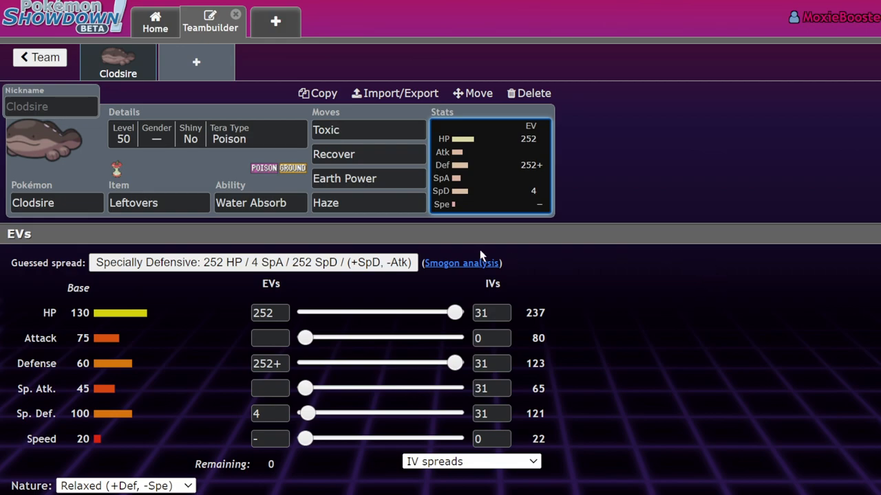
# Review Clodsire's Haze and Toxic moves, EV spread and Water Absorb ability without changing them.
pyautogui.click(369, 202)
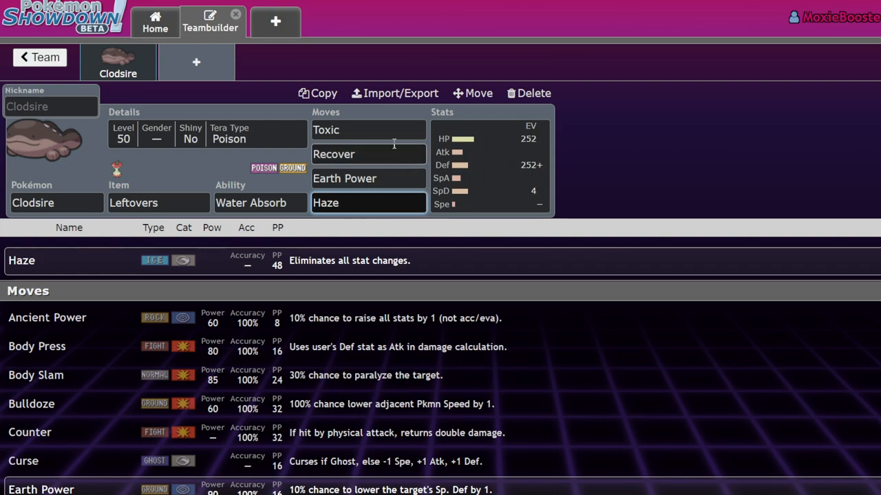
pyautogui.click(369, 129)
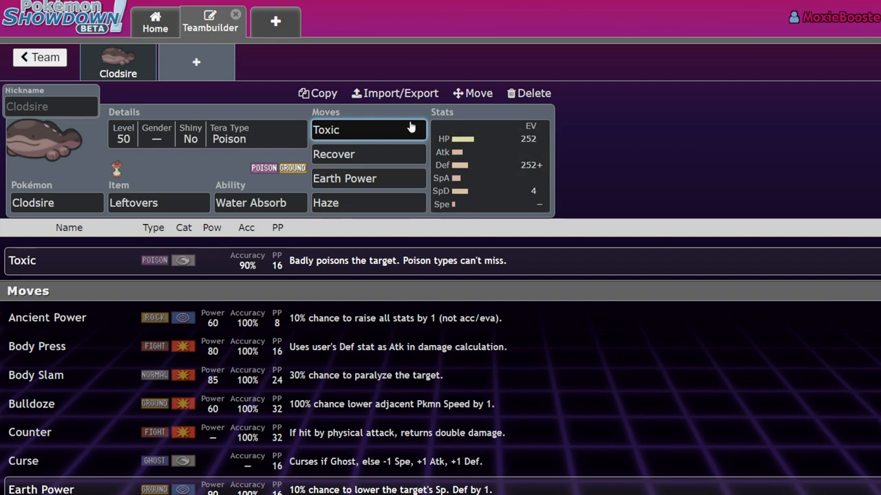
pyautogui.click(368, 154)
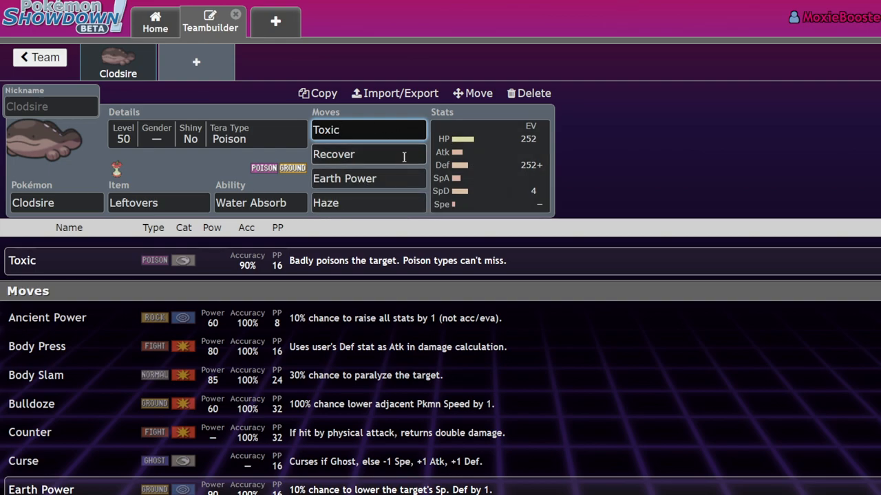
pyautogui.click(488, 165)
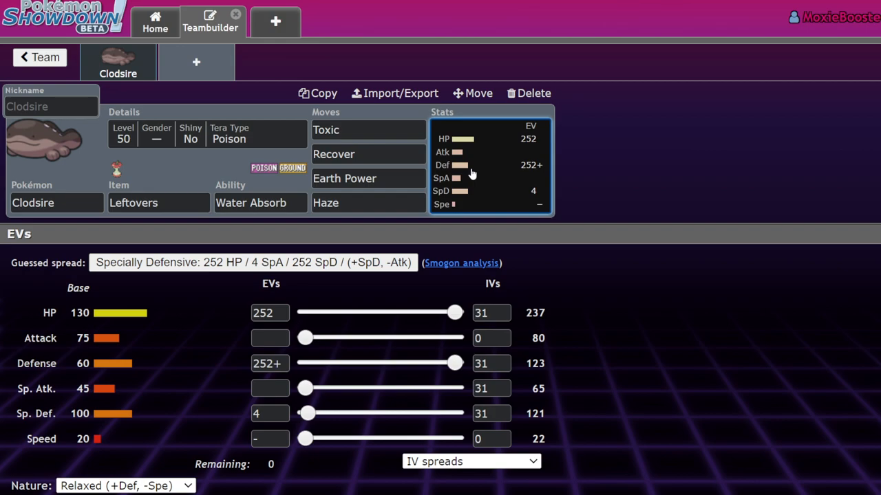
pyautogui.moveTo(99, 365)
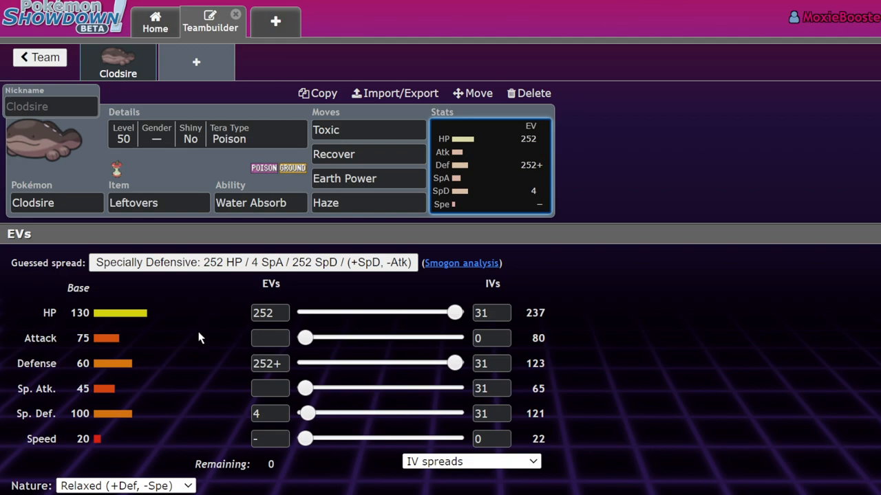
pyautogui.moveTo(335, 231)
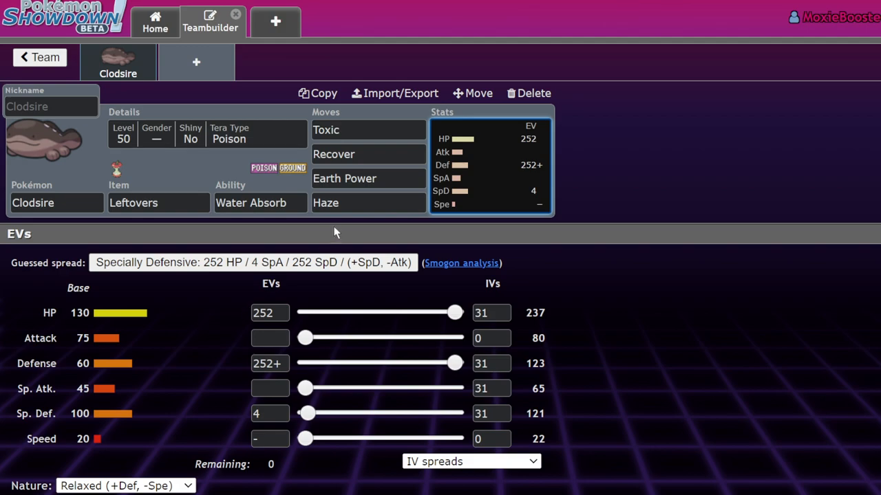
pyautogui.moveTo(151, 347)
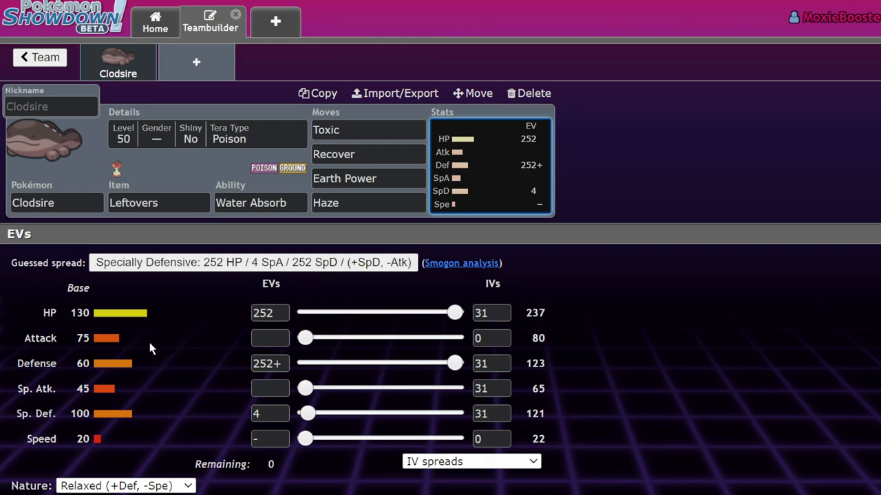
pyautogui.click(260, 202)
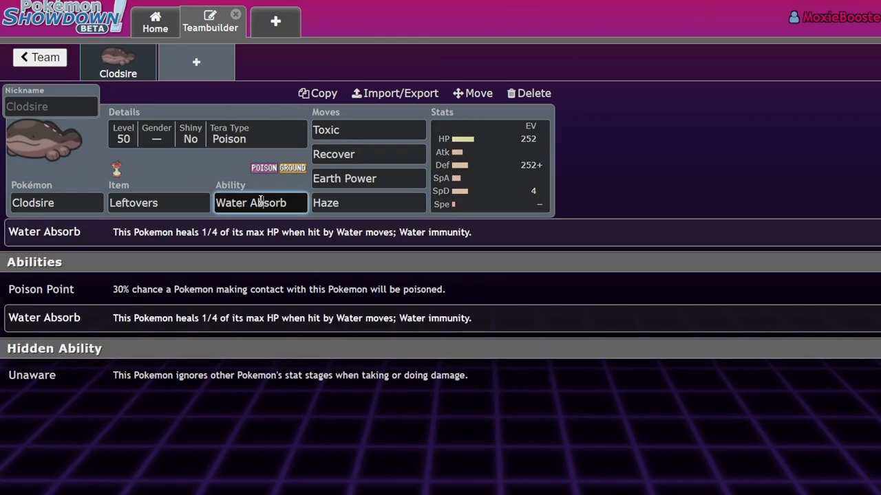
pyautogui.click(488, 165)
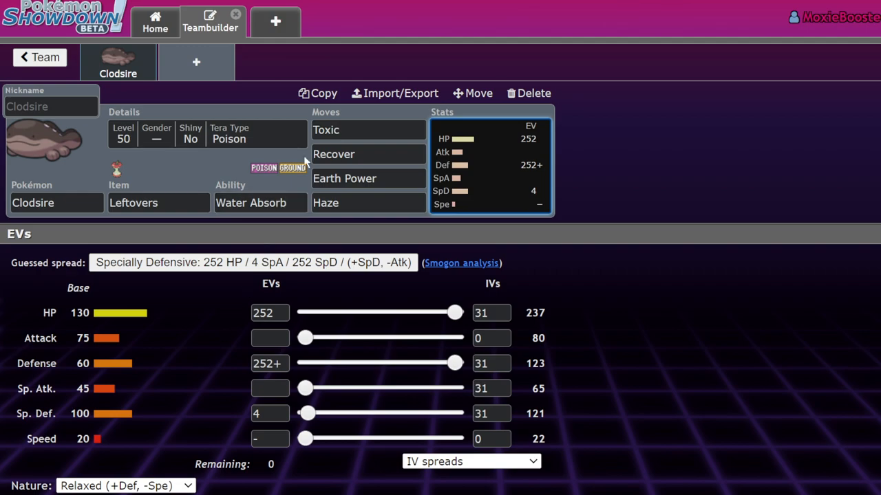
pyautogui.moveTo(187, 133)
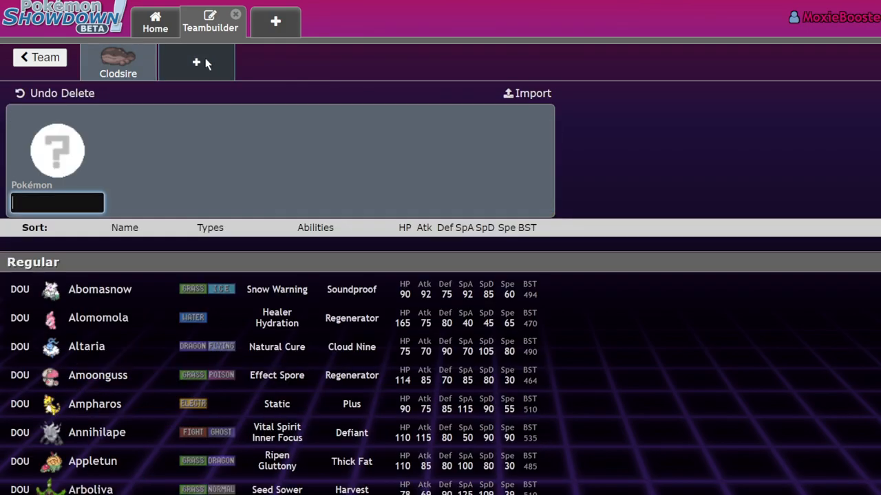
pyautogui.moveTo(227, 116)
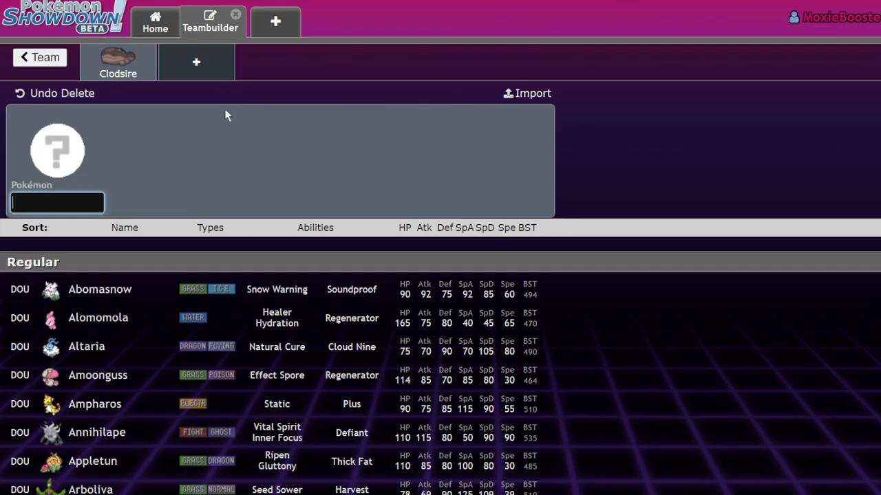
# Add Gastrodon as the second member and Amoonguss in a new third slot.
pyautogui.write('gas')
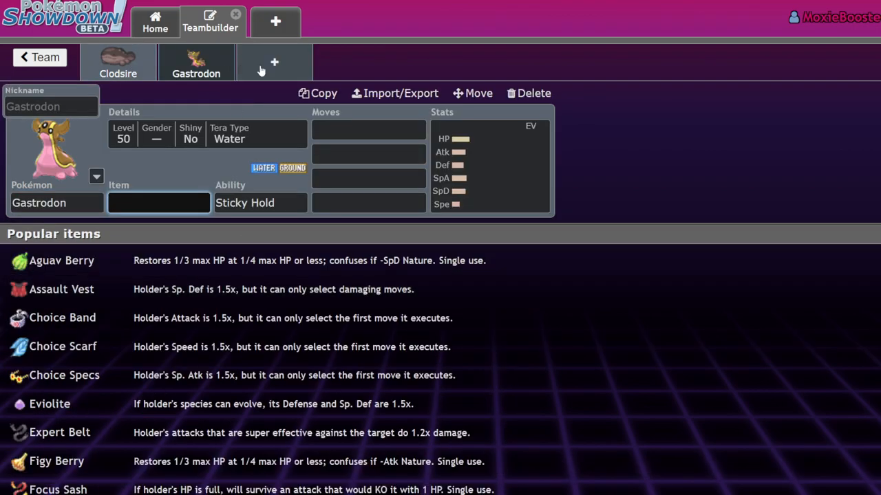
pyautogui.click(274, 62)
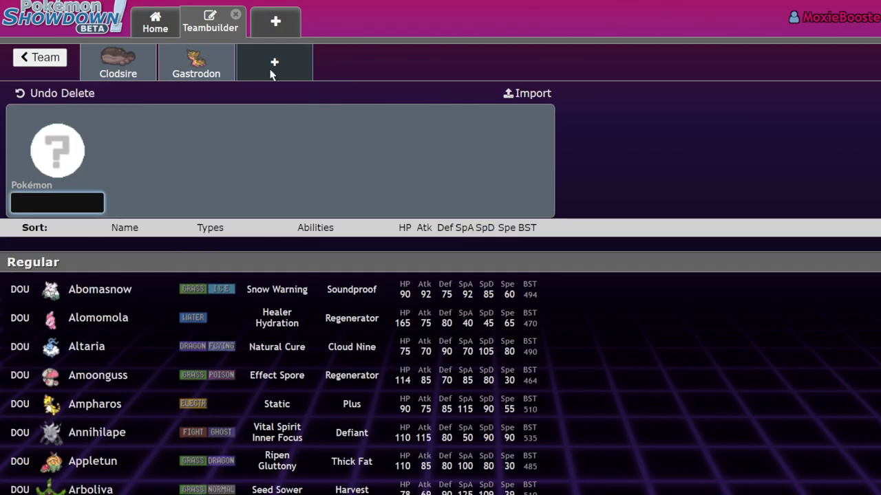
pyautogui.write('amoo')
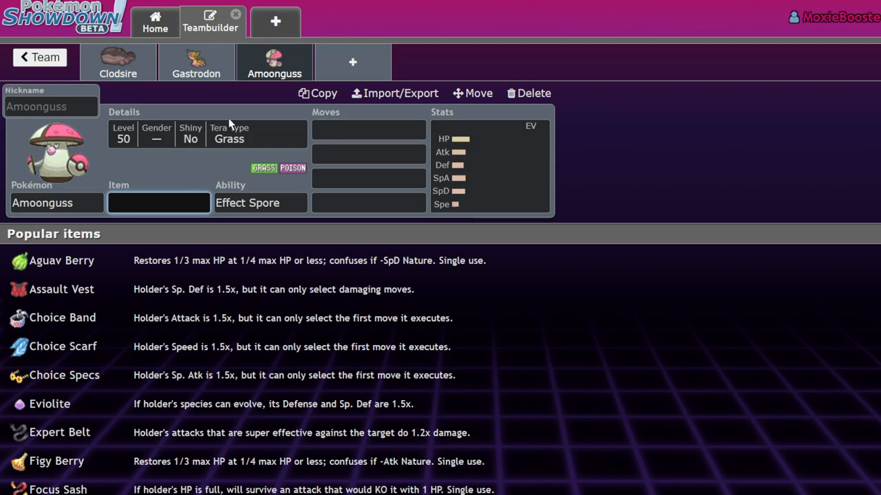
pyautogui.moveTo(250, 95)
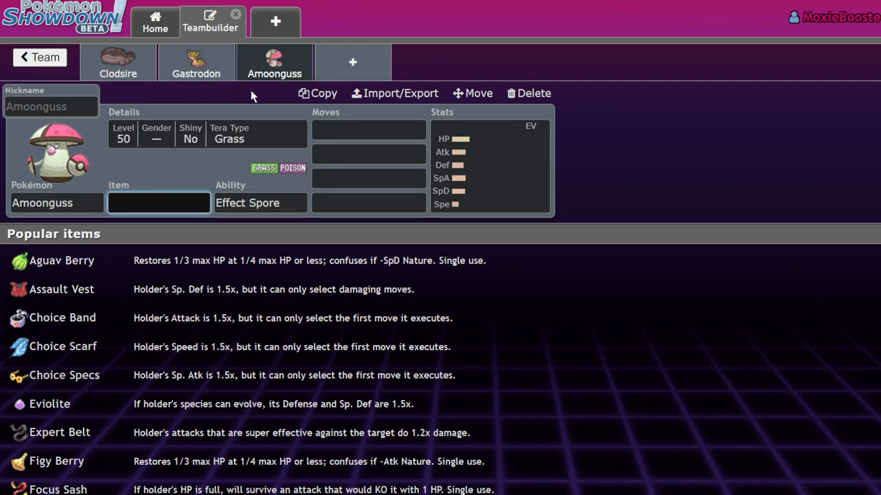
# Compare against Clodsire's set, then delete Amoonguss from the team.
pyautogui.click(119, 62)
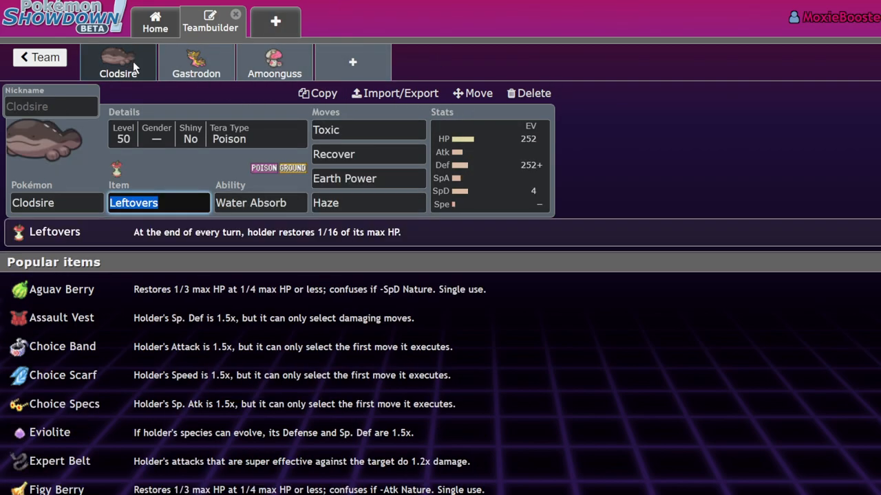
pyautogui.click(274, 62)
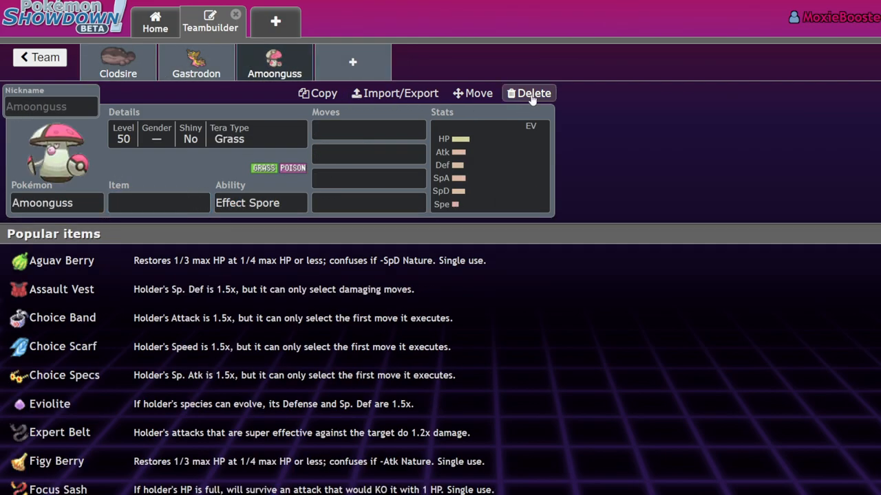
pyautogui.click(528, 94)
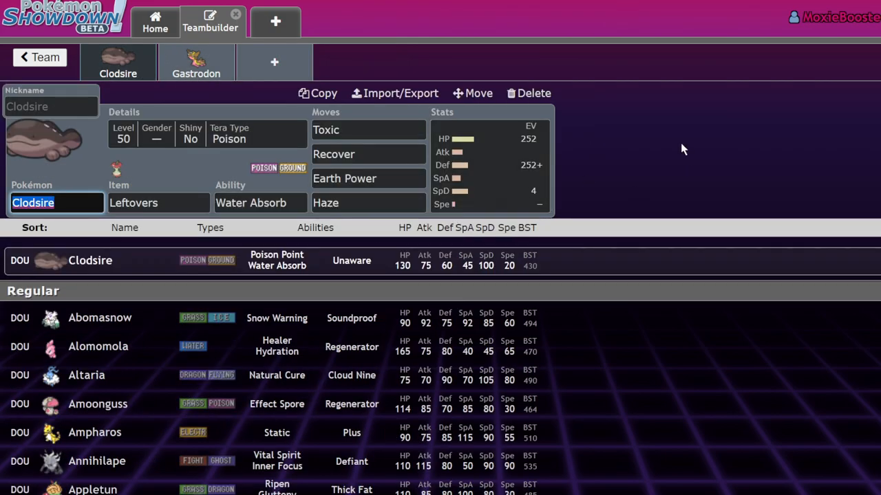
# Browse Clodsire's EV spread and the move choices for its Toxic slot.
pyautogui.scroll(-3)
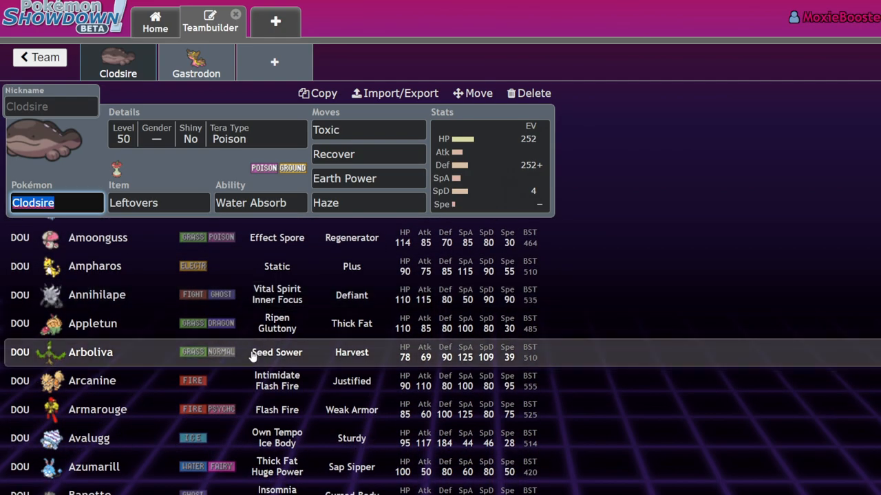
pyautogui.scroll(-3)
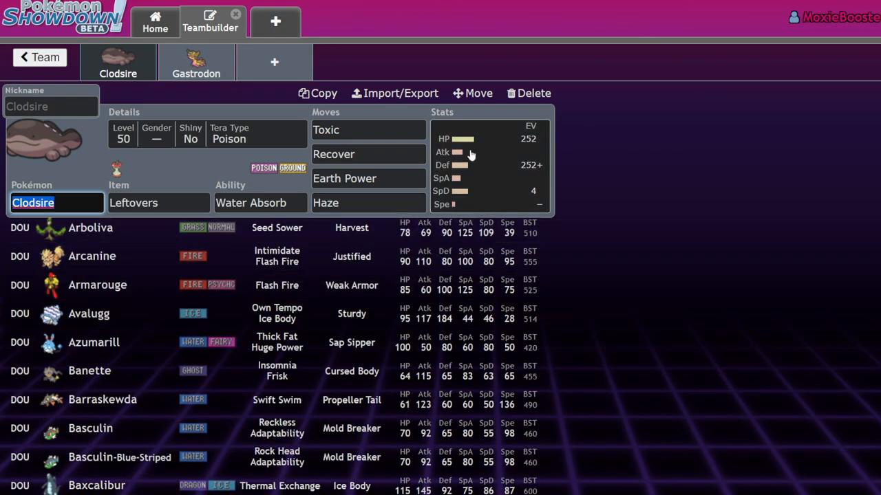
pyautogui.click(488, 165)
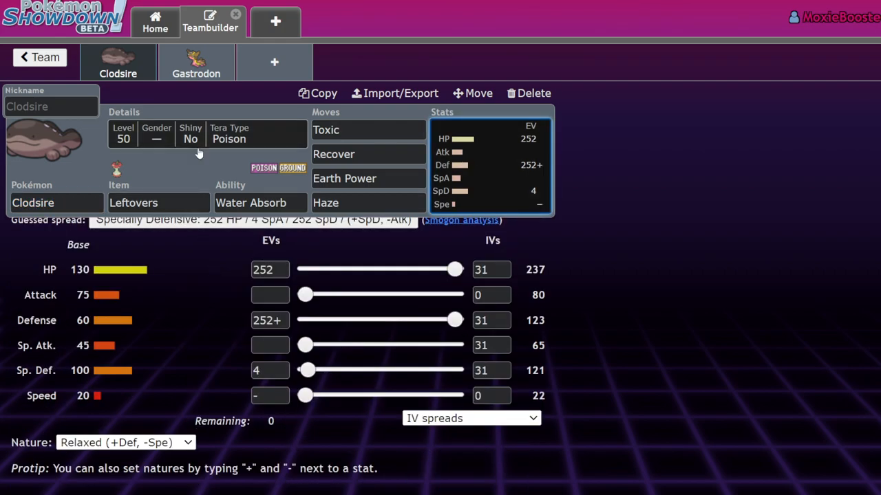
pyautogui.click(369, 129)
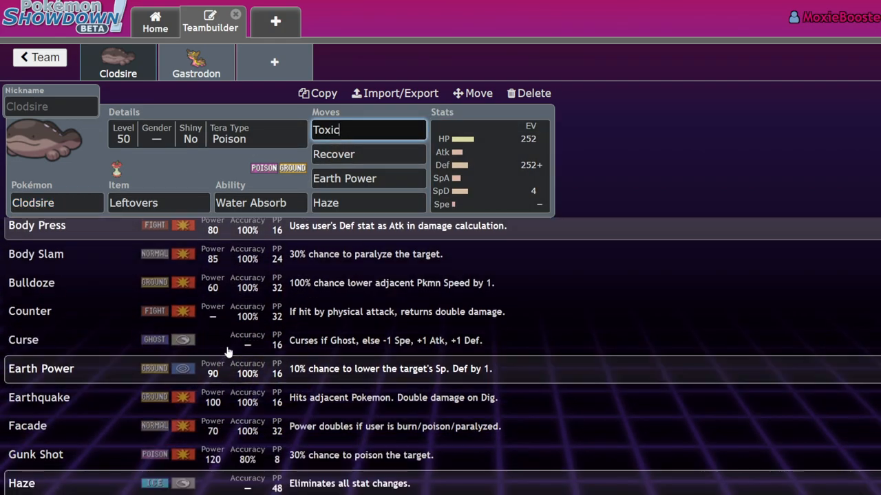
pyautogui.scroll(-3)
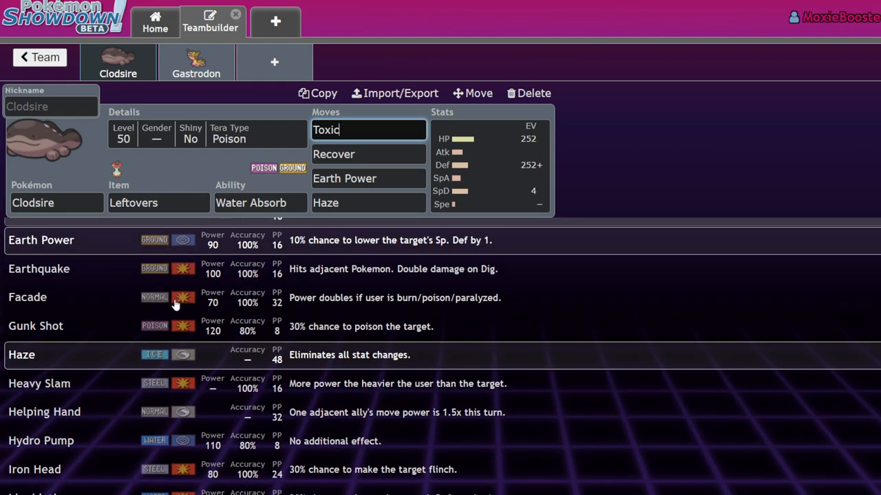
pyautogui.scroll(-3)
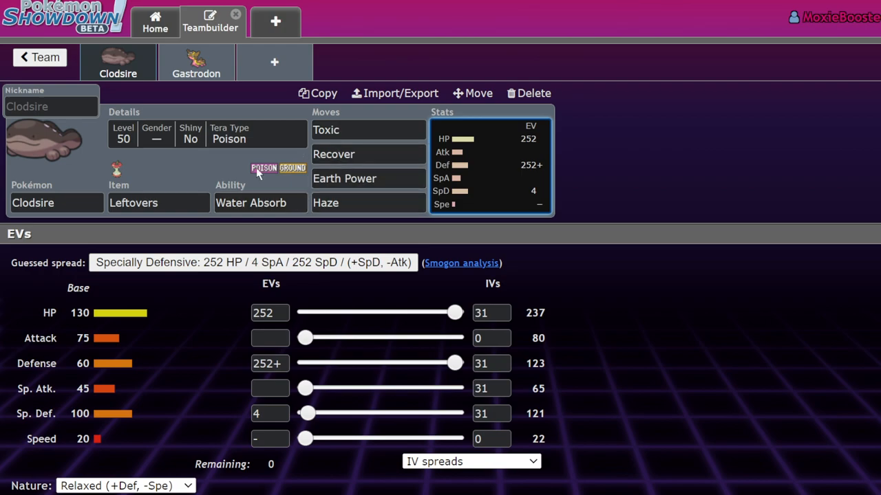
# Browse the Earth Power slot's move choices, then delete Gastrodon from the team.
pyautogui.click(369, 179)
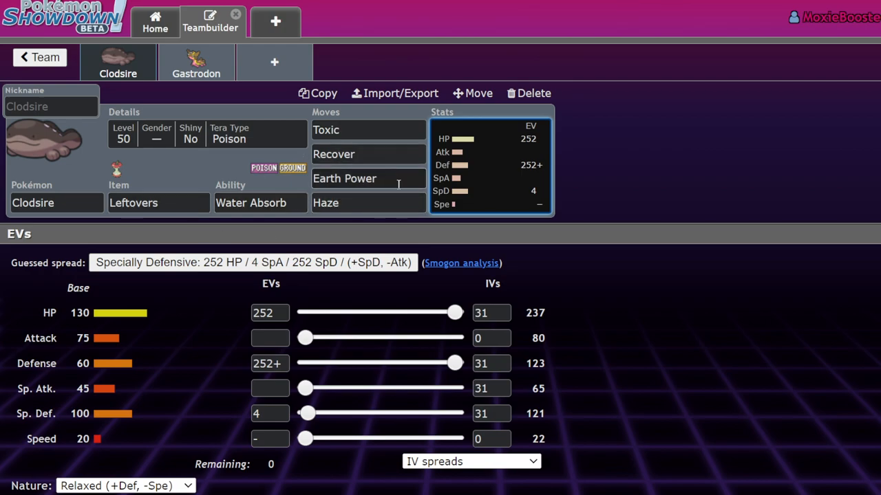
pyautogui.click(369, 178)
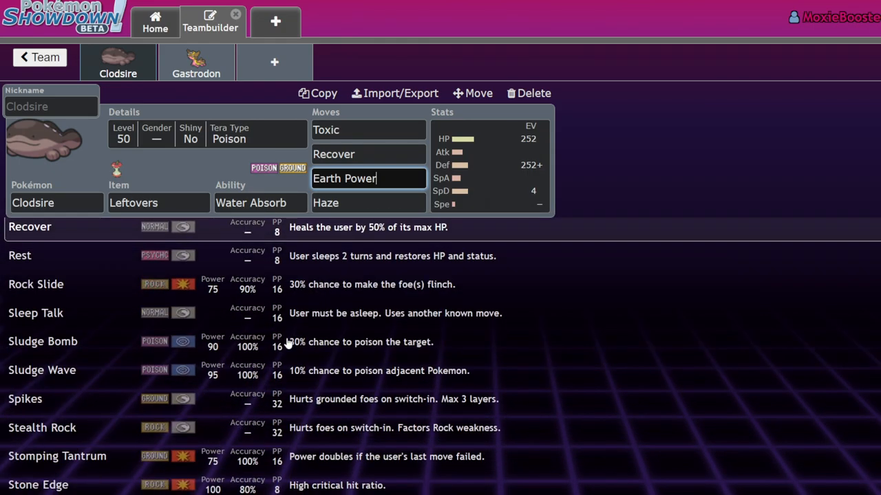
pyautogui.scroll(-3)
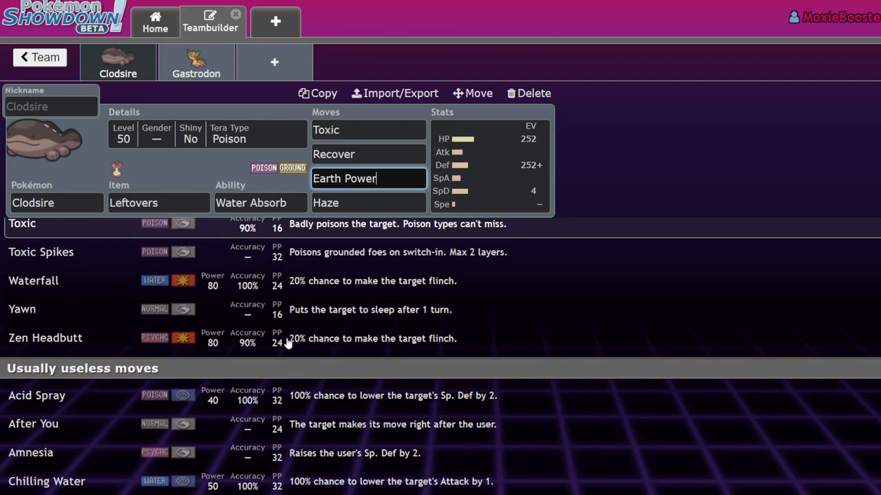
pyautogui.scroll(-3)
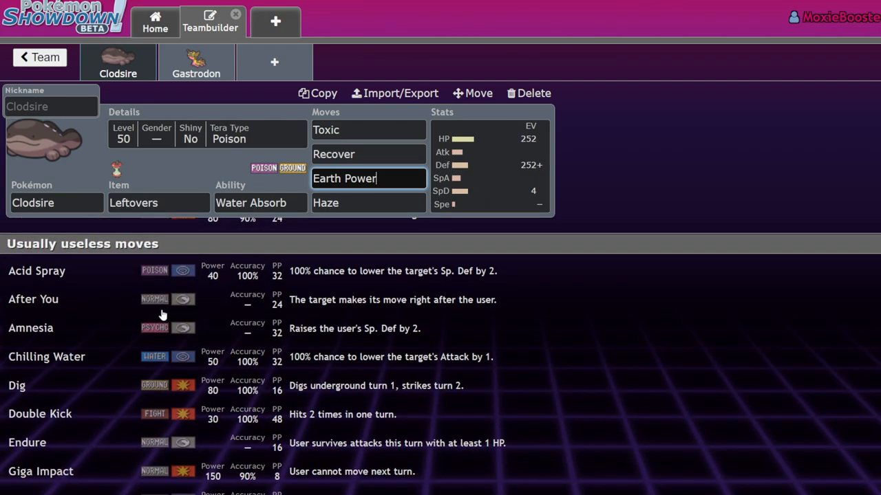
pyautogui.click(489, 165)
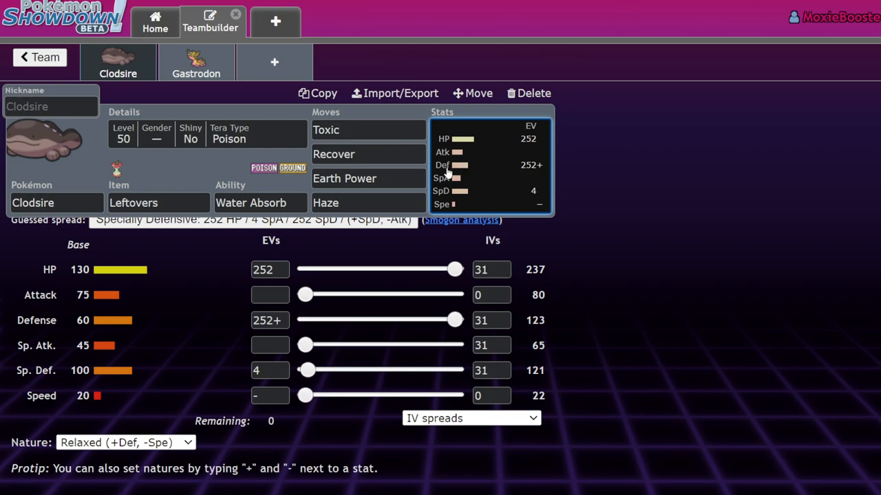
pyautogui.moveTo(93, 384)
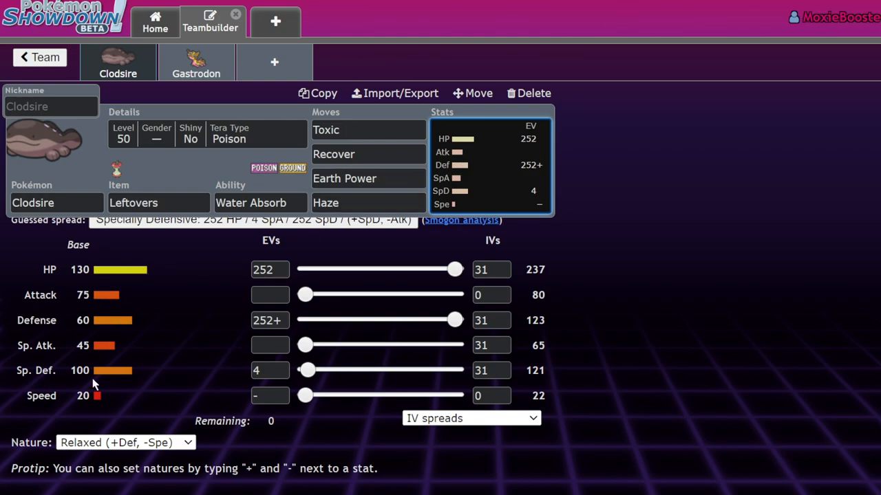
pyautogui.moveTo(213, 306)
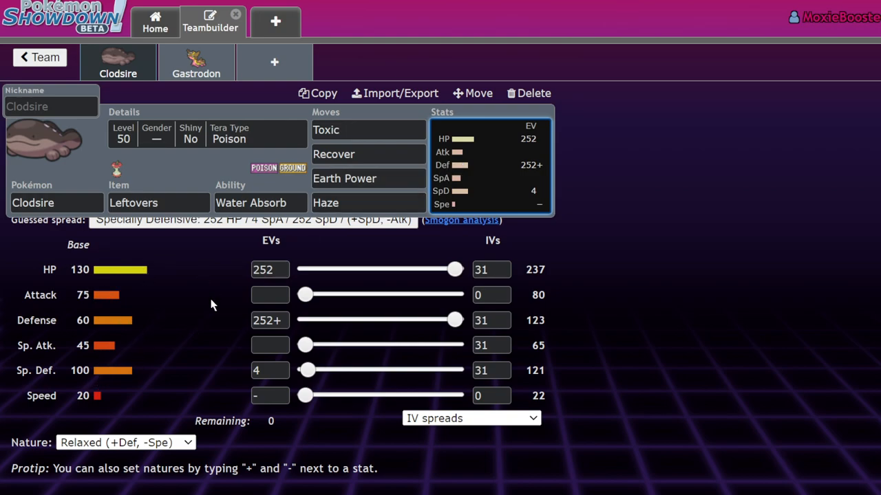
pyautogui.click(528, 94)
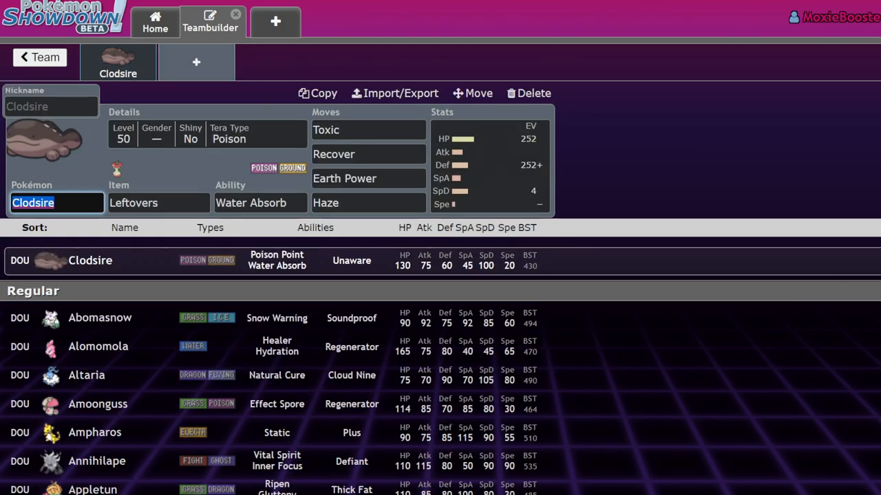
# Add Brambleghast with Wind Rider as the team's second member.
pyautogui.click(527, 94)
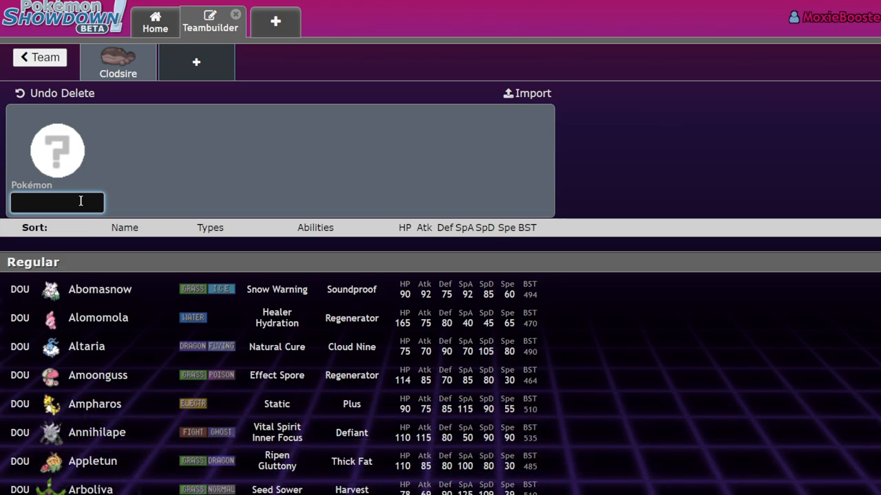
pyautogui.write('bram')
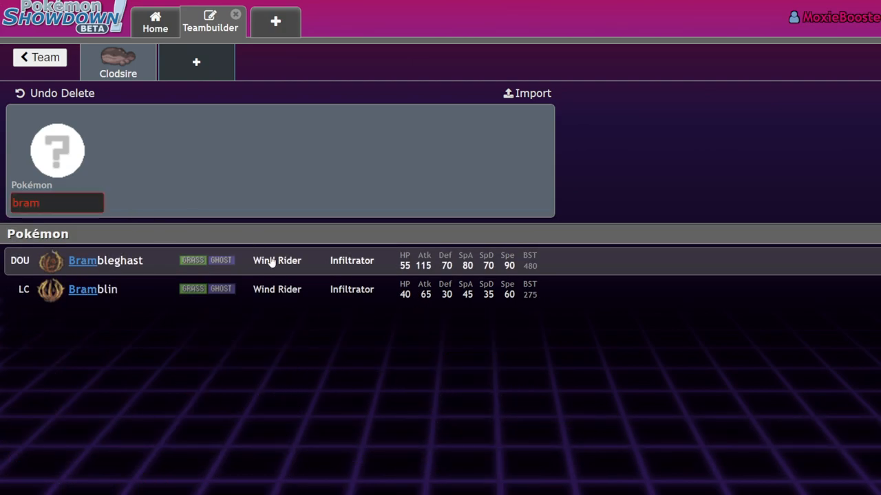
pyautogui.click(104, 261)
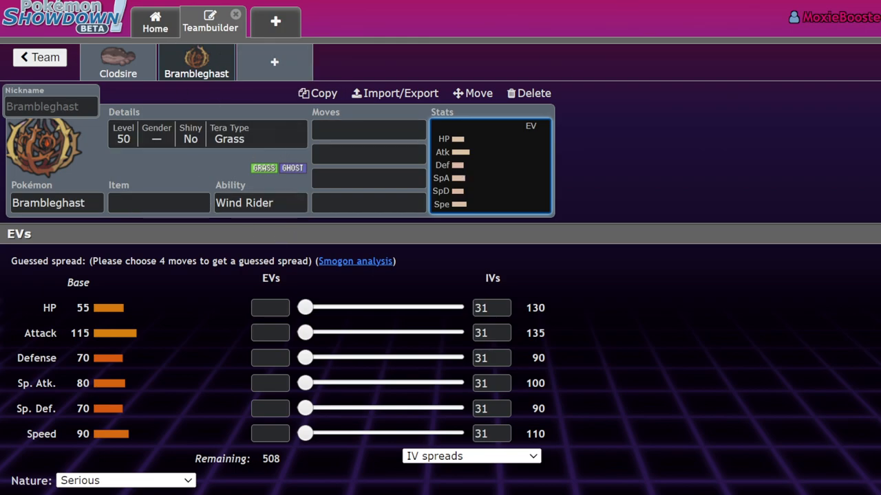
pyautogui.moveTo(489, 202)
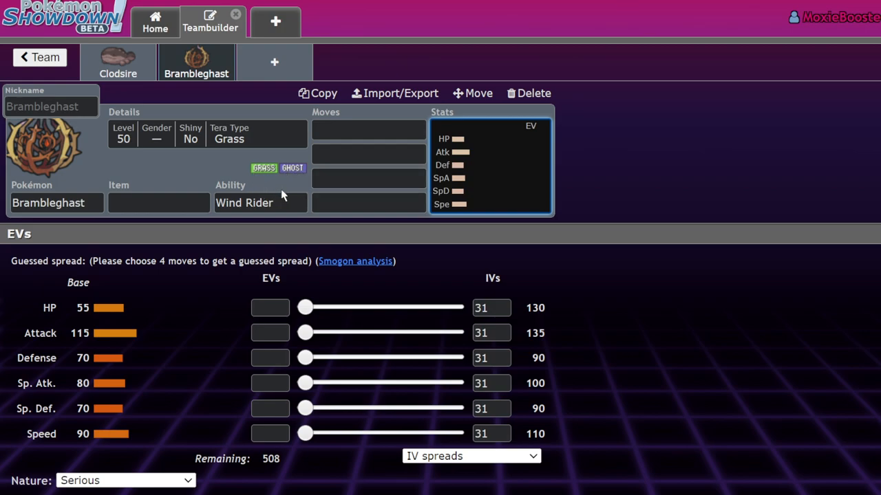
pyautogui.moveTo(253, 184)
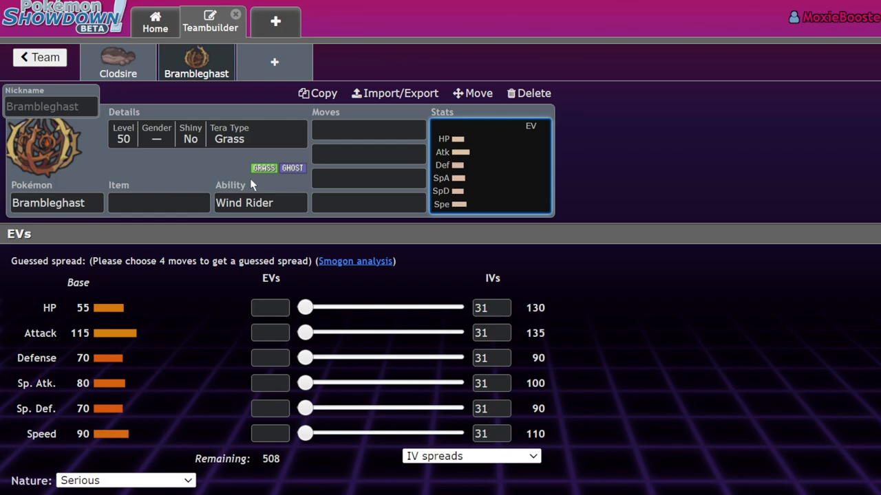
pyautogui.moveTo(289, 118)
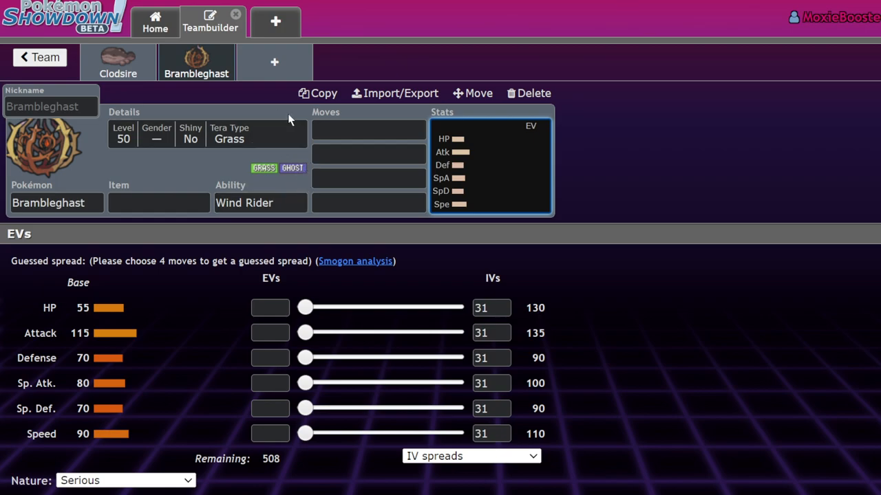
# Review Brambleghast's Wind Rider ability options, move list and EV spread.
pyautogui.click(260, 202)
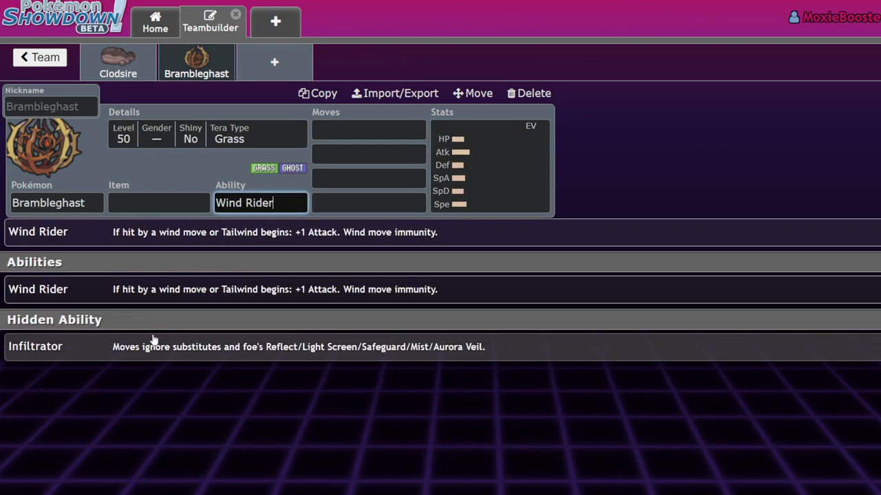
pyautogui.moveTo(223, 301)
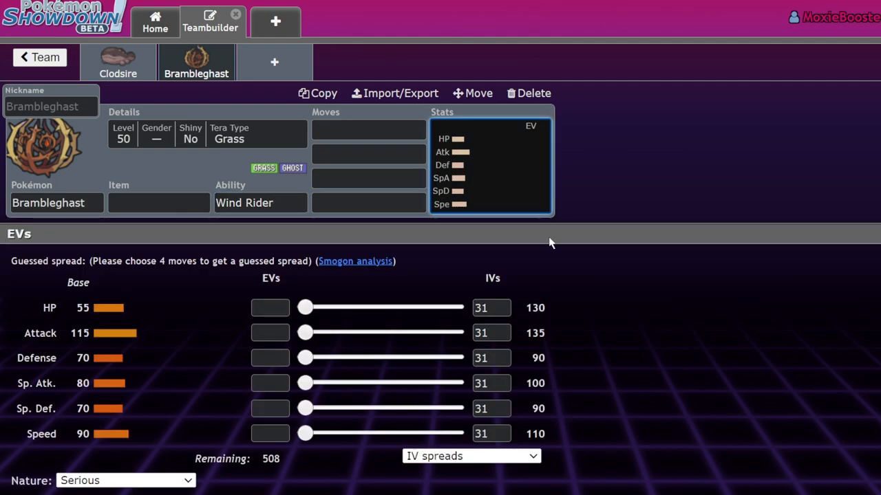
pyautogui.click(369, 130)
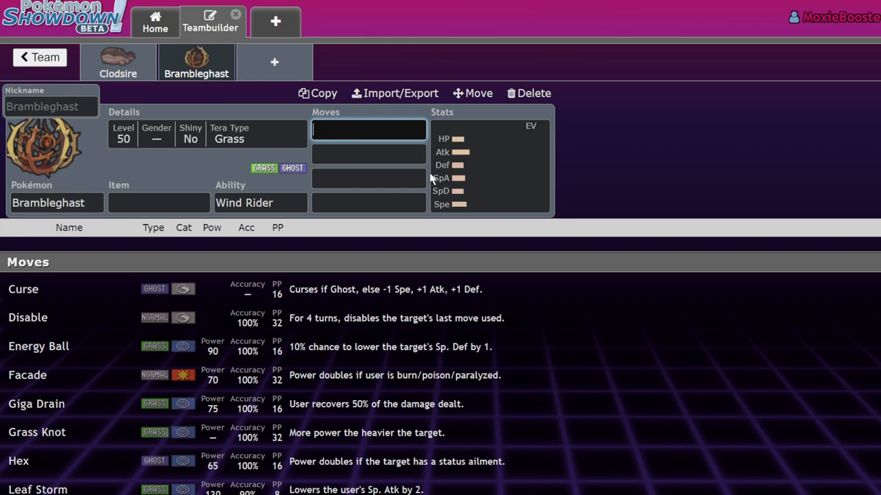
pyautogui.click(490, 165)
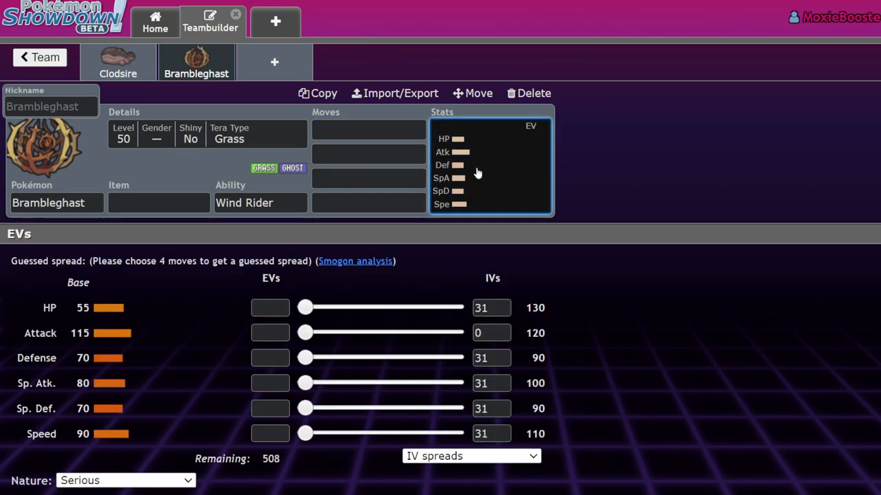
pyautogui.moveTo(294, 191)
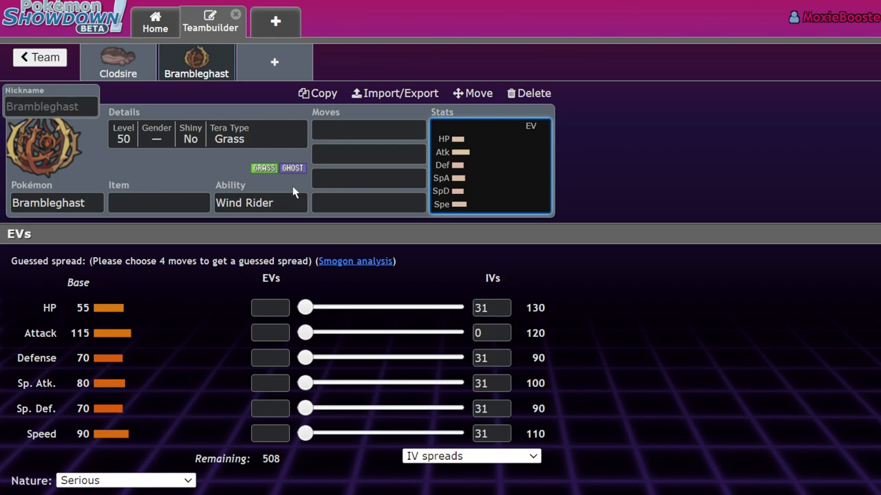
pyautogui.click(260, 202)
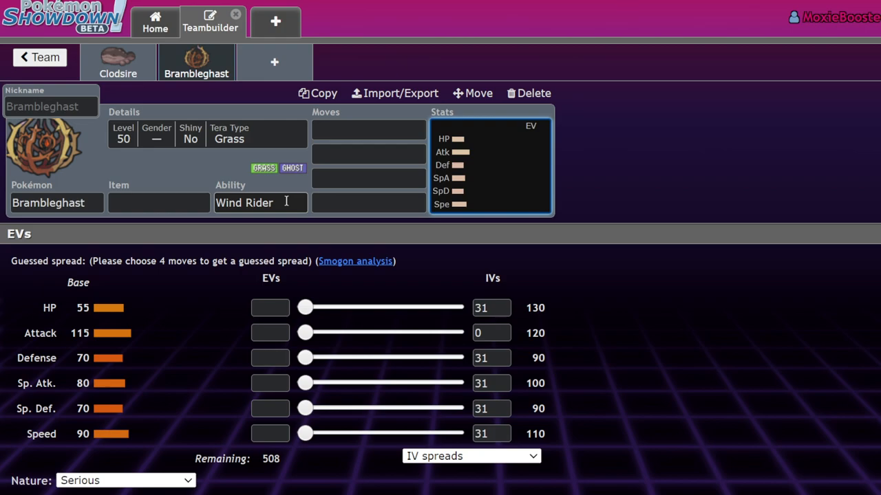
# Browse Brambleghast's learnable moves and abilities again, leaving Wind Rider unchanged.
pyautogui.click(369, 129)
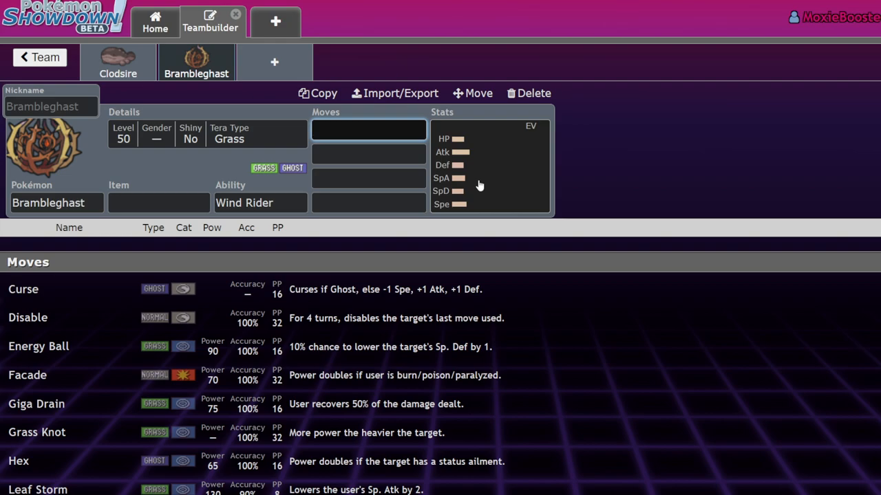
pyautogui.click(368, 130)
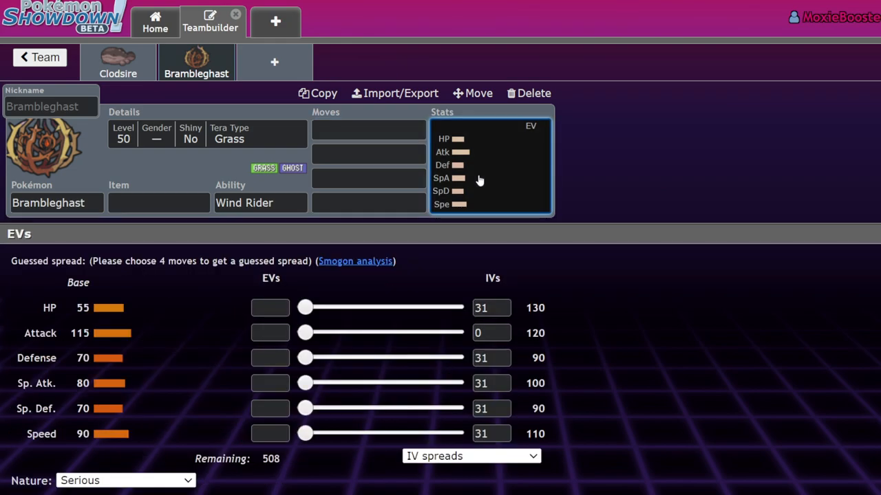
pyautogui.click(260, 202)
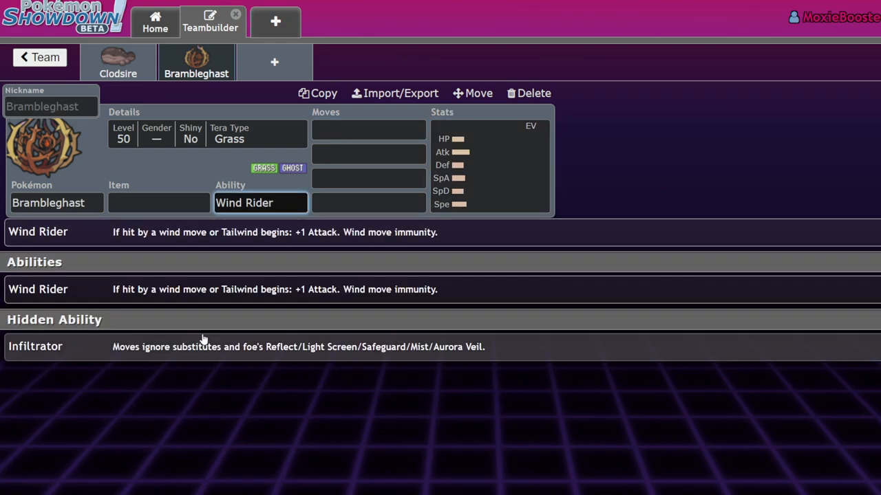
pyautogui.click(369, 129)
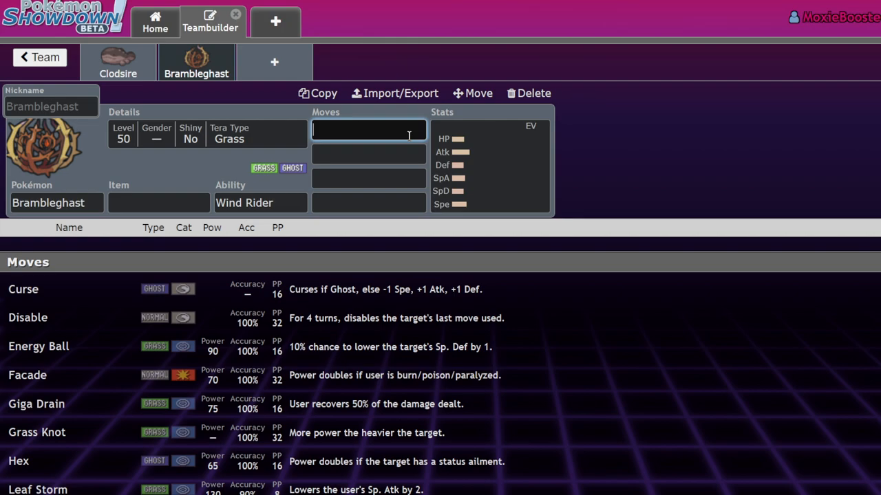
# Set Shadow Ball as Brambleghast's first move from the Ghost-filtered list.
pyautogui.write('ghos')
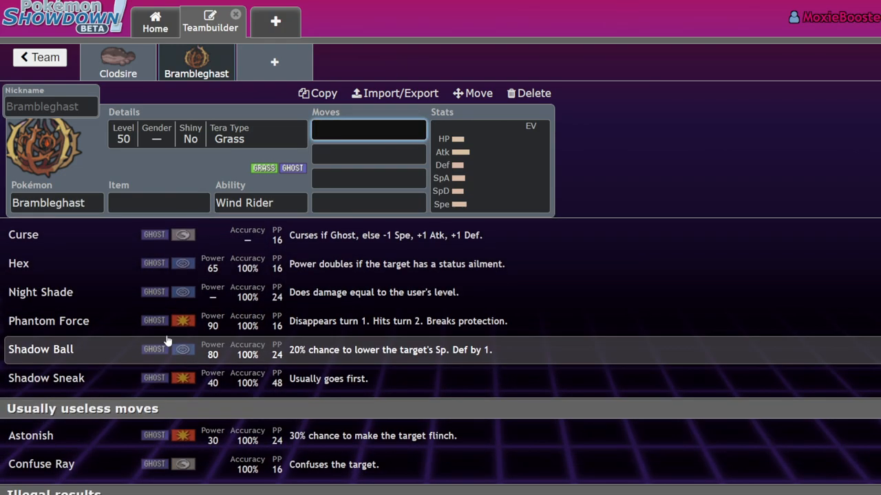
pyautogui.moveTo(125, 339)
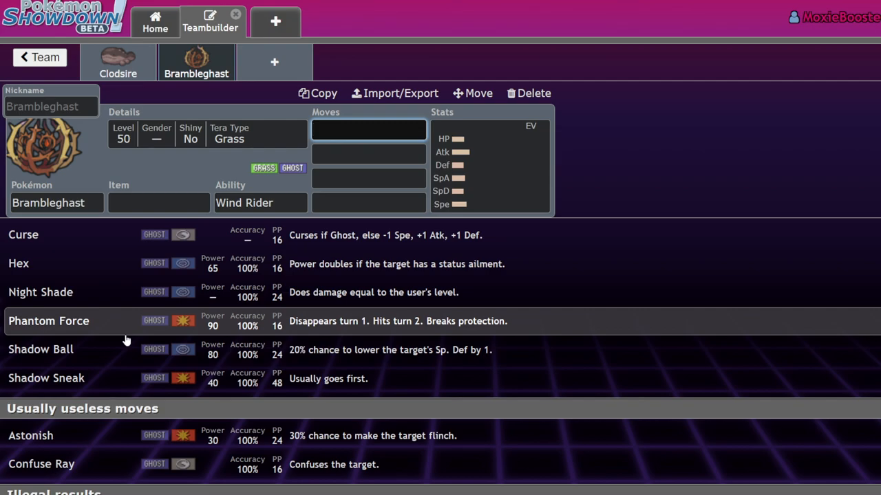
pyautogui.moveTo(220, 341)
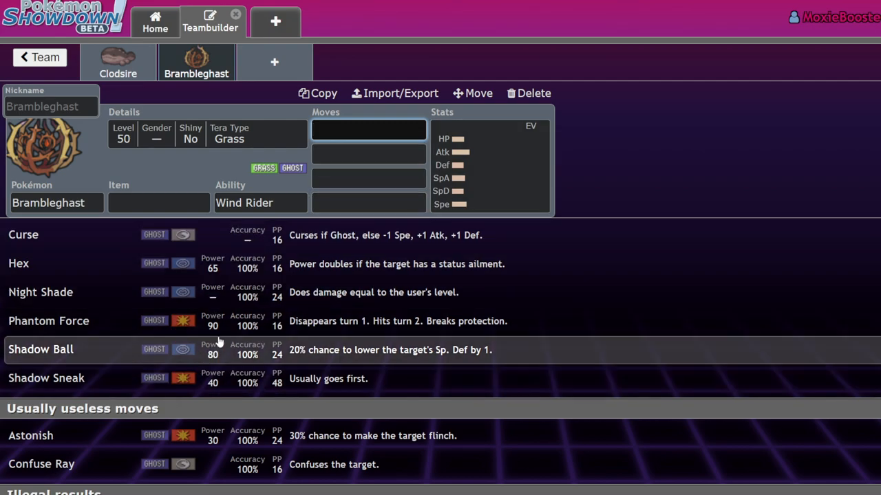
pyautogui.click(41, 350)
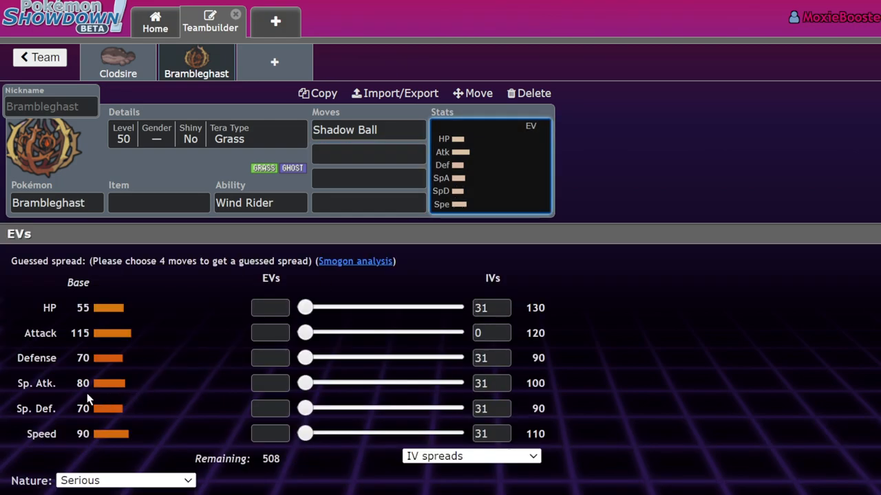
pyautogui.click(368, 154)
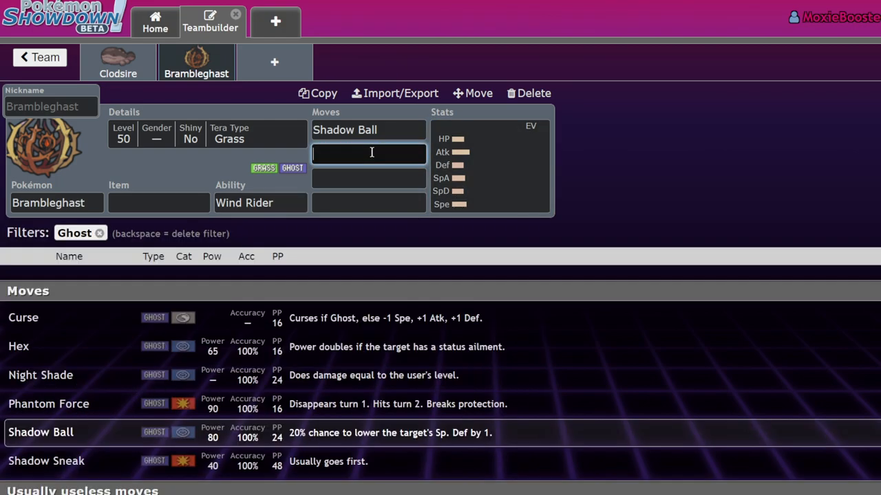
# Clear the Ghost filter and browse the full move list for the second slot.
pyautogui.click(100, 232)
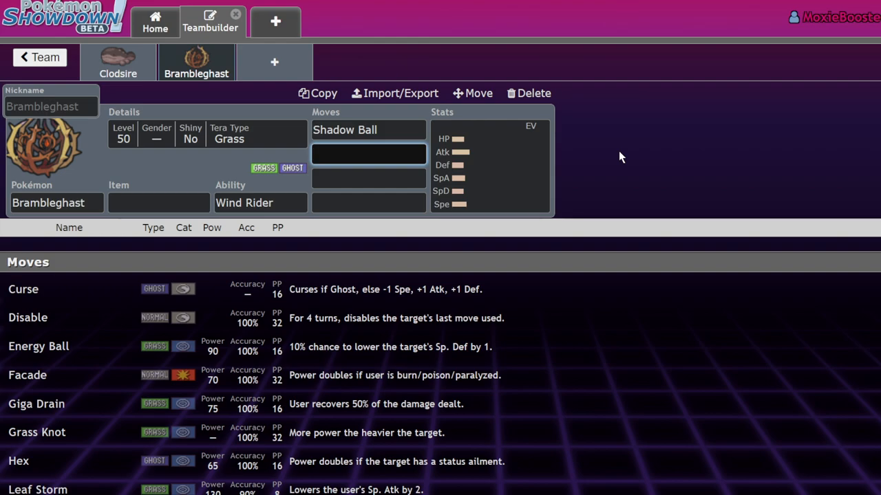
pyautogui.scroll(-3)
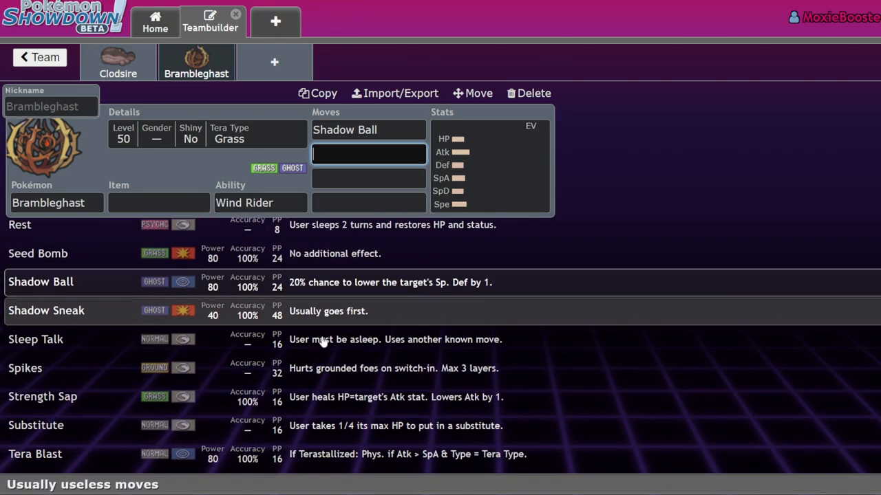
pyautogui.scroll(-3)
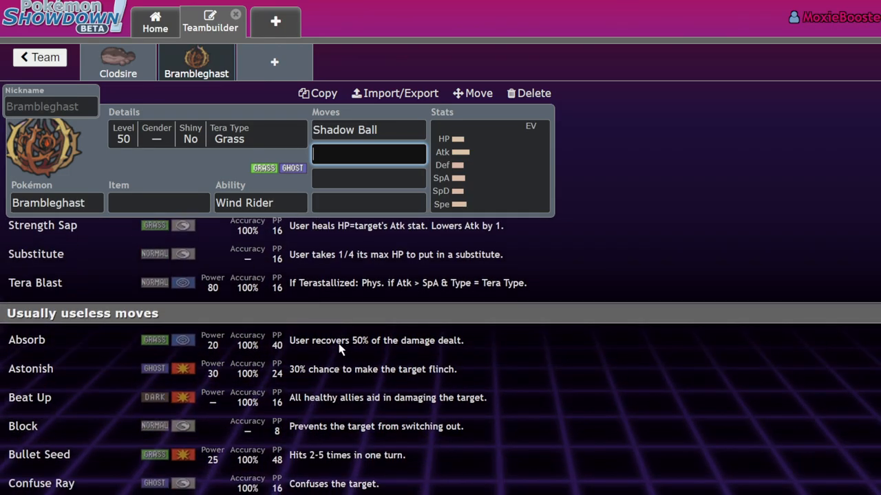
pyautogui.click(368, 179)
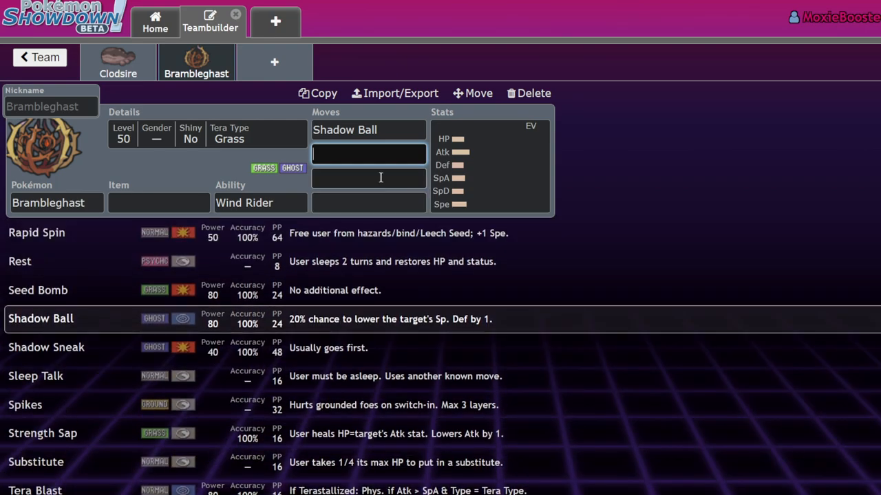
# Give Brambleghast Power Whip, Shadow Sneak and Tera Blast as its first three moves.
pyautogui.write('po')
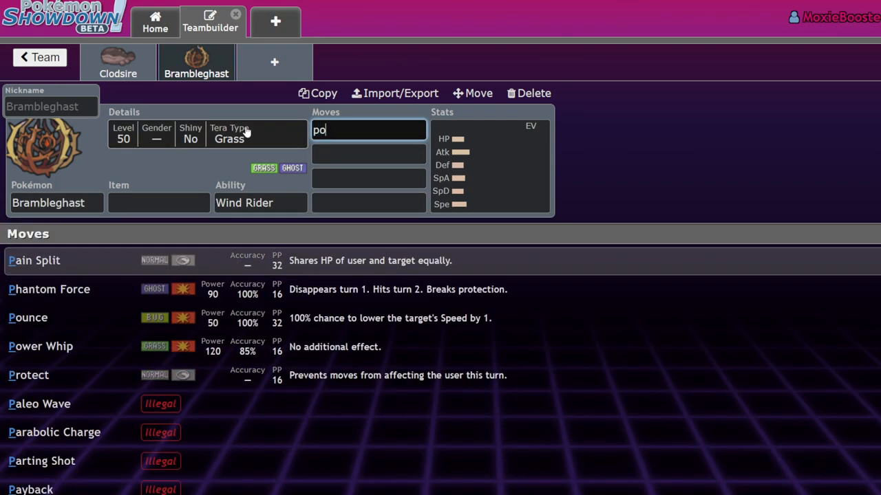
pyautogui.write('shadow')
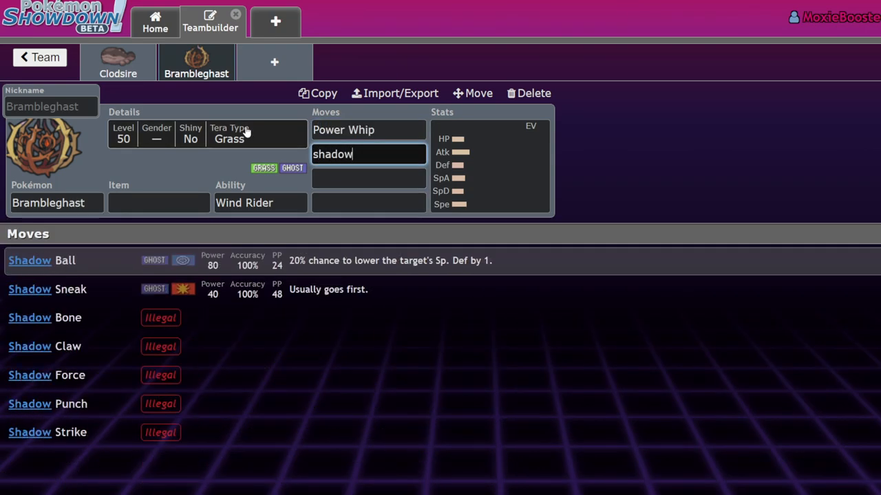
pyautogui.write('terr')
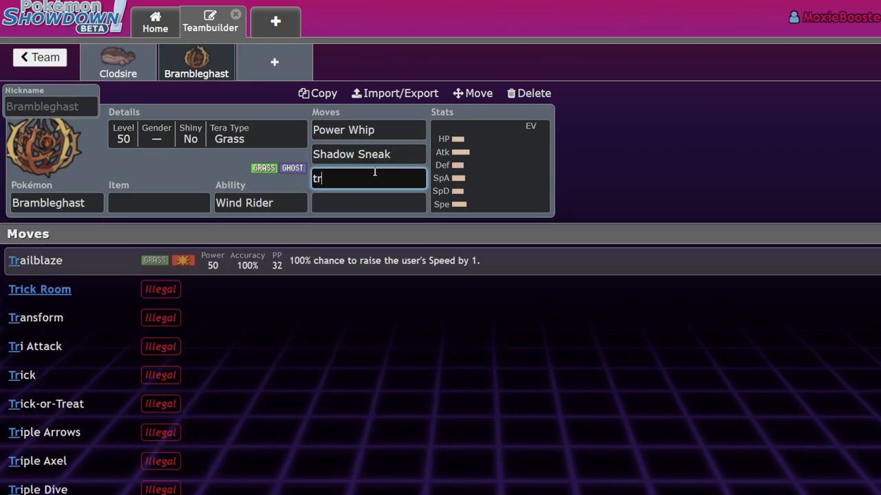
pyautogui.write('era Blas')
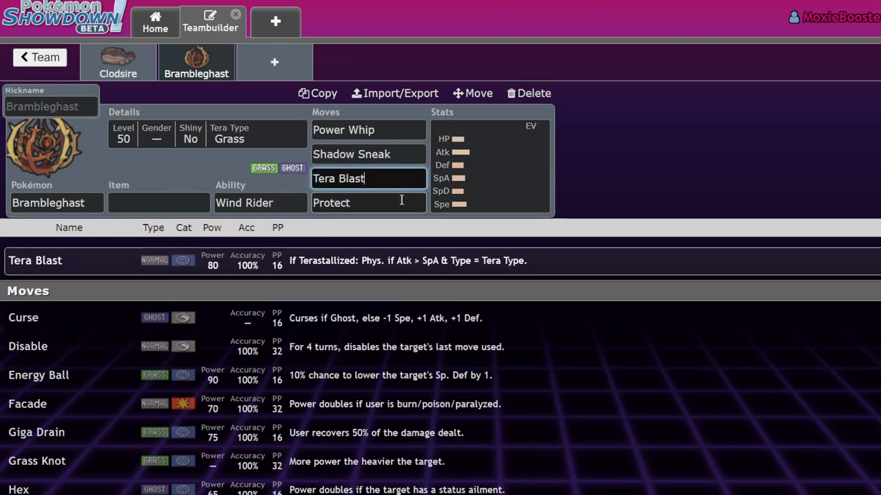
# Try Protect then Will-O-Wisp in the fourth move slot, then clear it and browse the move list.
pyautogui.click(368, 202)
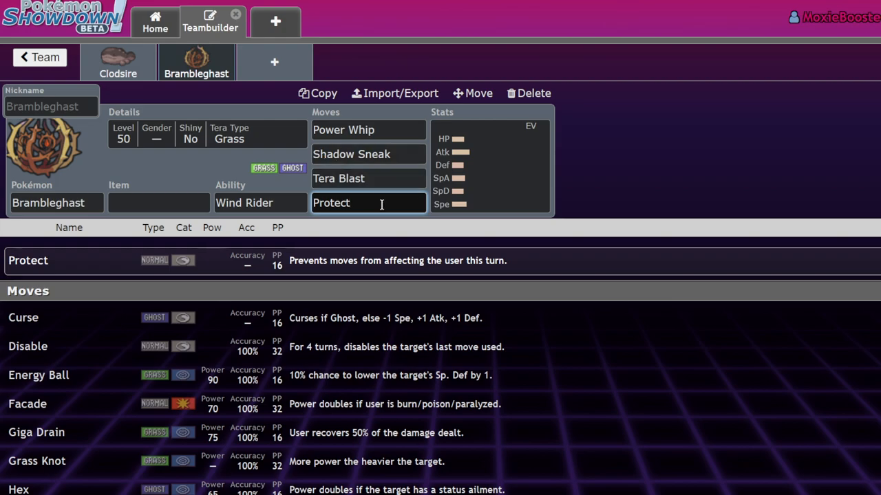
pyautogui.write('will')
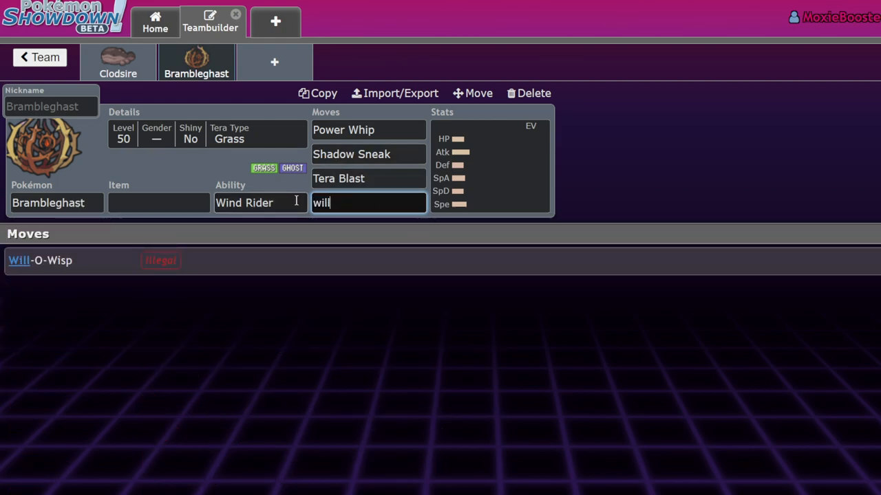
pyautogui.click(40, 260)
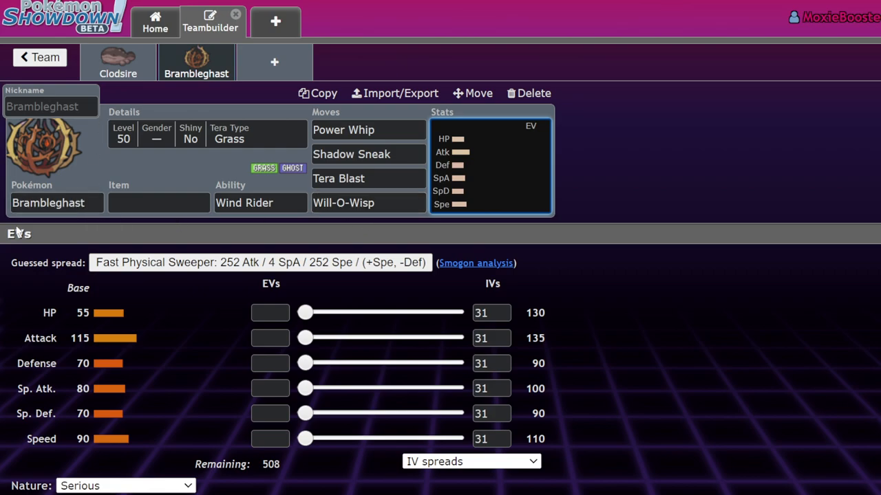
pyautogui.click(368, 202)
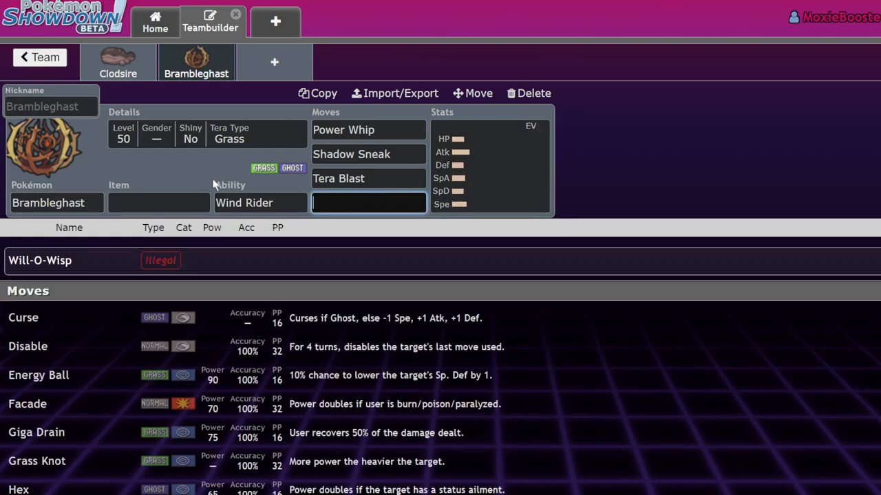
pyautogui.scroll(-3)
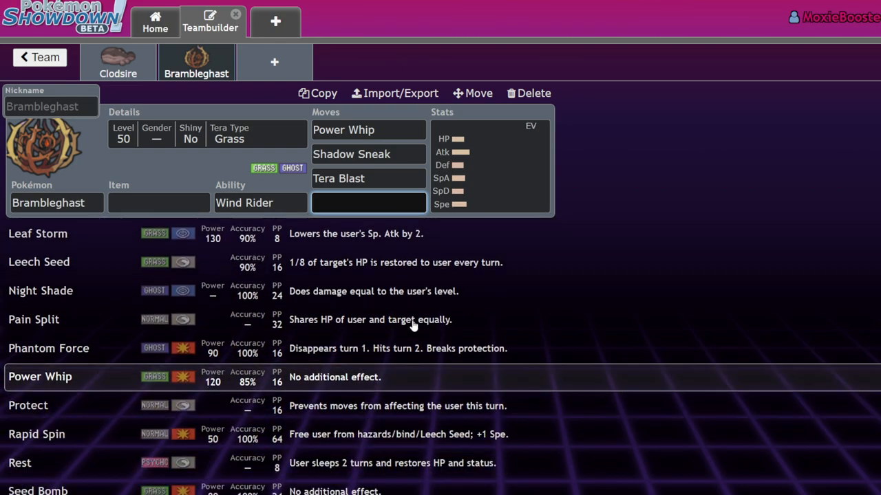
pyautogui.scroll(-3)
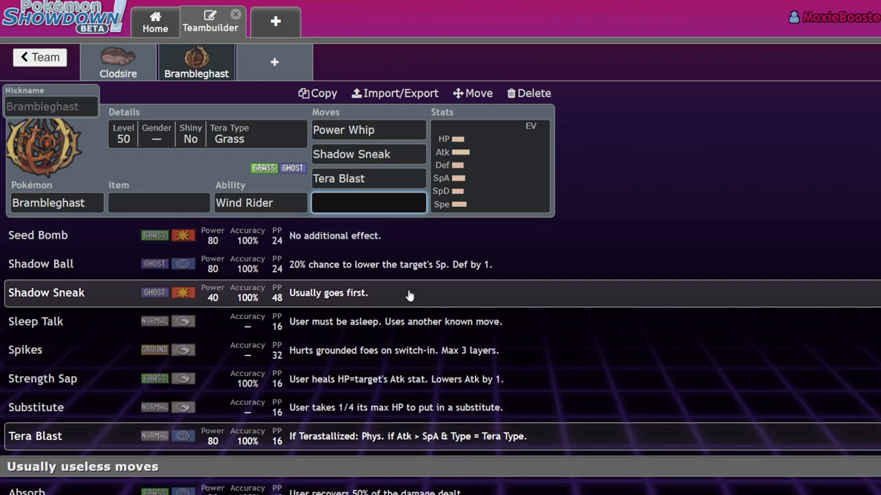
pyautogui.moveTo(154, 291)
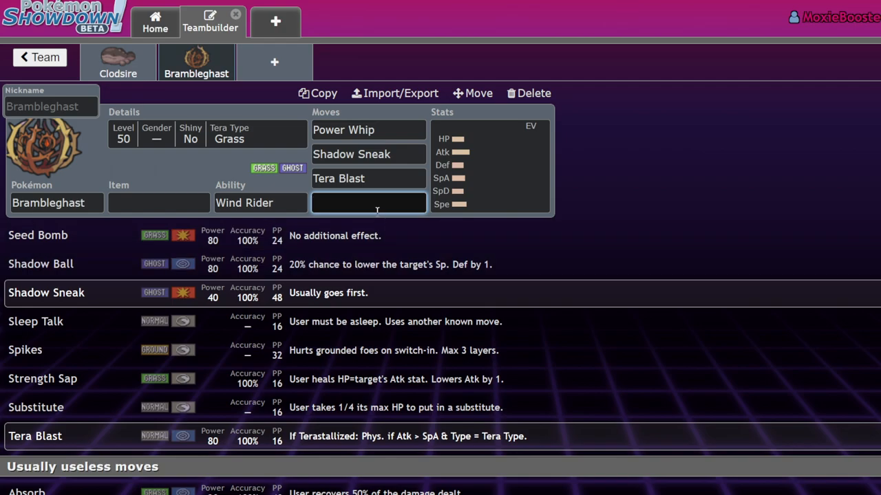
pyautogui.write('gui')
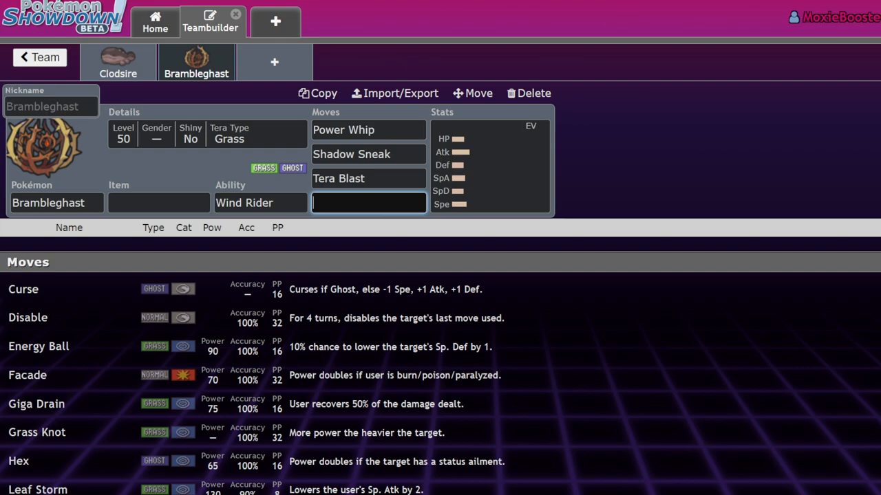
pyautogui.moveTo(680, 206)
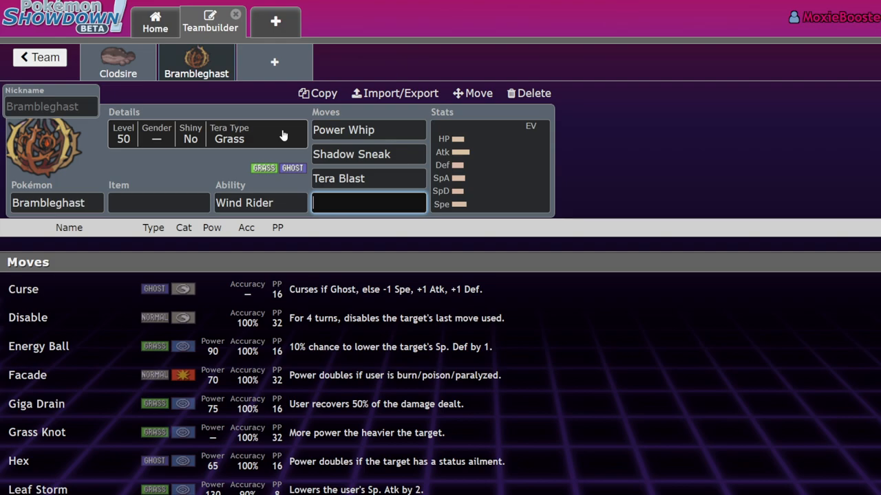
pyautogui.moveTo(237, 73)
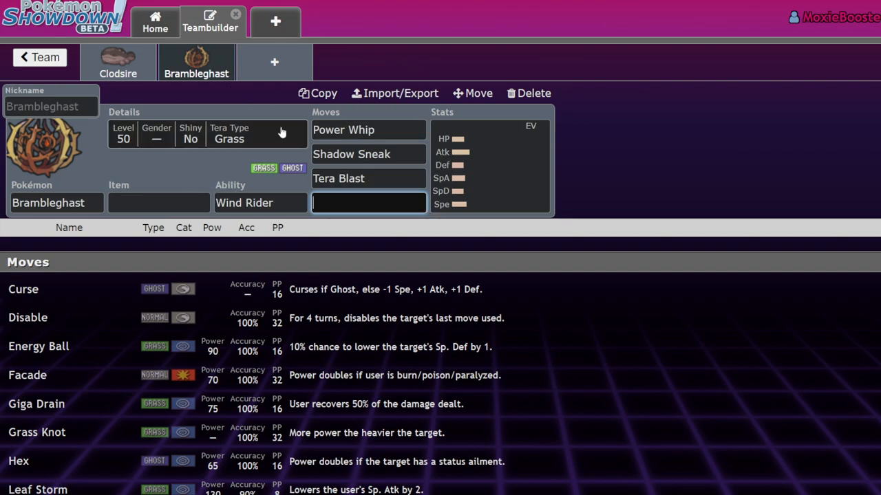
# Add Squawkabilly as the third team member.
pyautogui.click(274, 62)
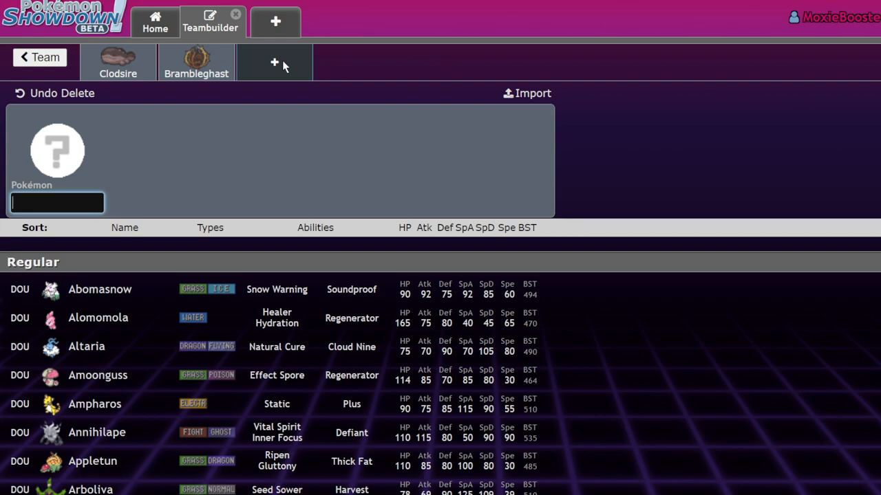
pyautogui.write('squa')
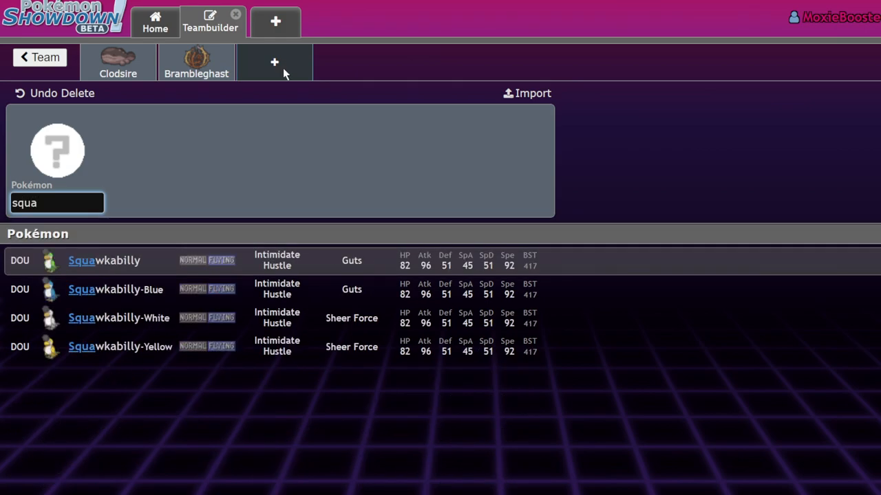
pyautogui.click(105, 260)
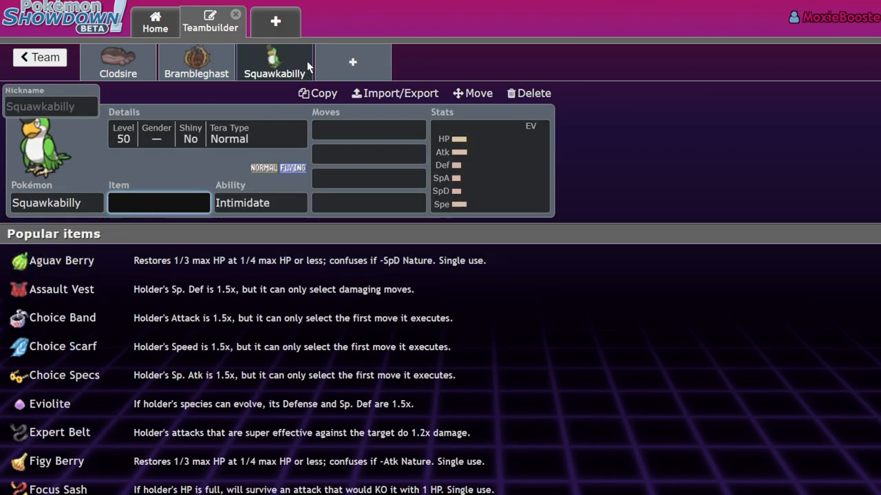
pyautogui.click(260, 203)
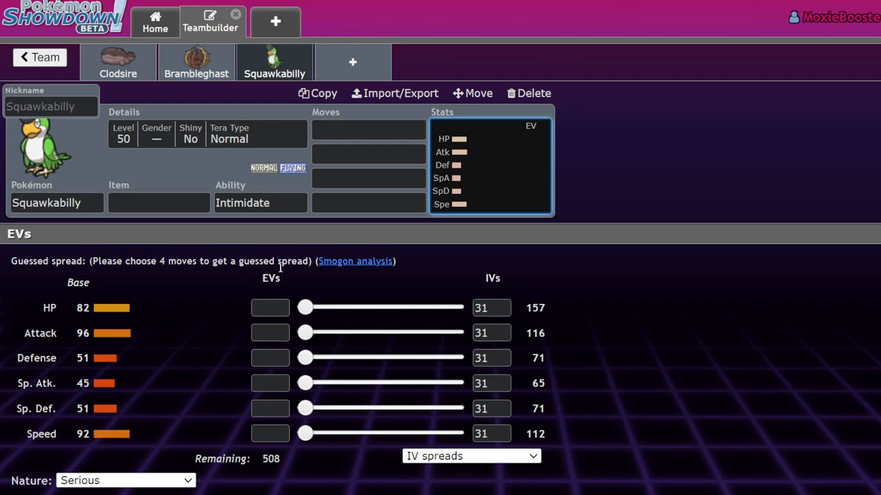
# Give Squawkabilly U-turn, Brave Bird, Taunt and Protect.
pyautogui.click(369, 129)
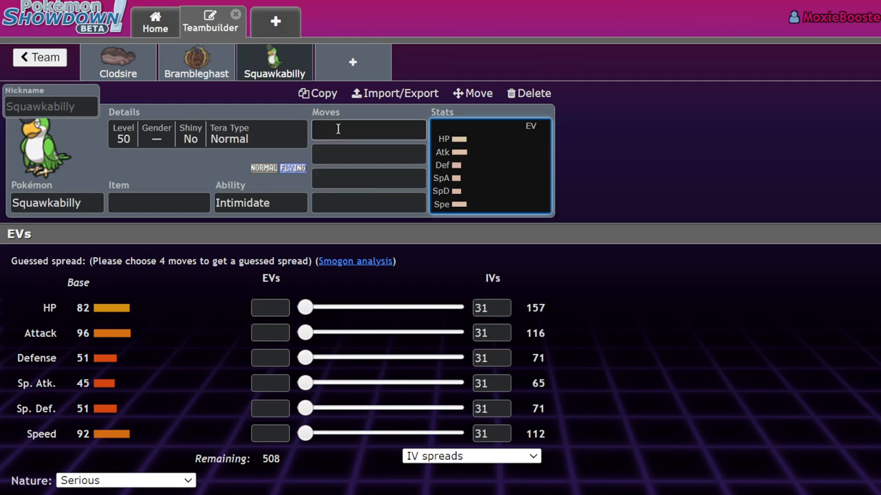
pyautogui.write('urn')
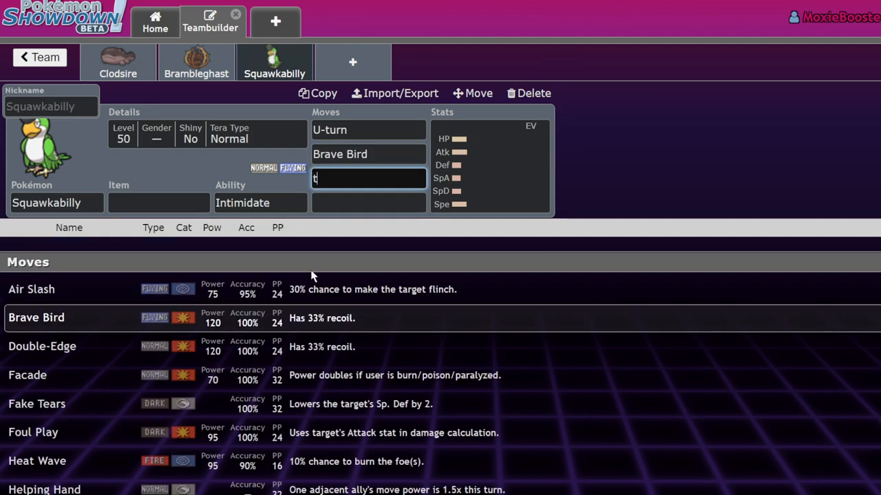
pyautogui.write('Taunt')
pyautogui.click(369, 202)
pyautogui.write('Protect')
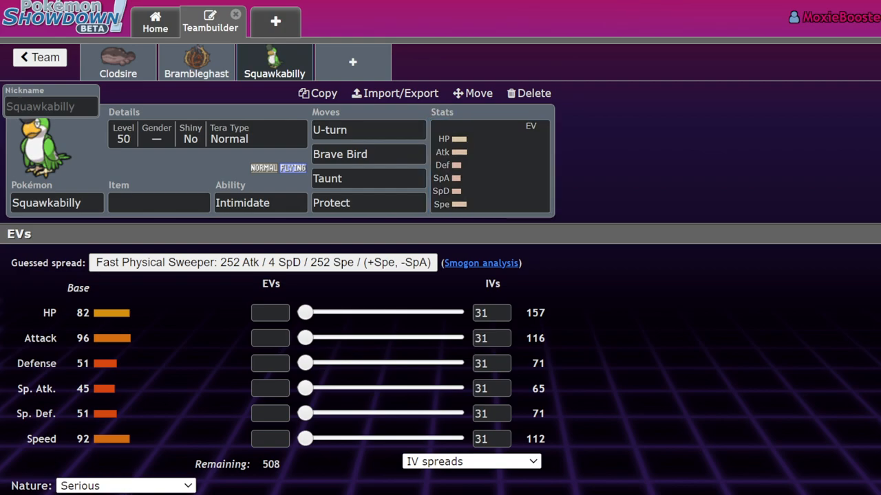
# Set Squawkabilly to Adamant with 4 HP / 252 Atk / 252 Spe EVs.
pyautogui.click(127, 484)
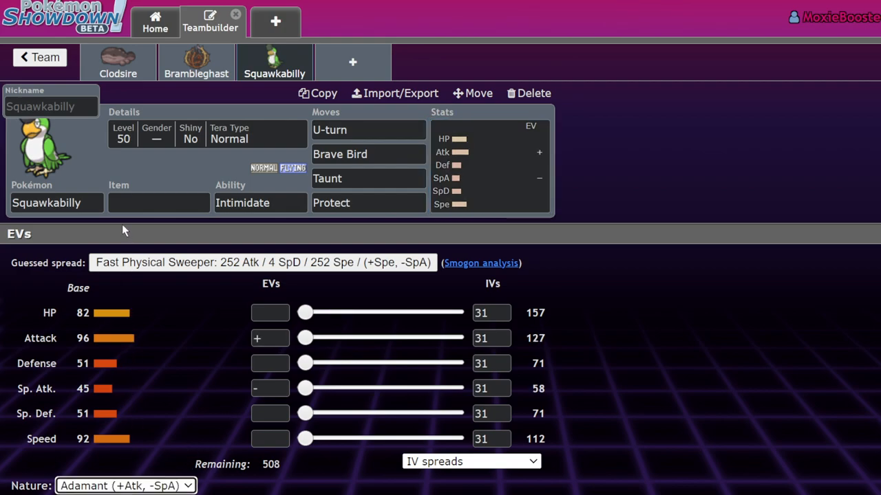
pyautogui.moveTo(305, 339); pyautogui.dragTo(454, 338)
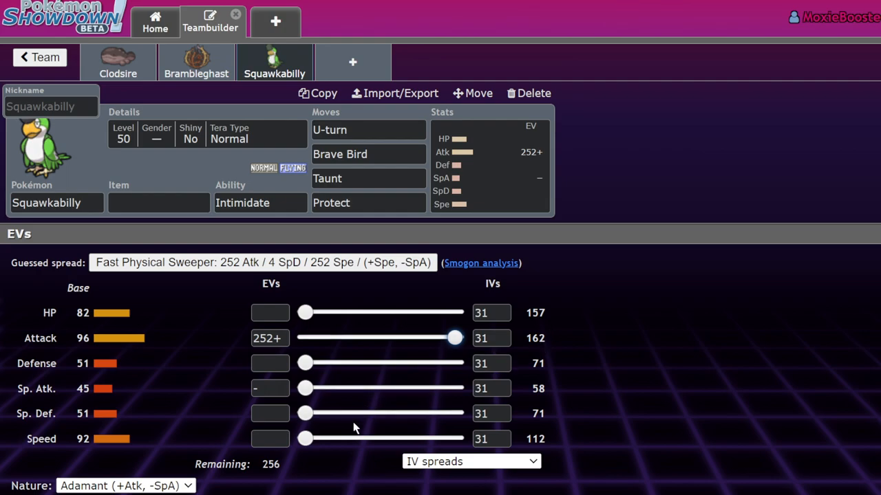
pyautogui.moveTo(306, 439); pyautogui.dragTo(454, 439)
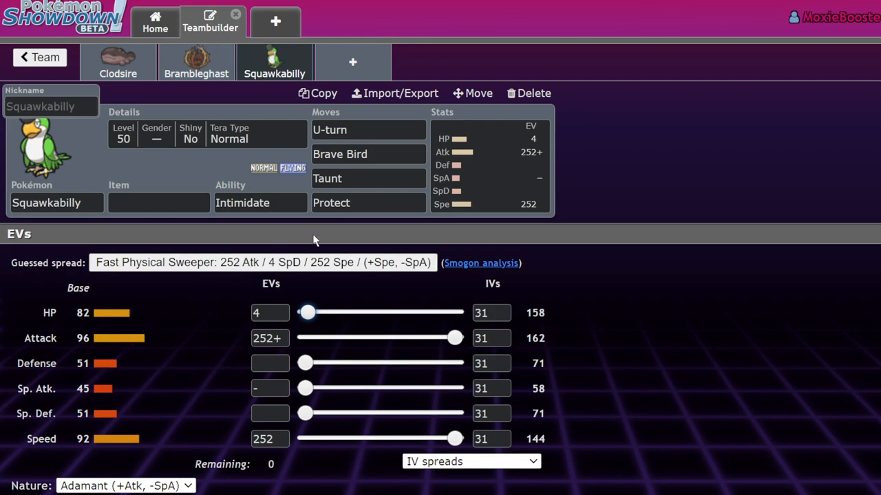
# Give Squawkabilly the Focus Sash as its held item.
pyautogui.click(159, 203)
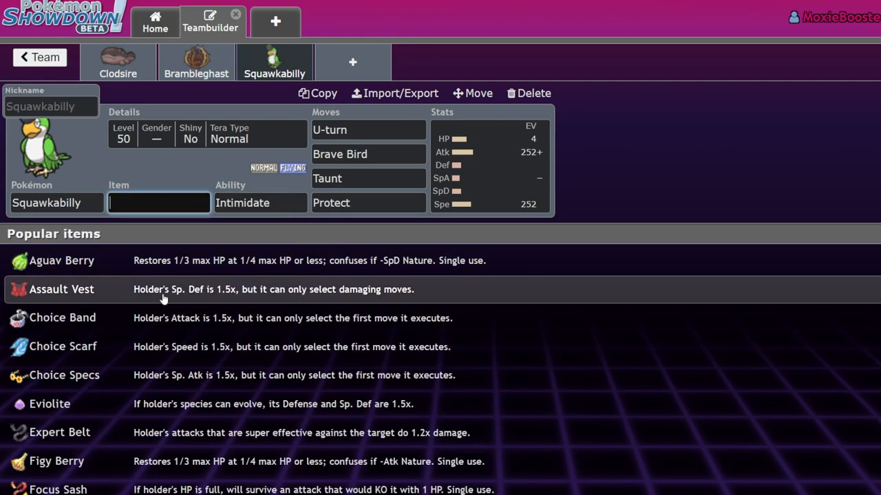
pyautogui.write('sas')
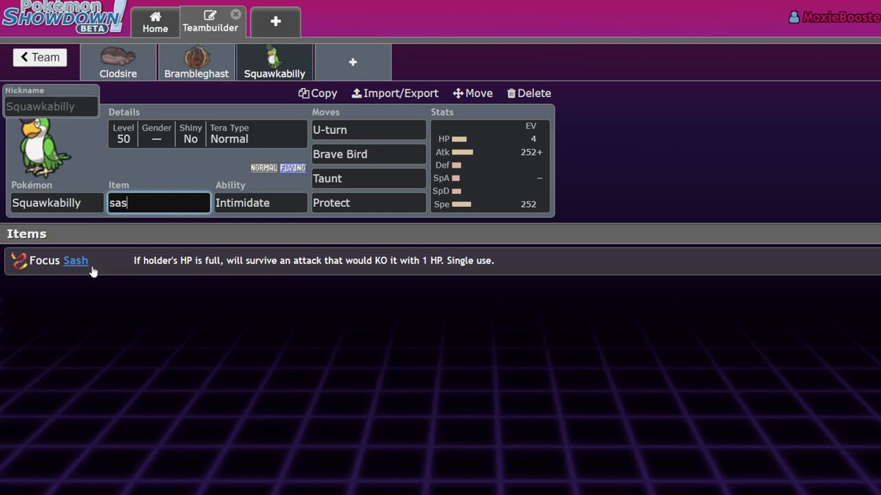
pyautogui.click(75, 260)
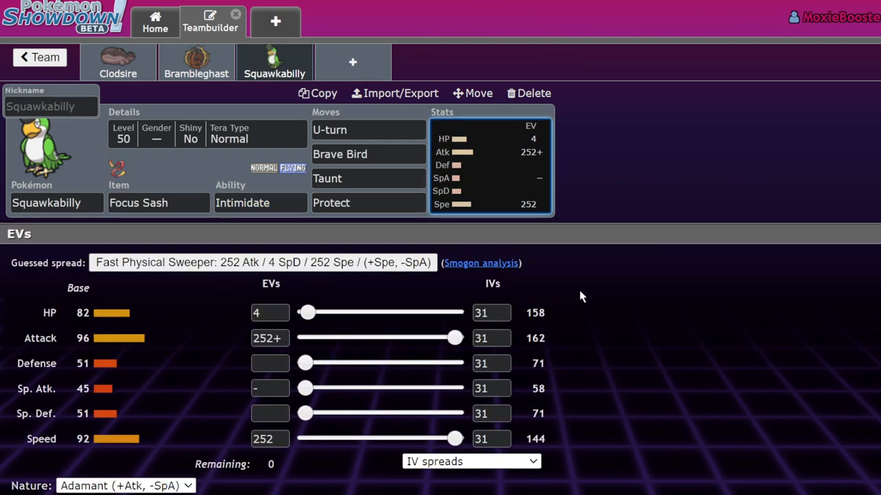
pyautogui.moveTo(521, 274)
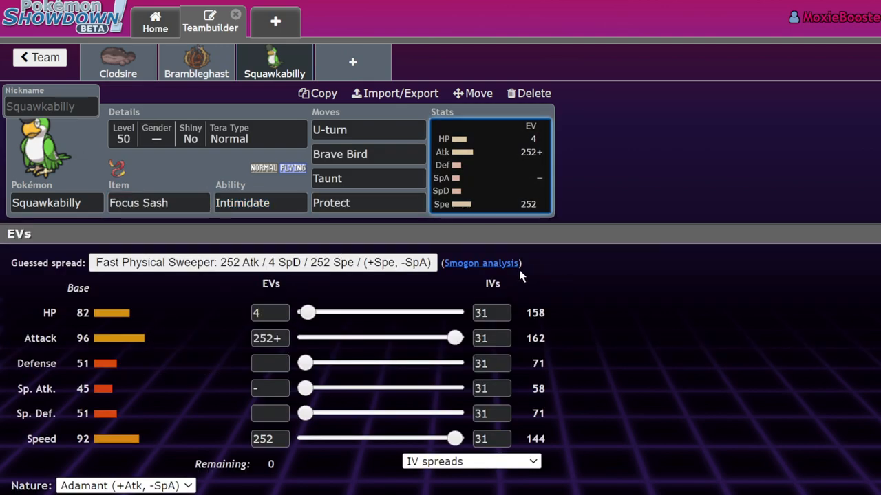
pyautogui.moveTo(452, 135)
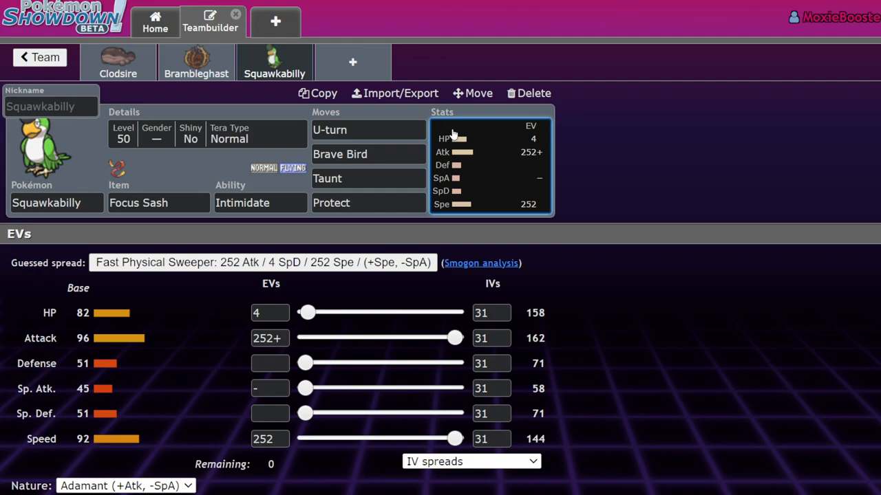
pyautogui.moveTo(459, 130)
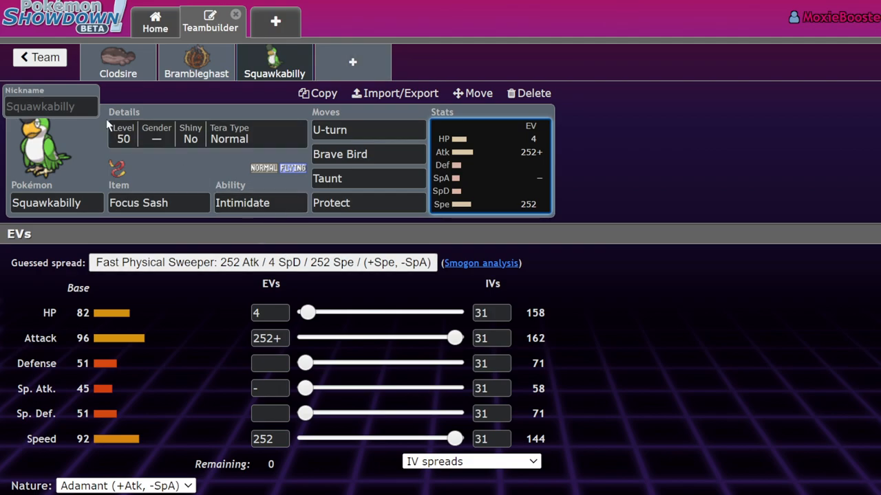
pyautogui.click(124, 111)
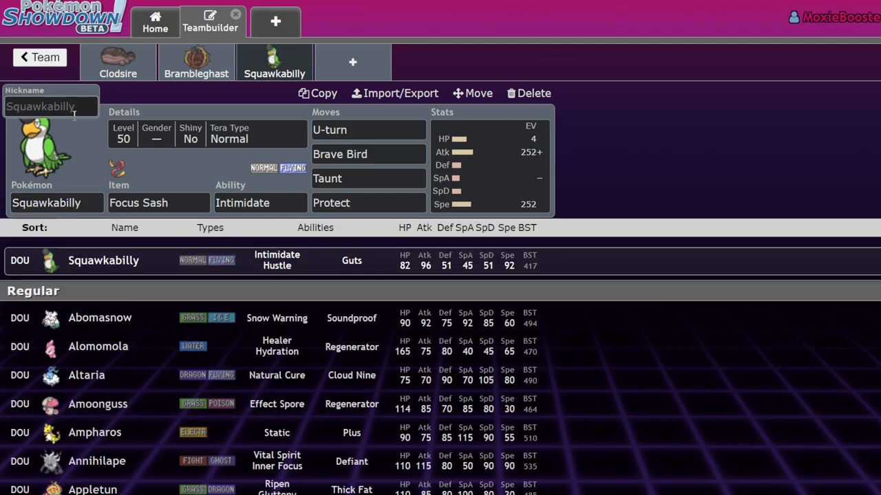
# Add a fourth slot with Squawkabilly-White holding a Life Orb with Sheer Force.
pyautogui.click(56, 202)
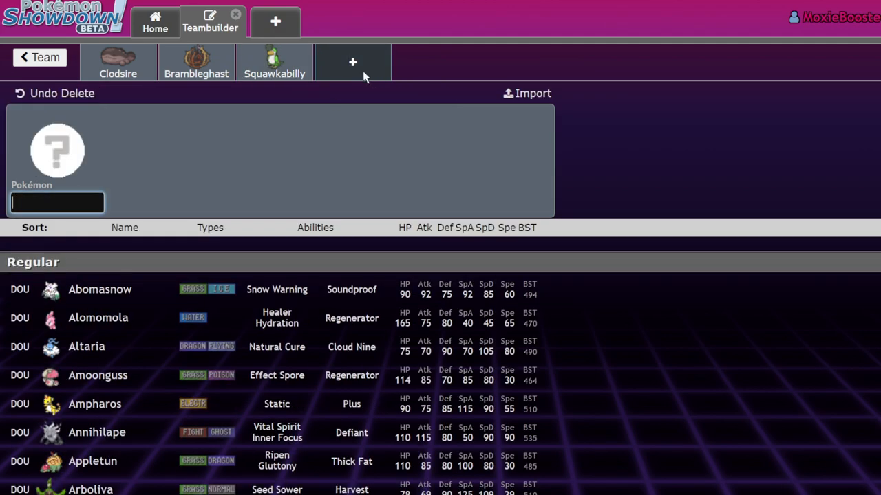
pyautogui.write('sq')
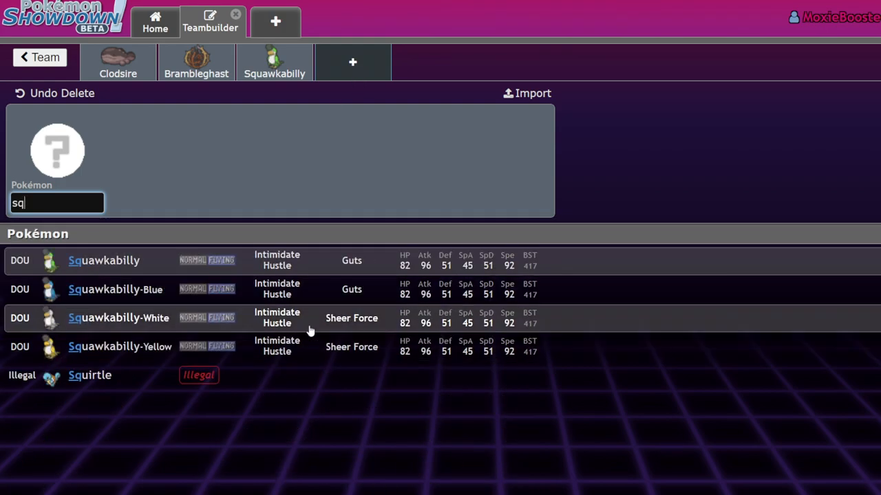
pyautogui.moveTo(344, 347)
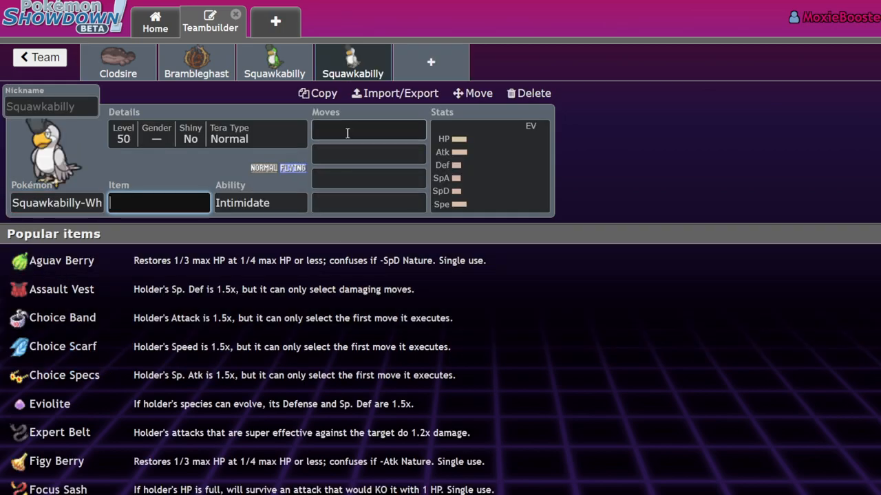
pyautogui.click(260, 202)
pyautogui.write('l')
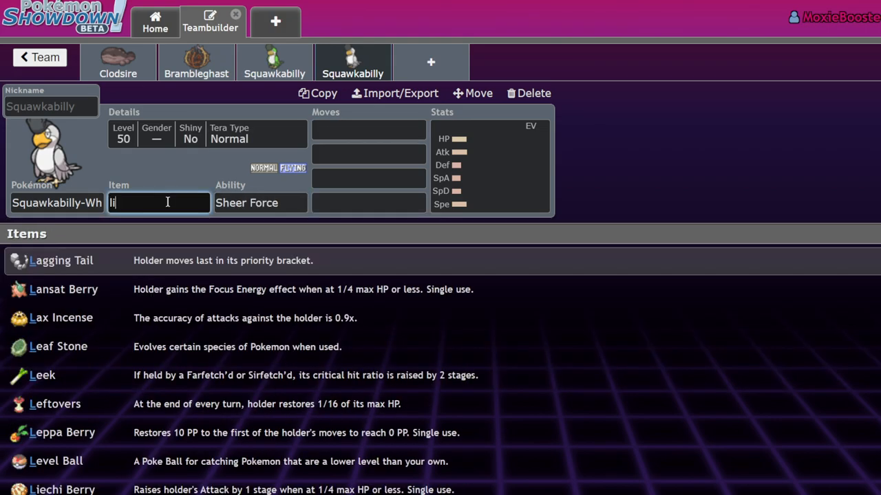
pyautogui.click(62, 260)
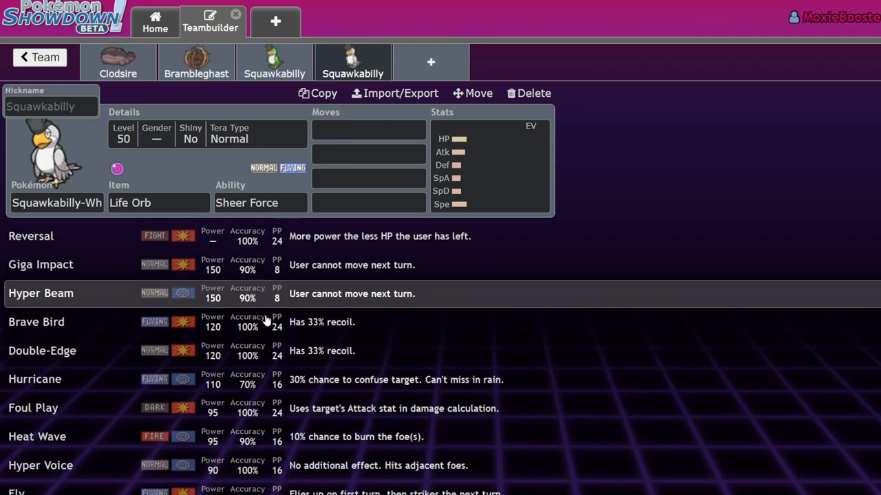
# Browse Squawkabilly-White's learnable move list.
pyautogui.scroll(-3)
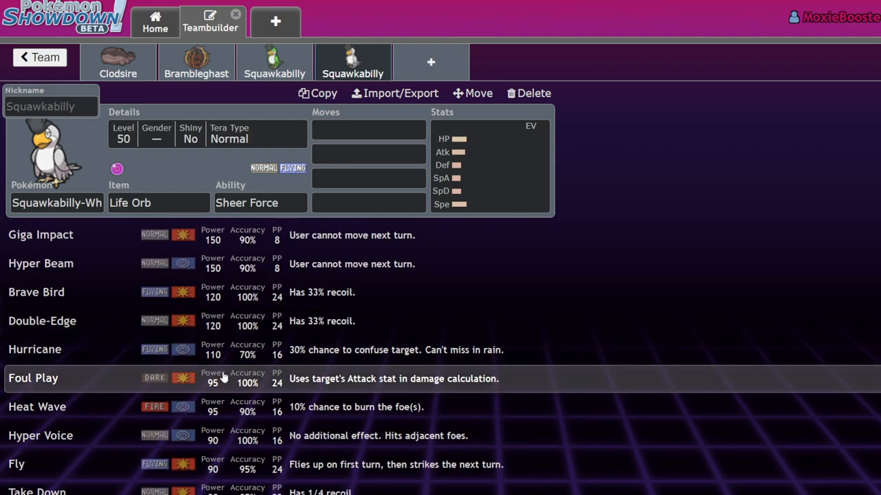
pyautogui.scroll(-3)
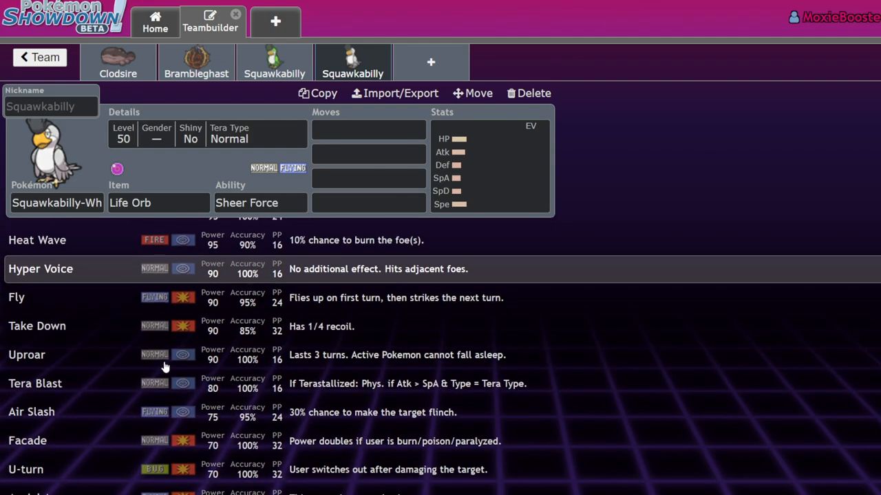
pyautogui.scroll(-3)
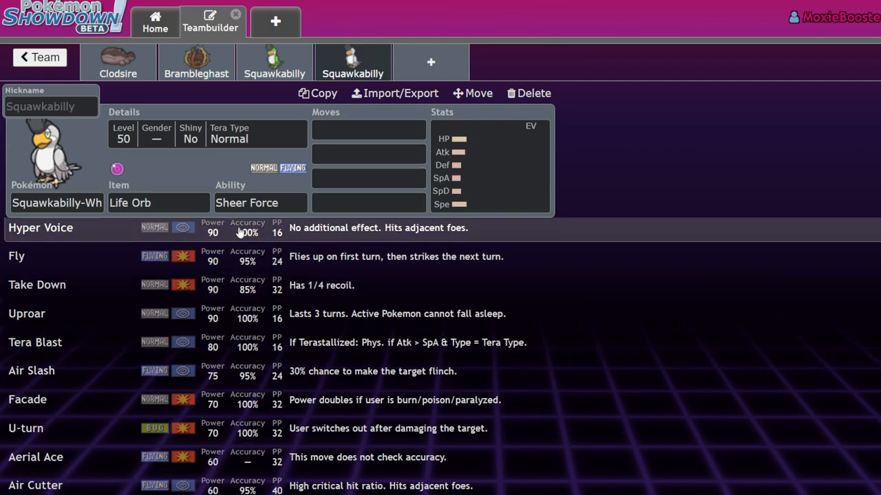
pyautogui.scroll(-3)
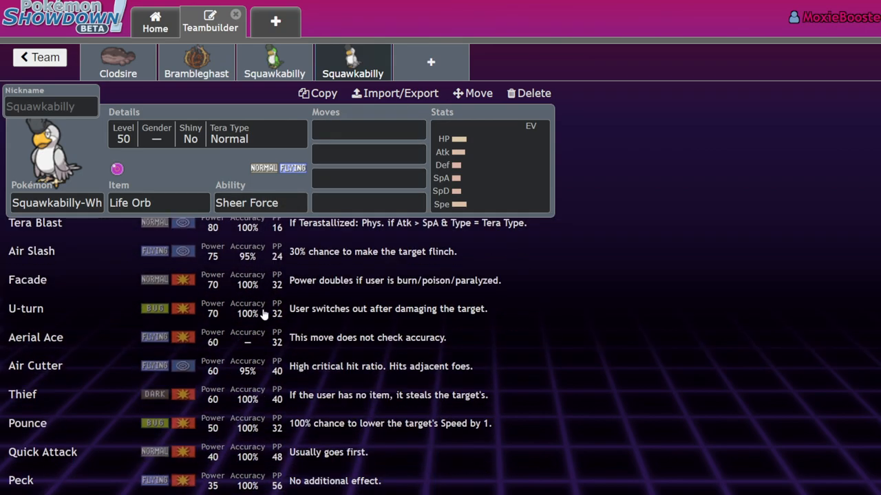
pyautogui.scroll(-3)
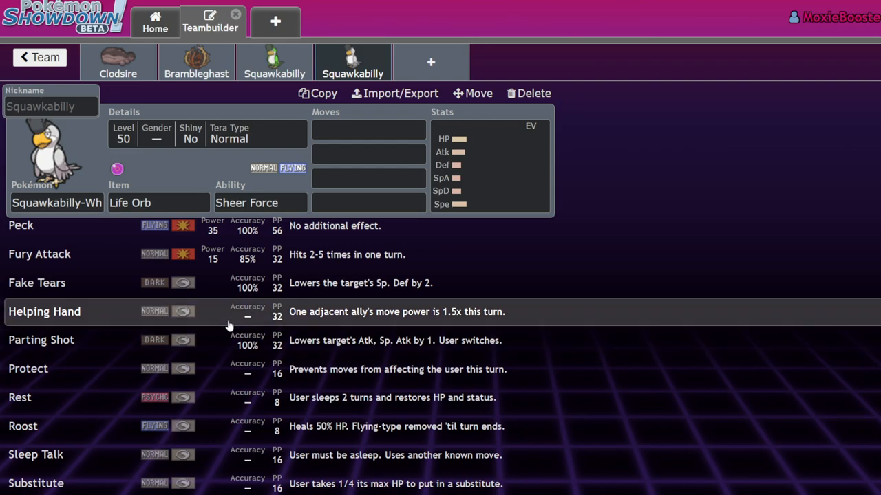
# Delete the Squawkabilly-White slot, add a Staraptor comparison slot, then delete it too.
pyautogui.click(534, 94)
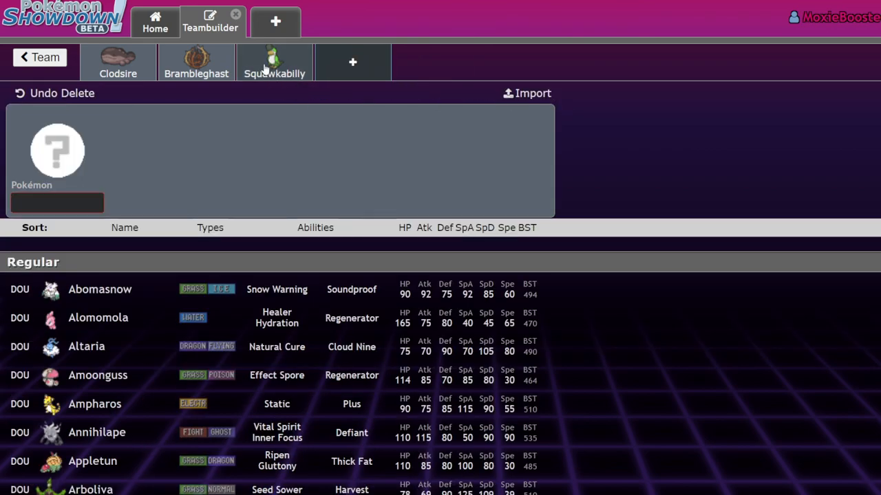
pyautogui.click(275, 62)
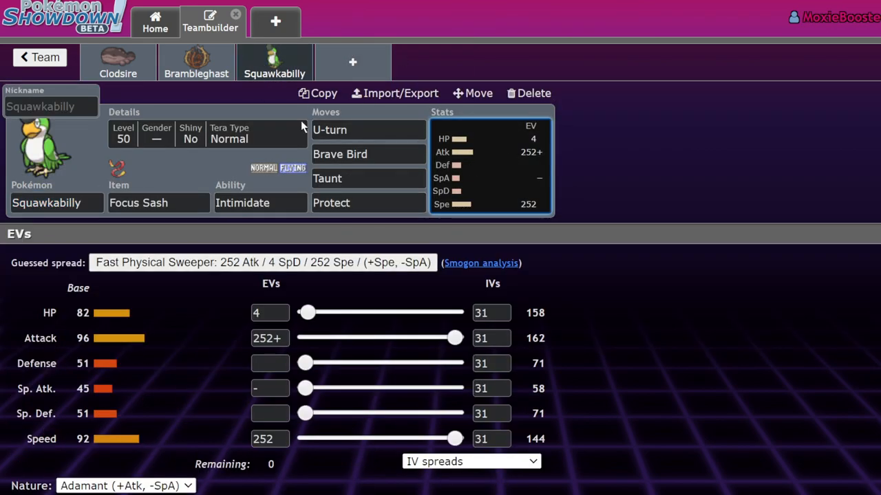
pyautogui.moveTo(272, 190)
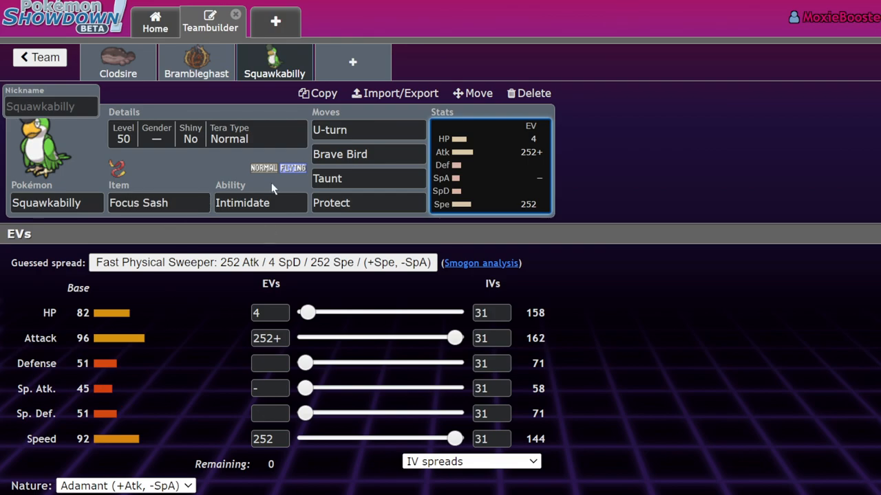
pyautogui.click(260, 202)
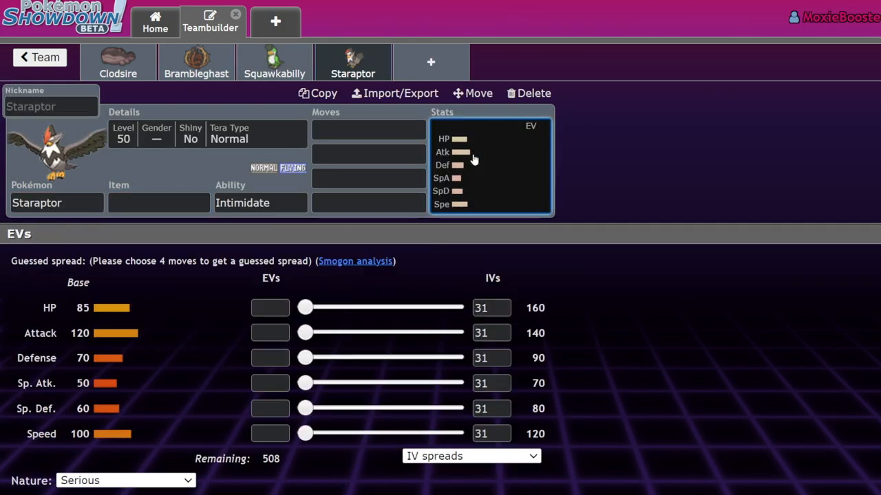
pyautogui.moveTo(241, 313)
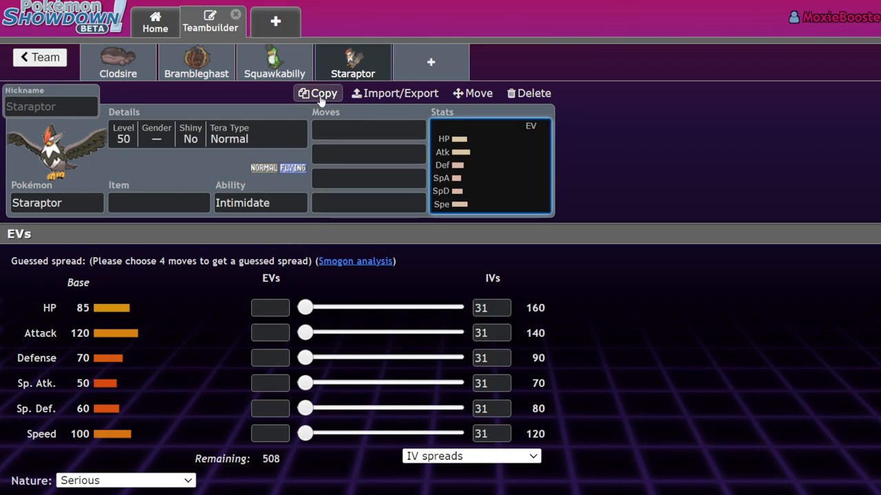
pyautogui.click(369, 154)
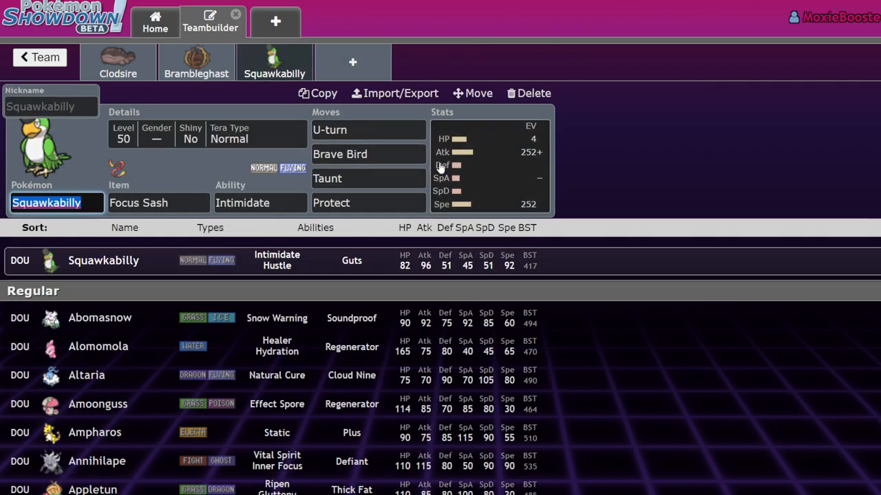
# Review Squawkabilly's finished set with Parting Shot, Brave Bird, Taunt and Protect.
pyautogui.click(488, 166)
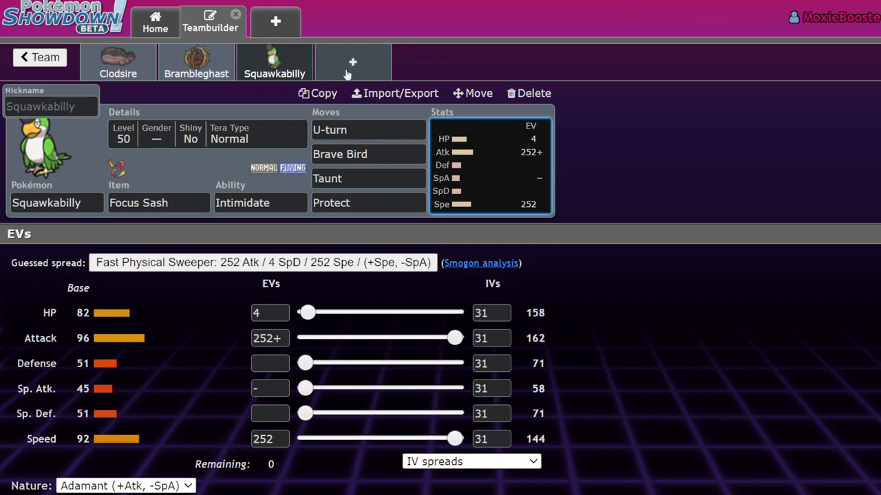
pyautogui.click(367, 129)
pyautogui.write('Parting Shot')
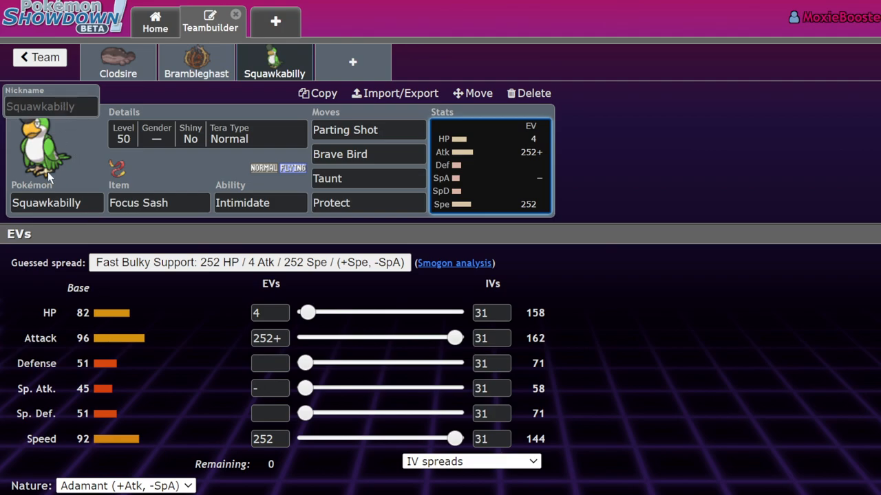
pyautogui.moveTo(239, 170)
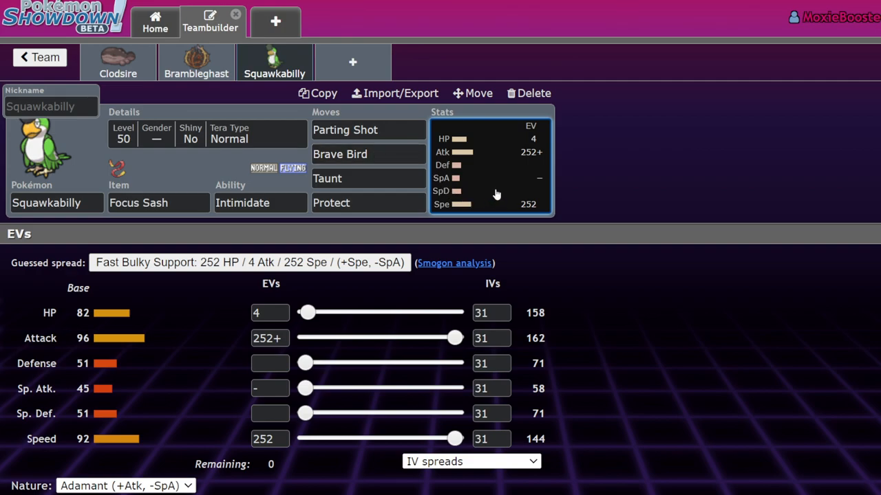
pyautogui.moveTo(481, 187)
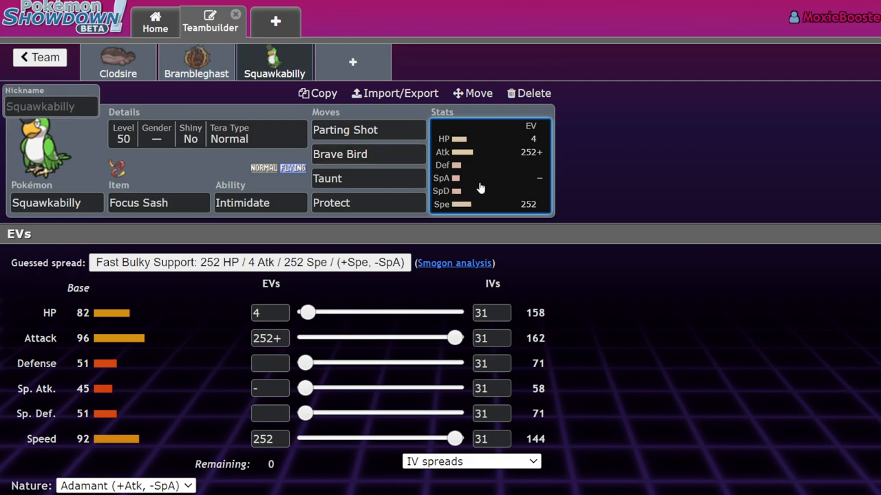
pyautogui.moveTo(296, 86)
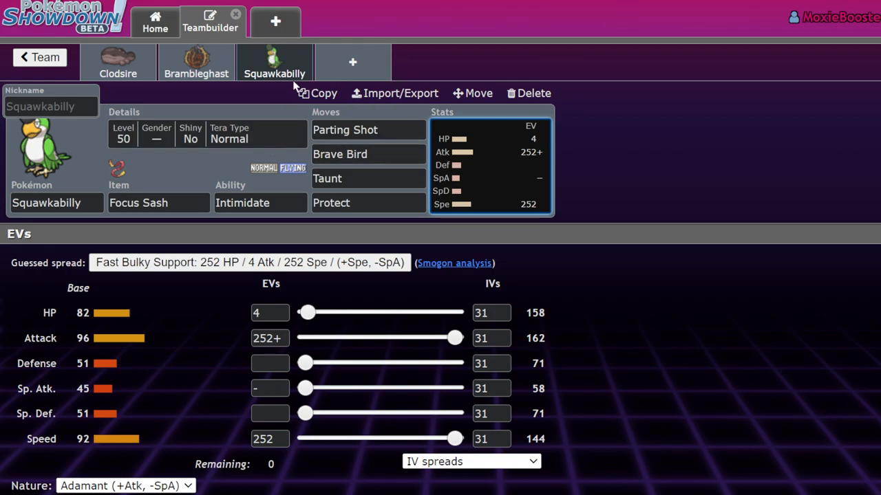
pyautogui.moveTo(401, 75)
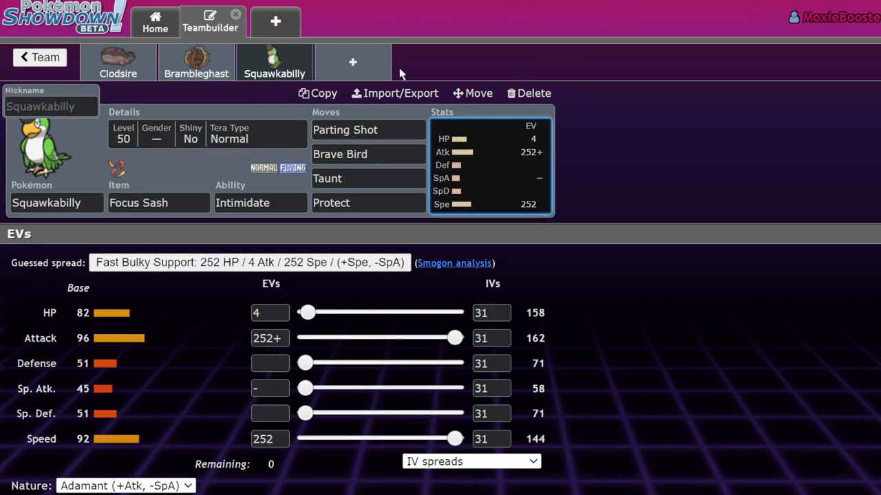
pyautogui.moveTo(231, 176)
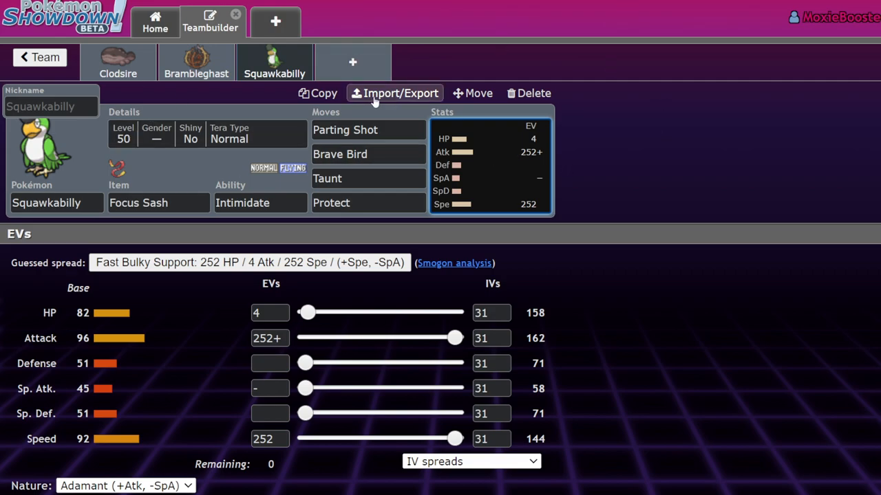
pyautogui.moveTo(127, 88)
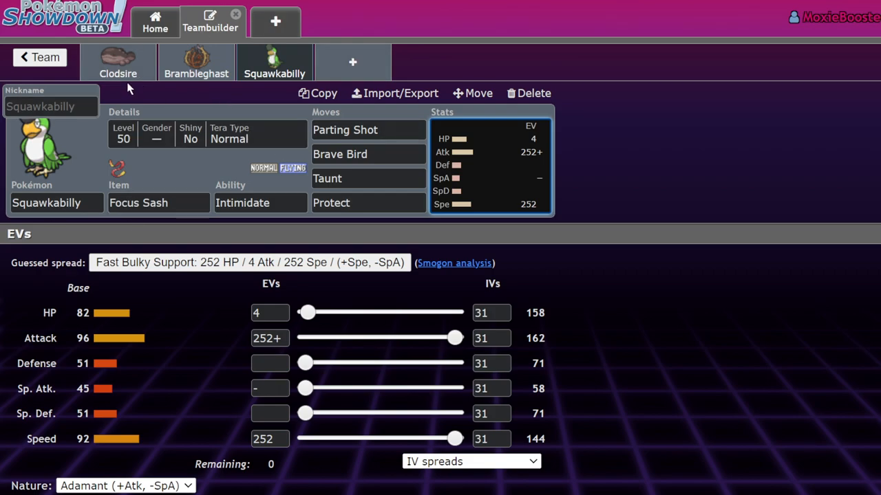
pyautogui.moveTo(680, 154)
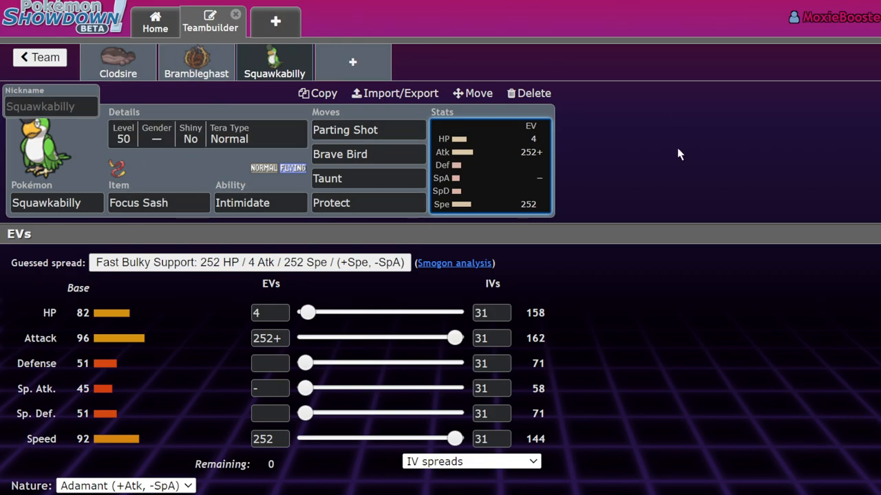
# Delete and then restore the Squawkabilly slot.
pyautogui.click(529, 94)
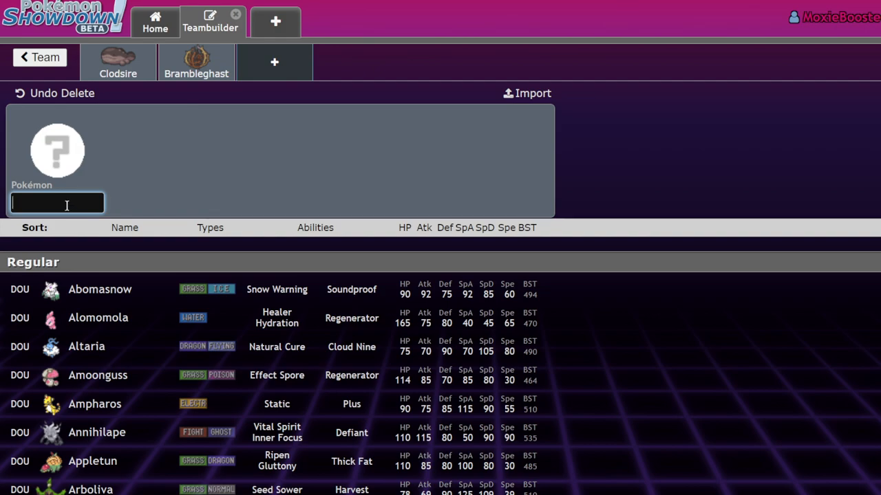
pyautogui.write('squ')
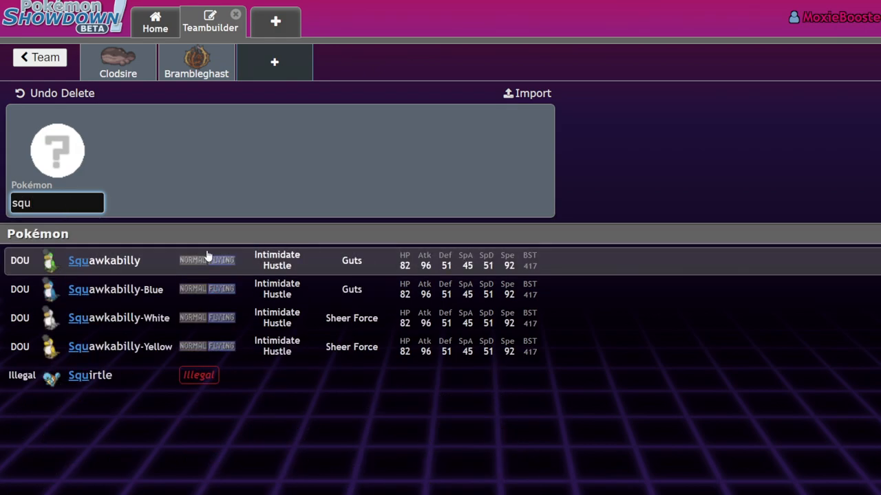
pyautogui.click(105, 260)
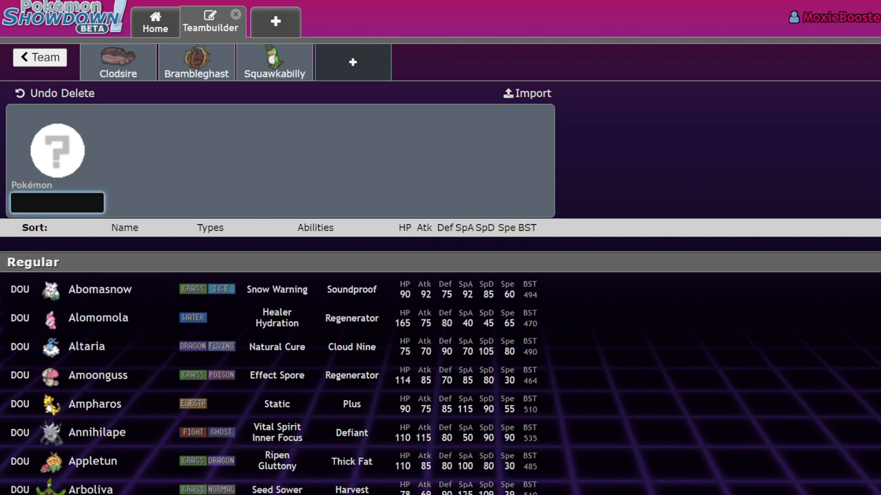
# Add Wugtrio with Gooey as the fourth team member.
pyautogui.click(56, 202)
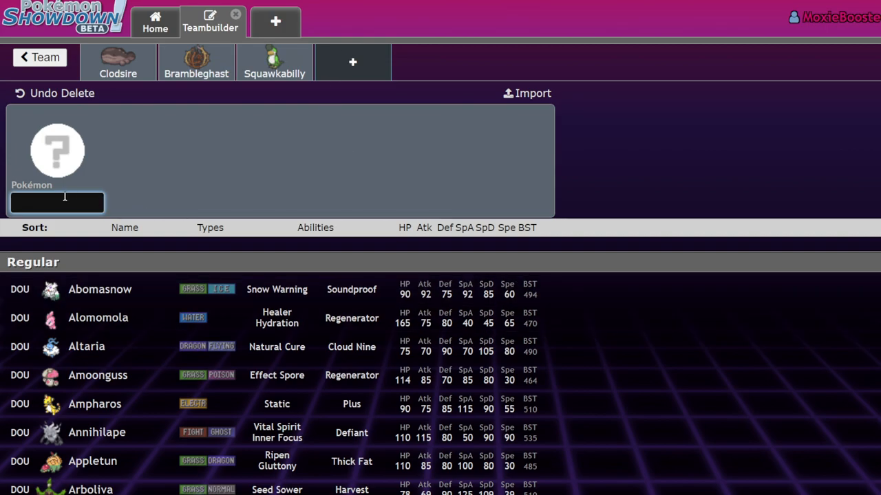
pyautogui.write('wug')
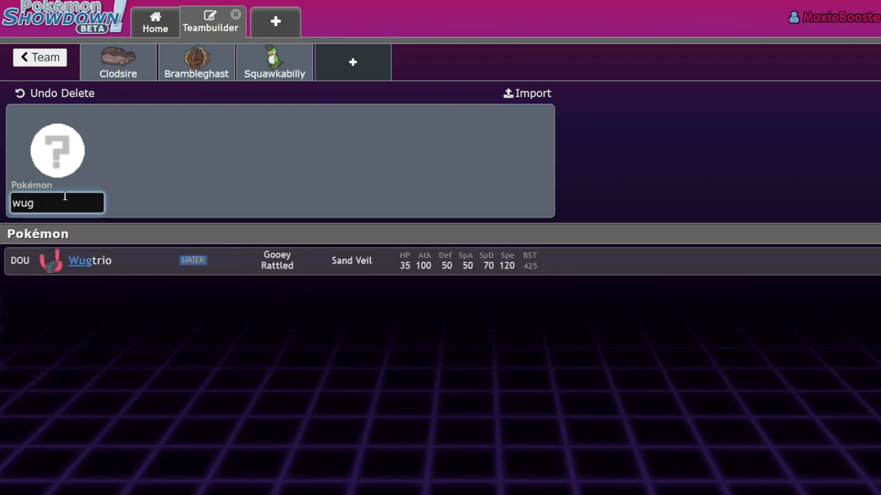
pyautogui.click(89, 260)
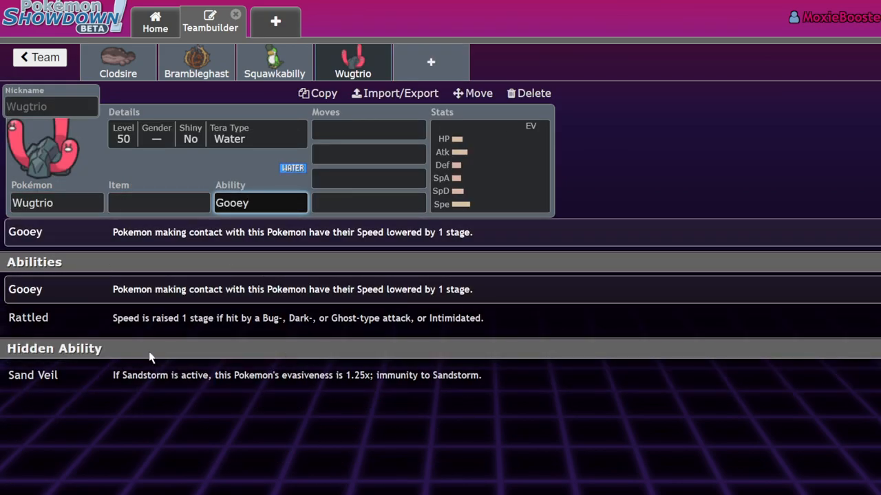
pyautogui.moveTo(145, 324)
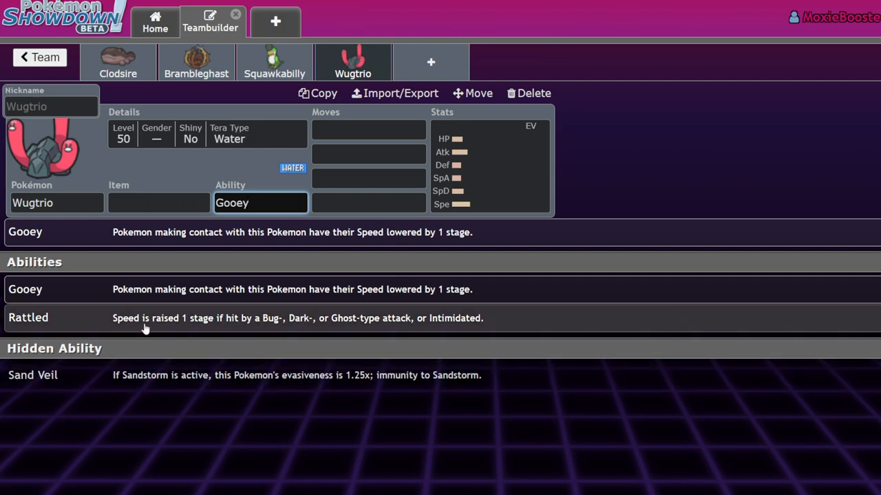
pyautogui.moveTo(124, 374)
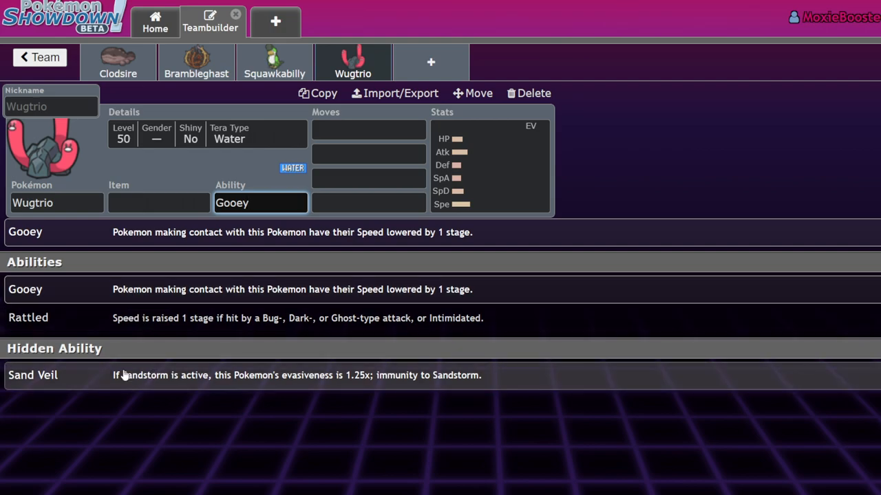
# Give Wugtrio a 4 HP / 252 Atk / 252 Spe spread and Liquidation as its first move.
pyautogui.click(490, 165)
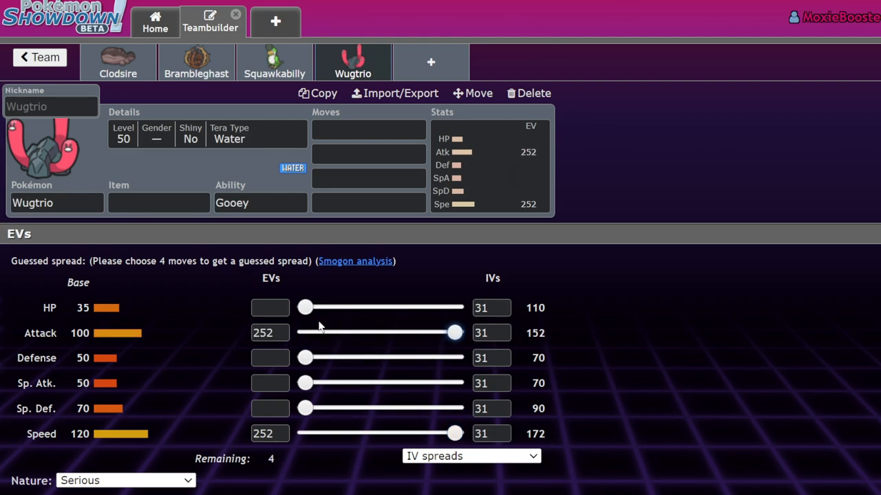
pyautogui.click(369, 129)
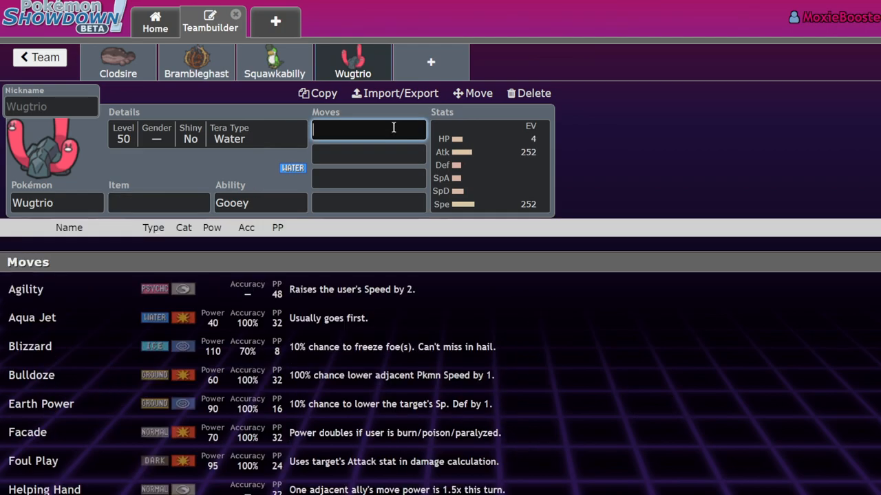
pyautogui.write('liq')
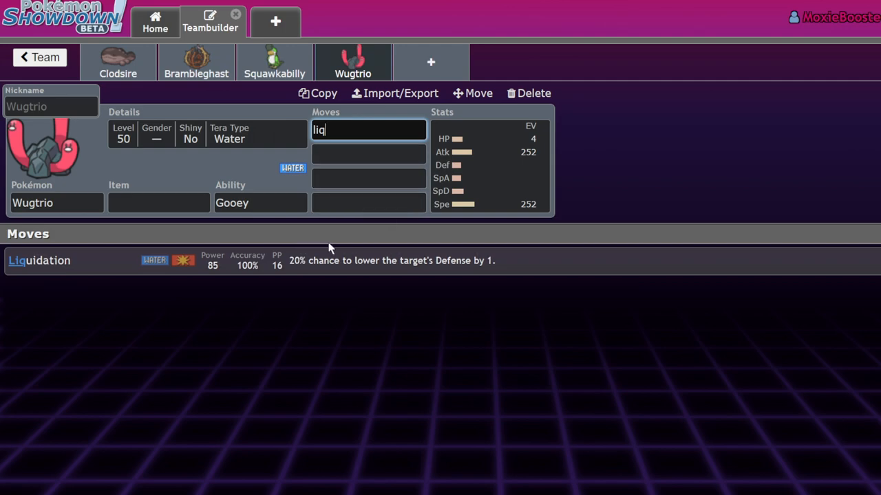
pyautogui.write('tri')
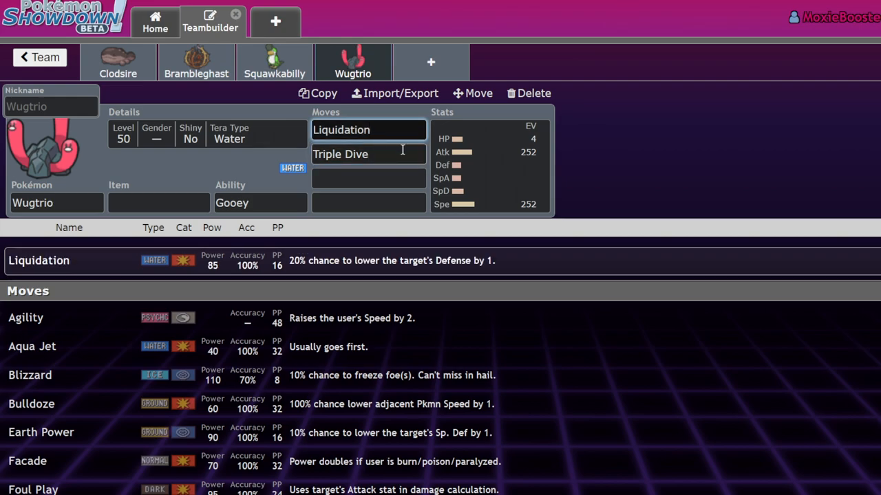
# Replace the second move with Aqua Jet and browse options for a third.
pyautogui.click(369, 154)
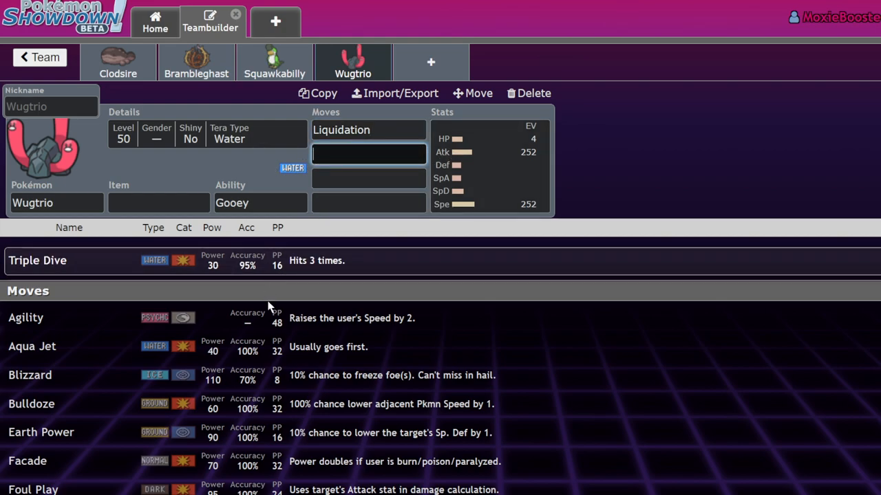
pyautogui.click(32, 347)
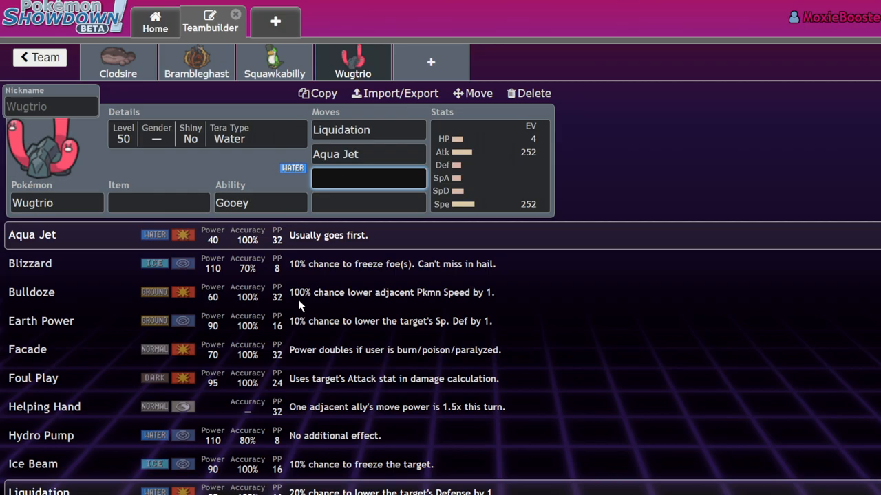
pyautogui.scroll(-3)
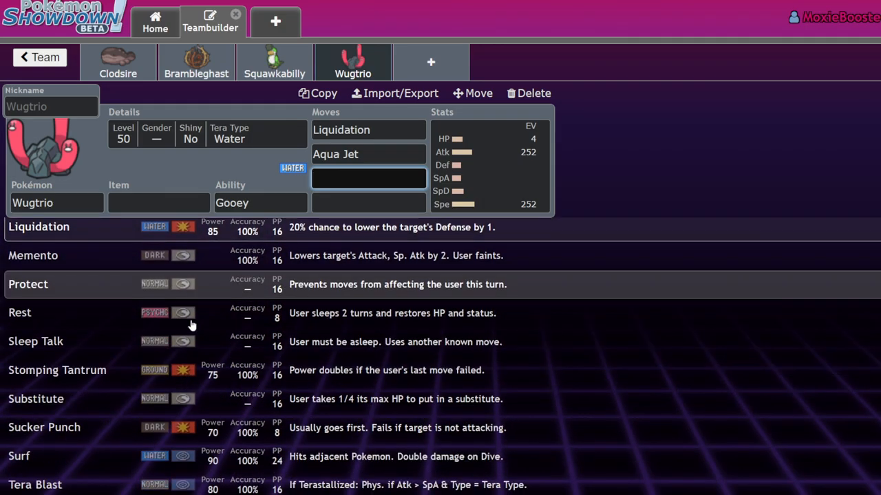
pyautogui.click(369, 178)
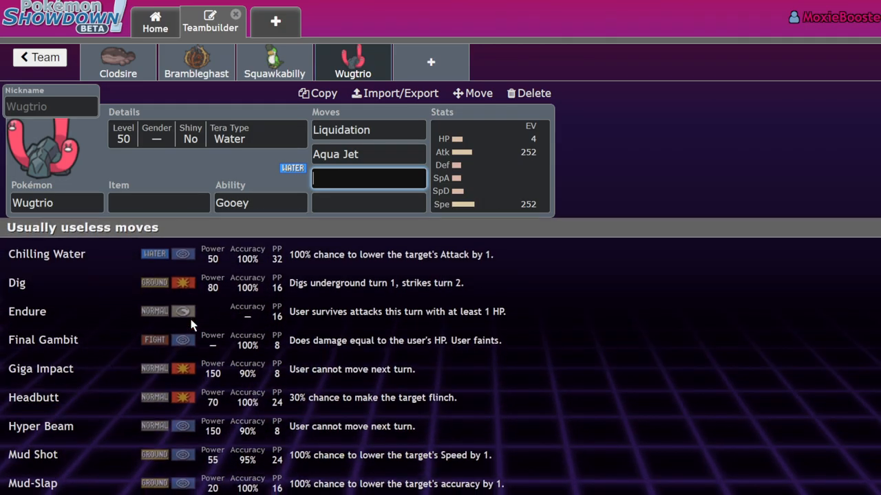
pyautogui.scroll(-3)
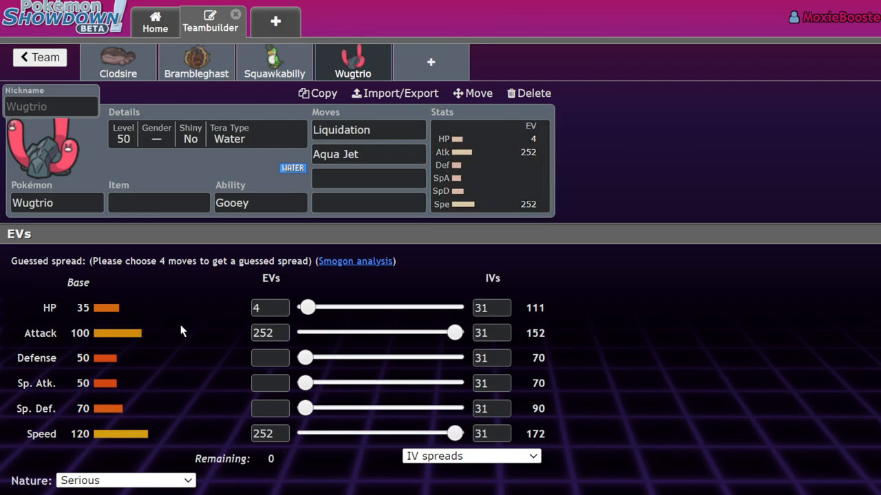
# Browse Wugtrio's learnable moves for a third slot, keeping Liquidation, Aqua Jet and its EVs.
pyautogui.click(368, 179)
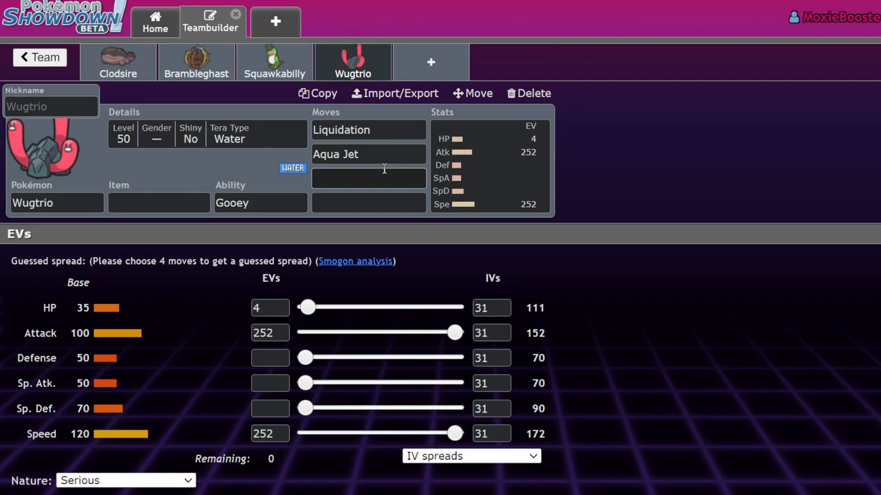
pyautogui.click(368, 179)
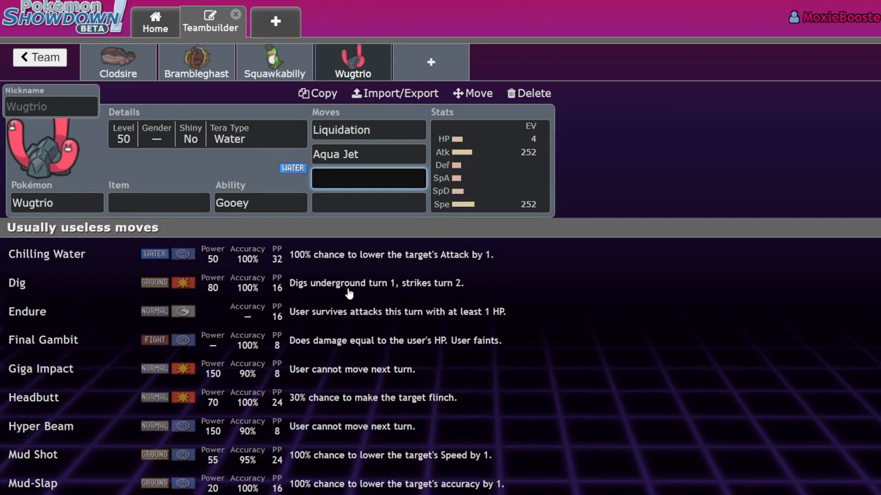
pyautogui.scroll(-3)
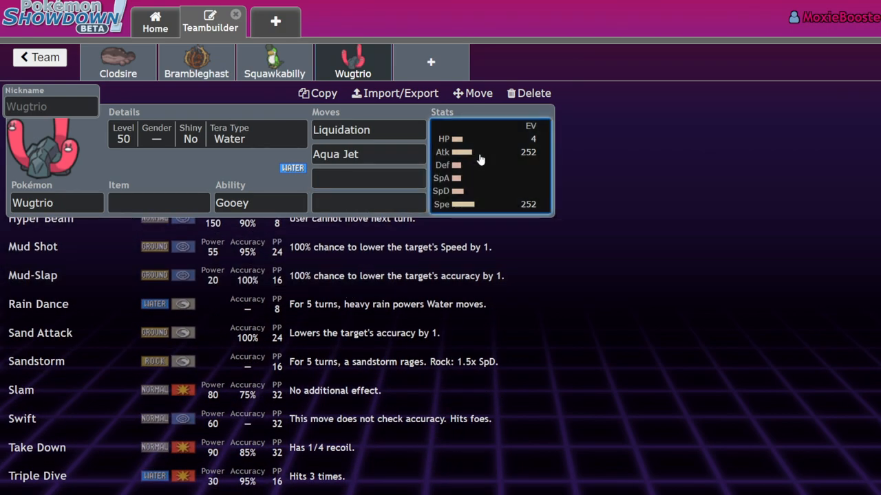
pyautogui.click(368, 179)
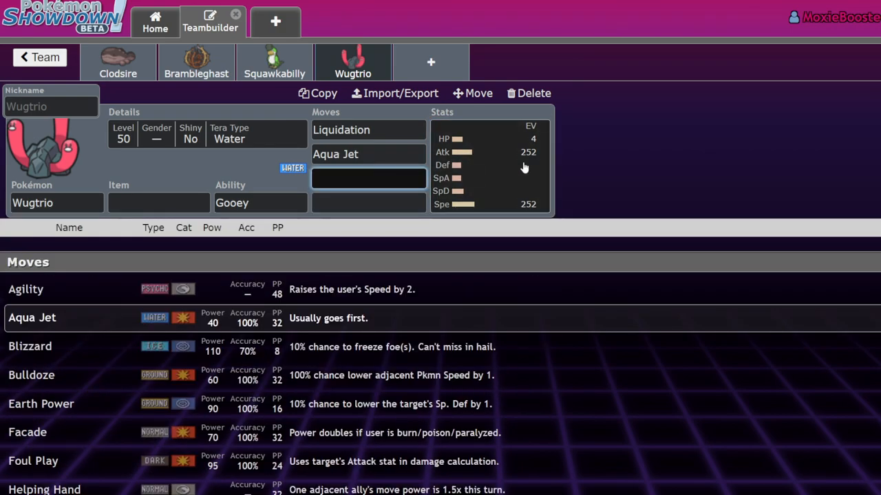
pyautogui.click(489, 166)
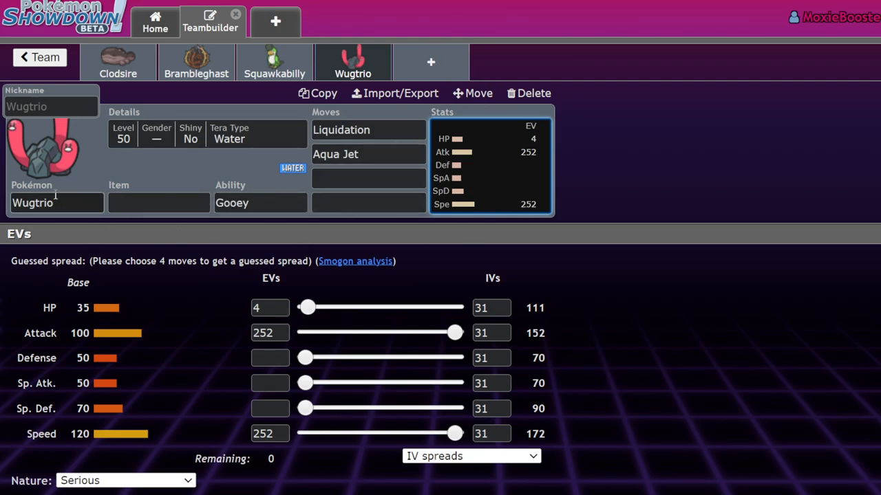
pyautogui.click(158, 202)
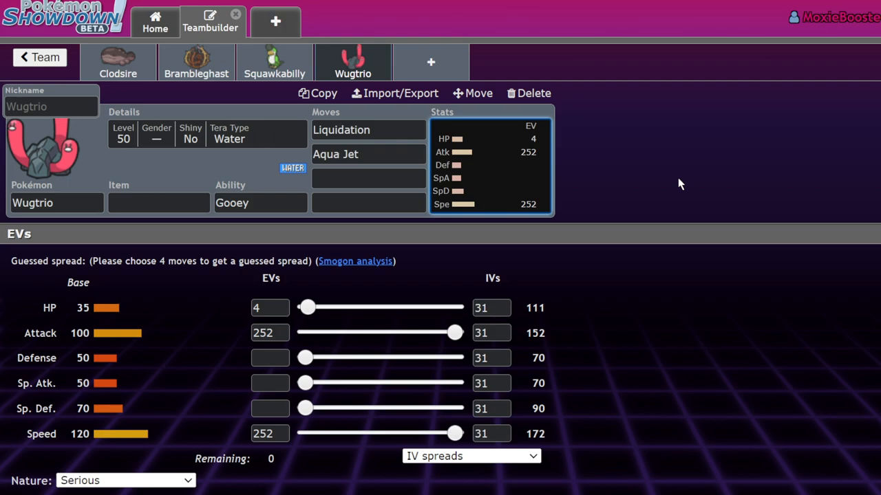
pyautogui.moveTo(671, 181)
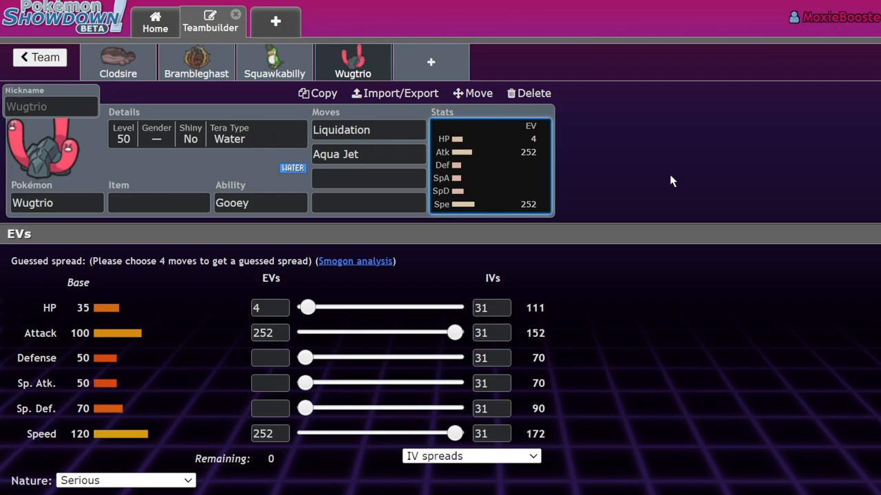
pyautogui.click(368, 178)
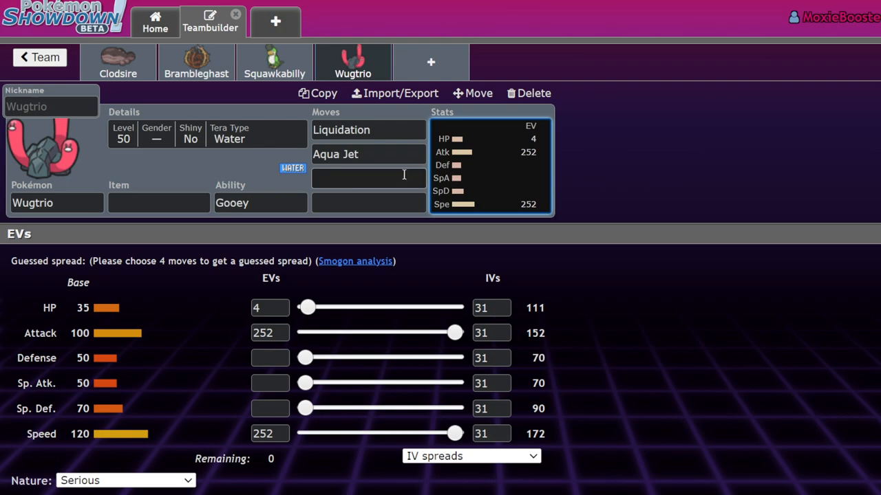
# Add a Dugtrio slot after Wugtrio, keeping Sand Veil as its ability.
pyautogui.click(529, 94)
pyautogui.write('Dugtrio')
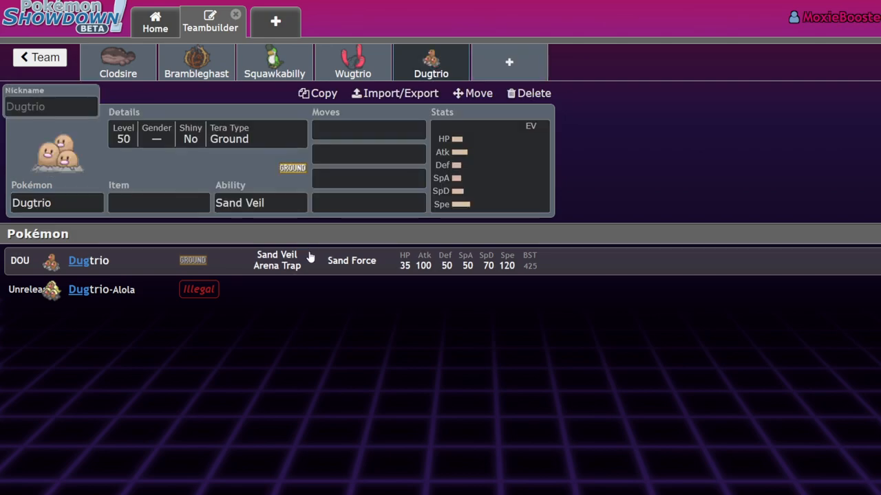
pyautogui.click(158, 202)
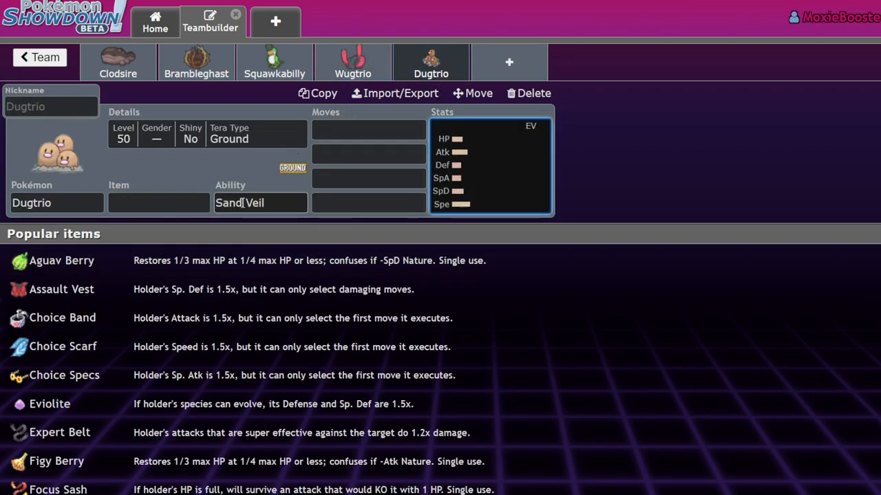
pyautogui.click(260, 202)
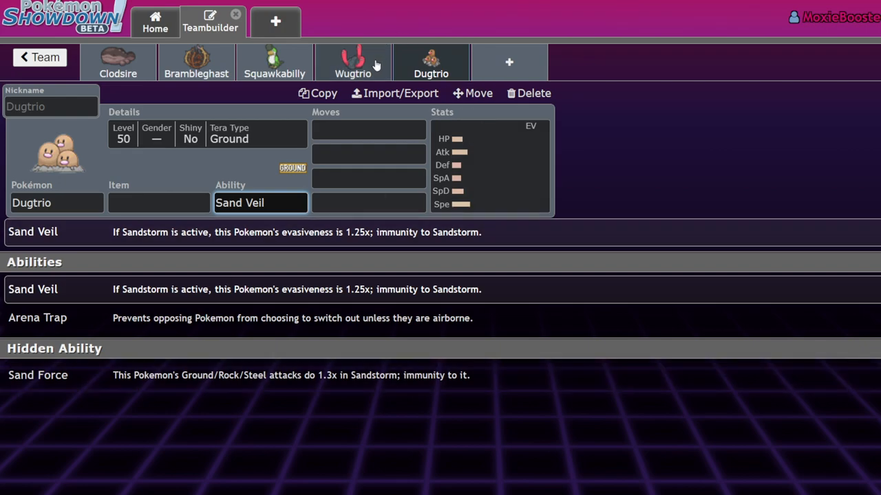
pyautogui.click(490, 165)
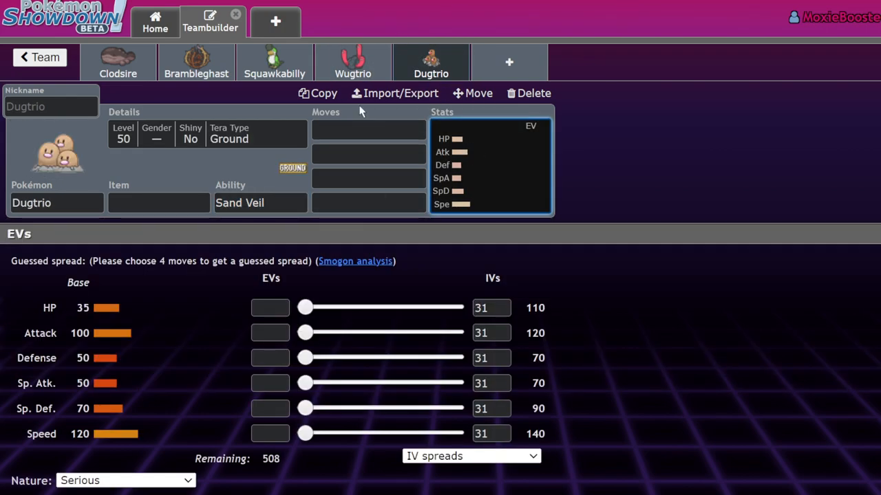
pyautogui.moveTo(398, 72)
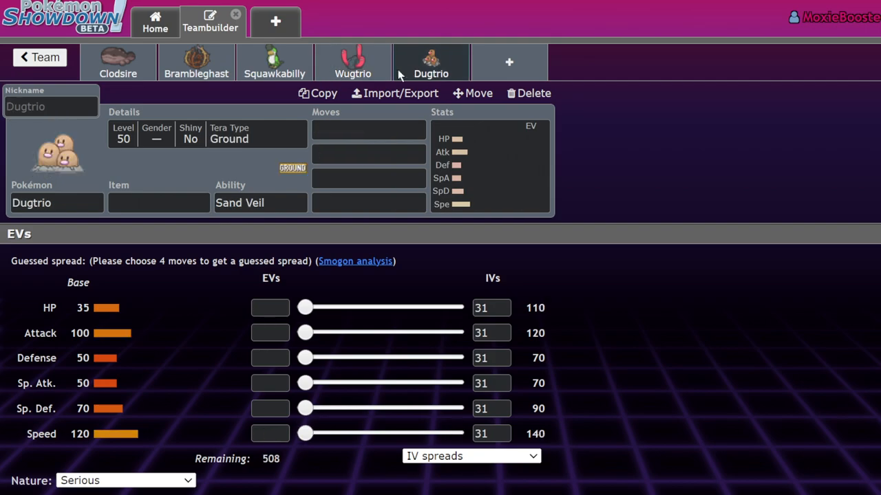
pyautogui.moveTo(421, 74)
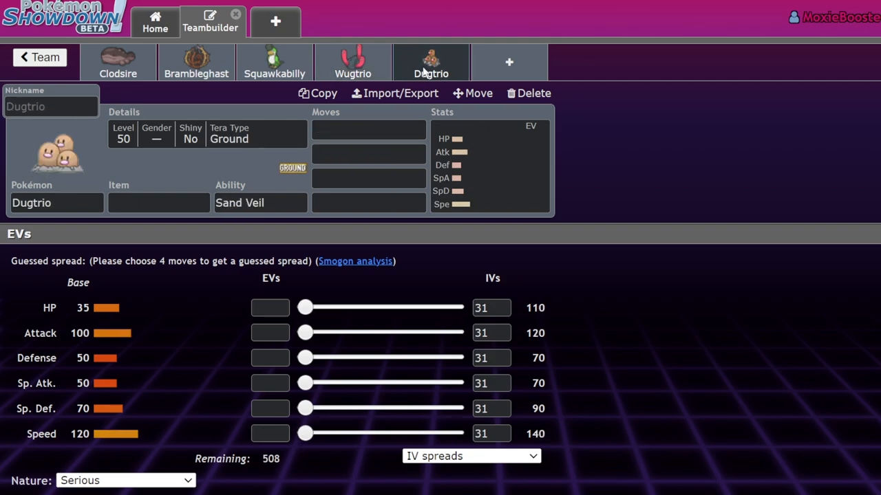
# Remove the Dugtrio slot and give Wugtrio Mud Shot and Sand Attack as its third and fourth moves.
pyautogui.click(352, 62)
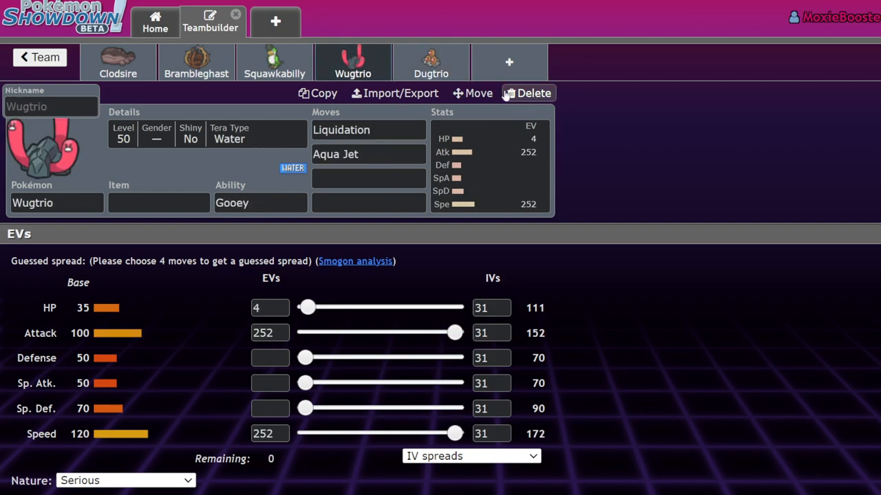
pyautogui.click(56, 202)
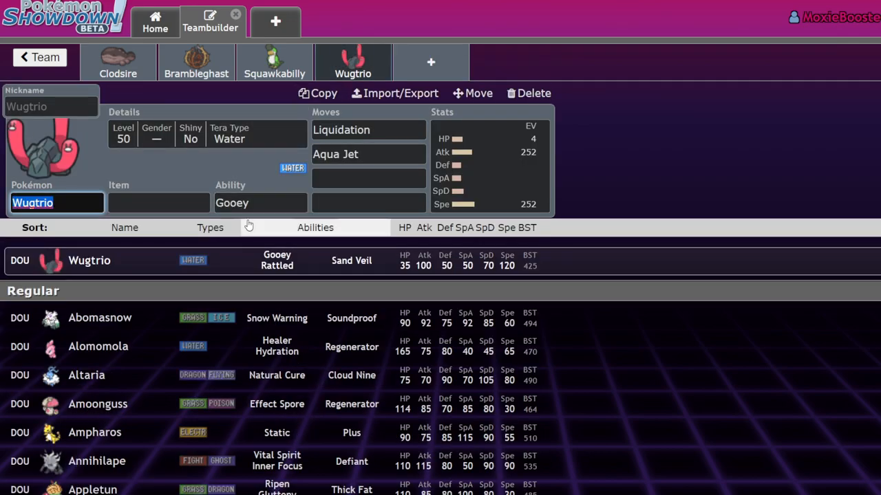
pyautogui.click(369, 179)
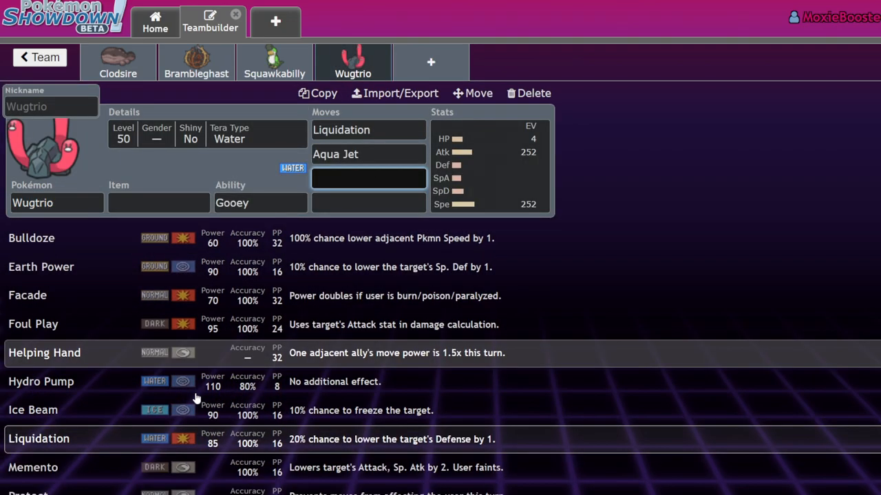
pyautogui.scroll(-3)
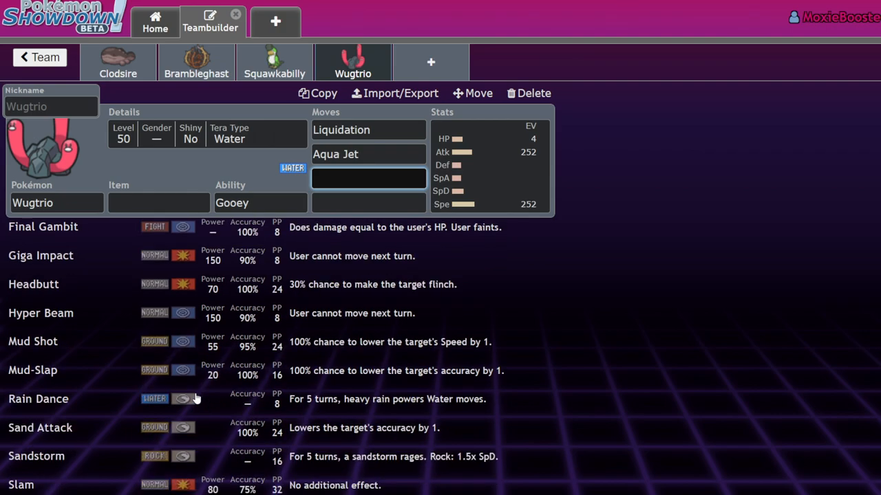
pyautogui.scroll(-3)
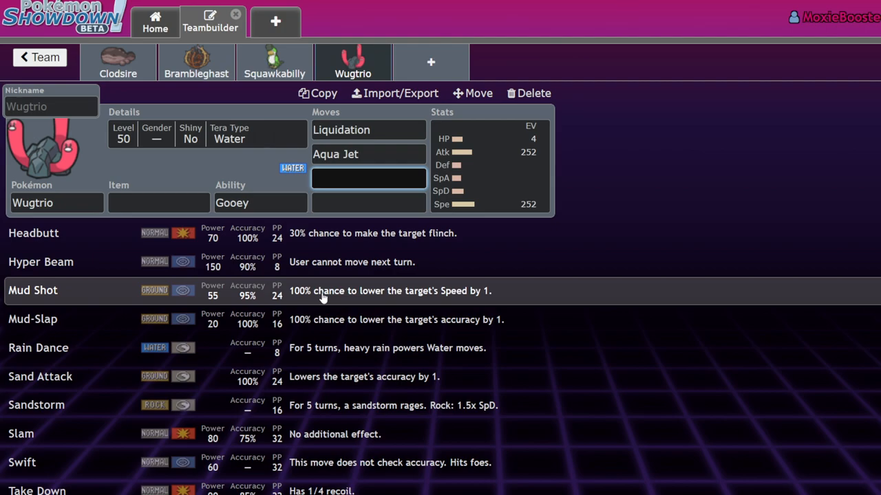
pyautogui.click(33, 289)
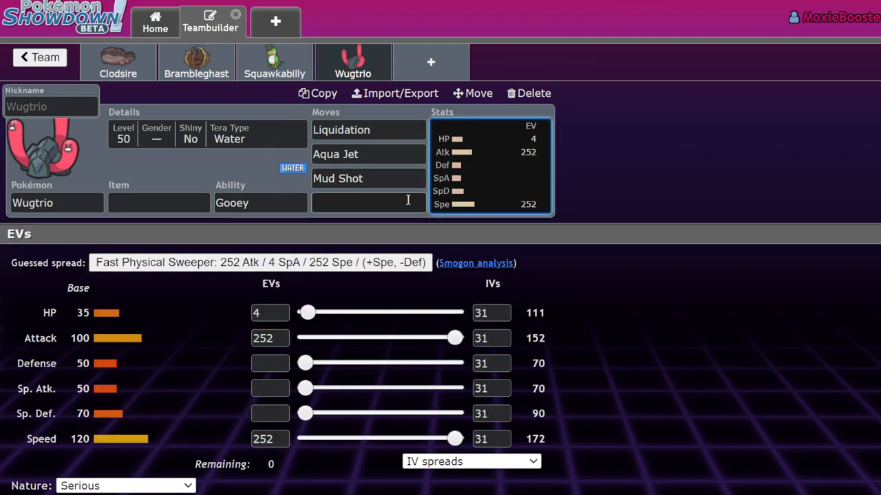
pyautogui.write('sa')
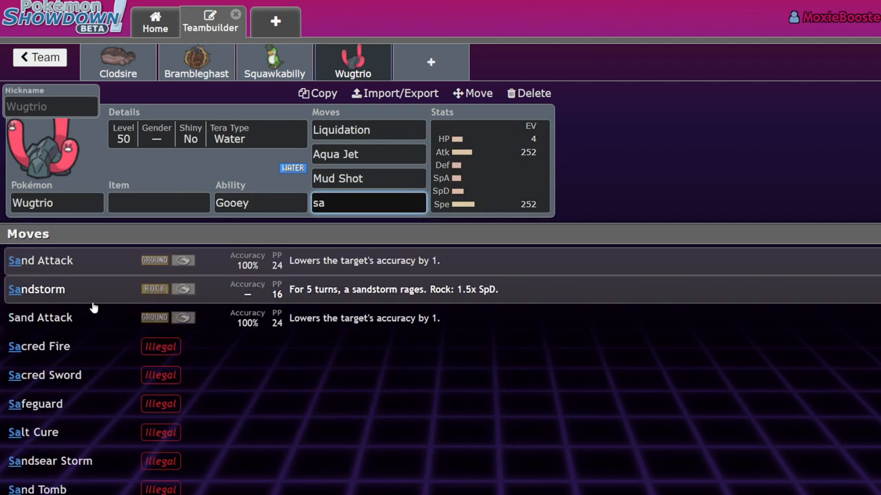
pyautogui.click(40, 260)
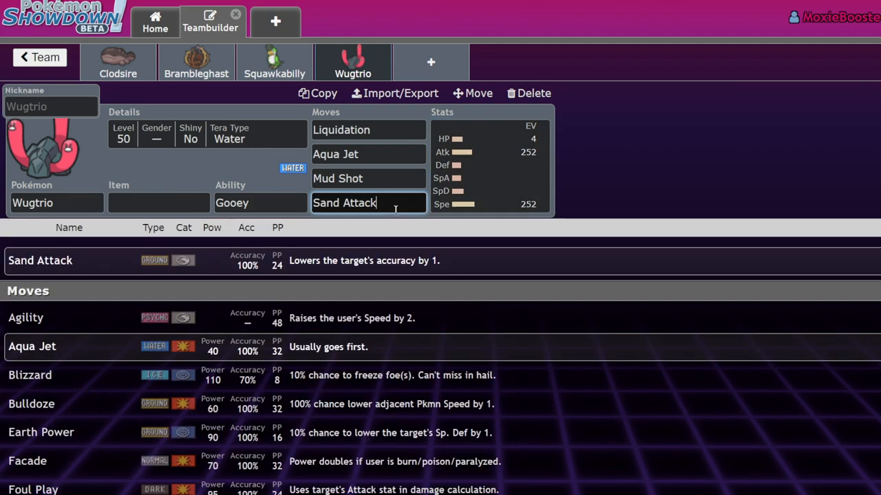
pyautogui.scroll(-3)
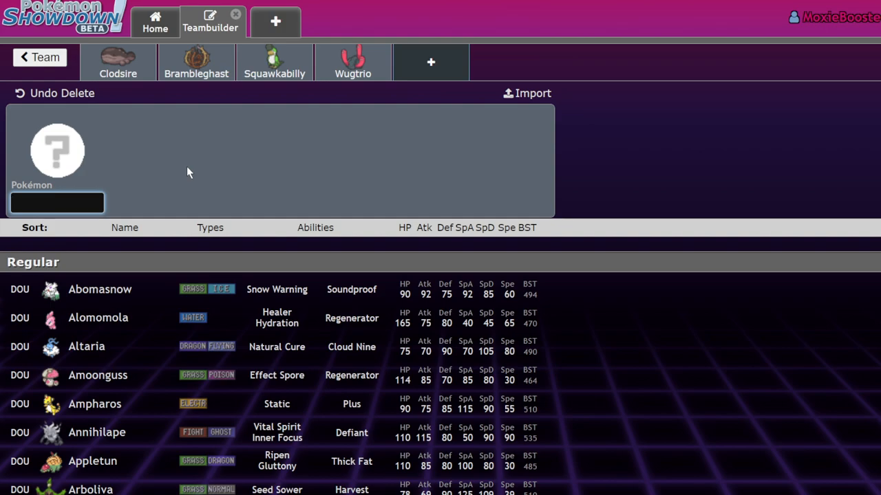
# Put Spidops in the fifth slot with Silk Trap as its first move.
pyautogui.write('spid')
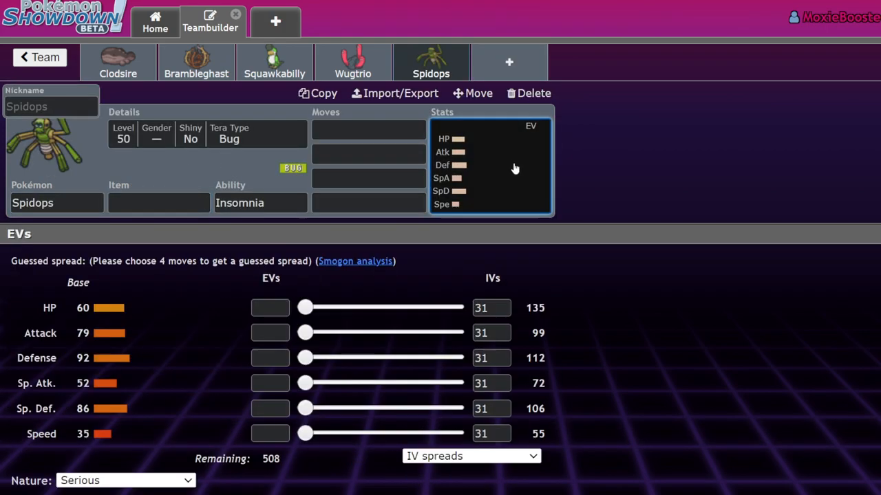
pyautogui.moveTo(172, 384)
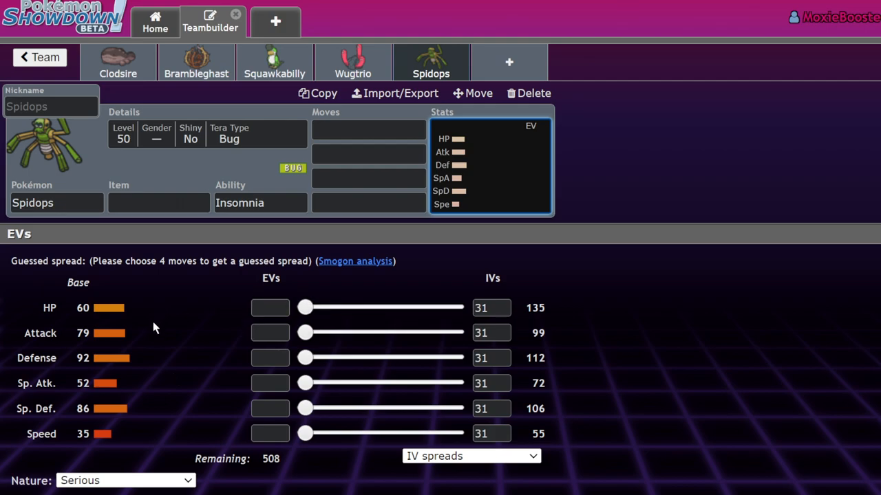
pyautogui.click(369, 129)
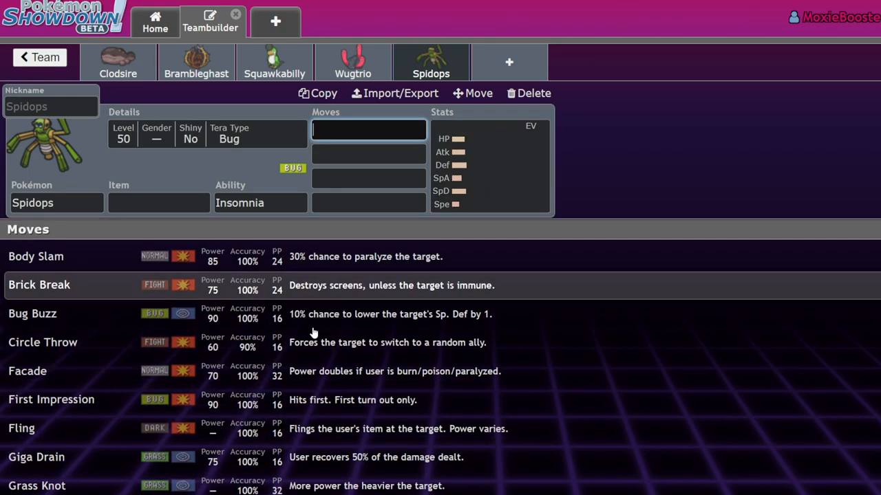
pyautogui.scroll(-3)
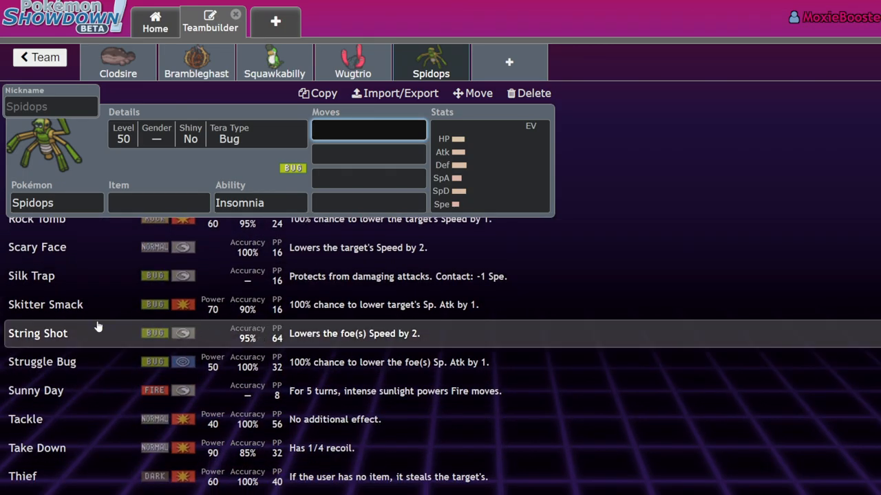
pyautogui.click(30, 275)
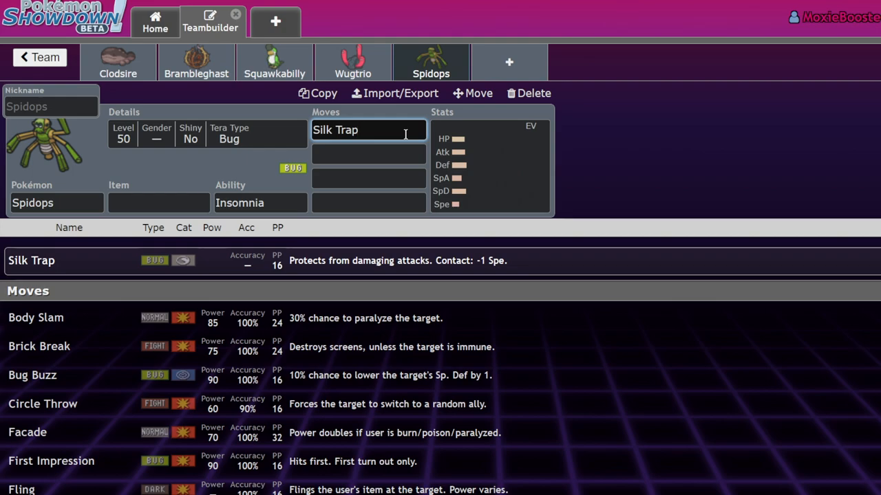
# Leave Spidops's second move unset and add a new empty sixth slot.
pyautogui.click(490, 165)
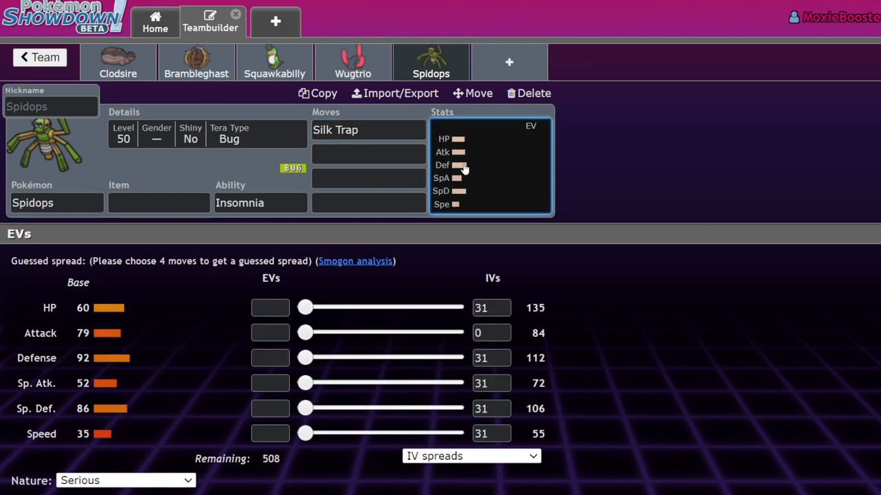
pyautogui.click(369, 155)
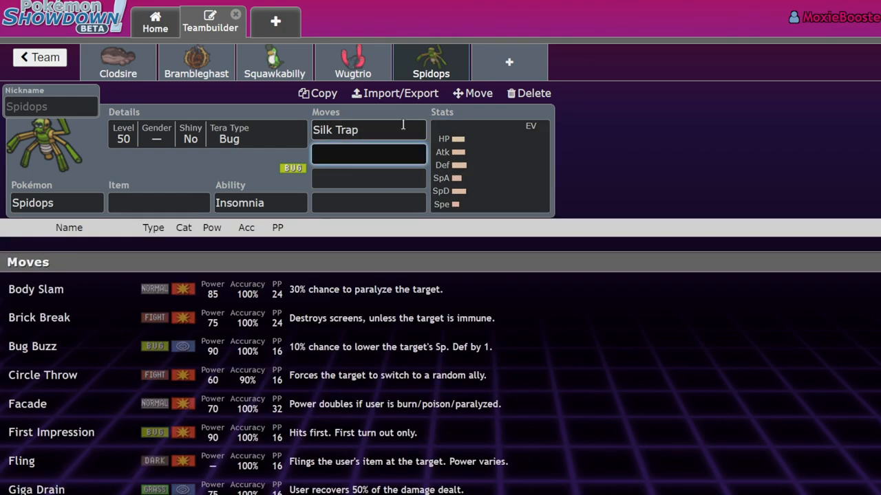
pyautogui.click(368, 154)
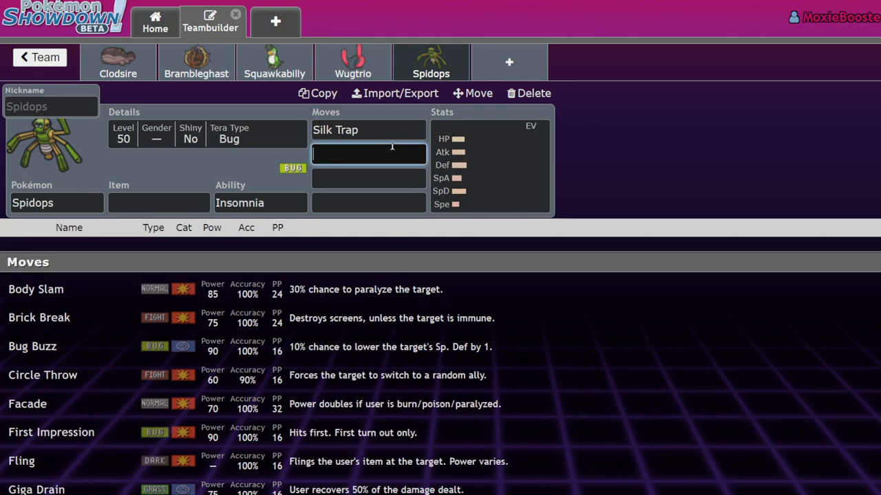
pyautogui.click(534, 93)
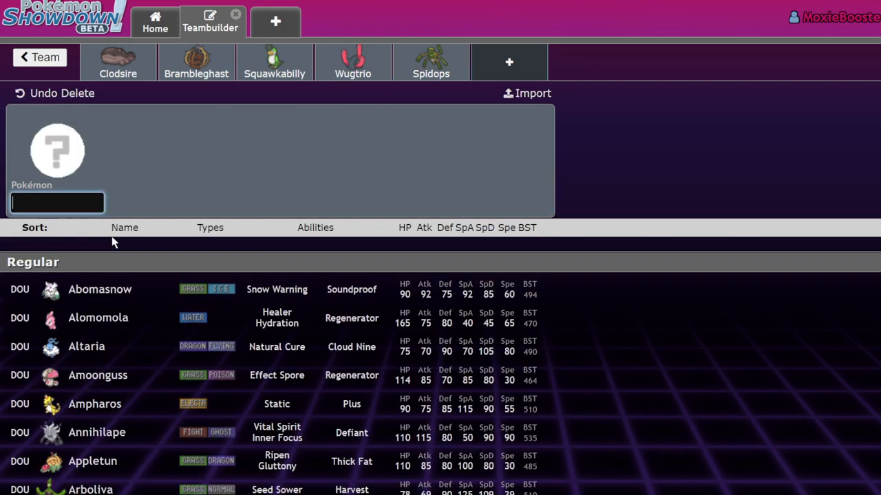
# Fill the sixth slot with Tarountula holding Eviolite, then clear the slot again.
pyautogui.write('to')
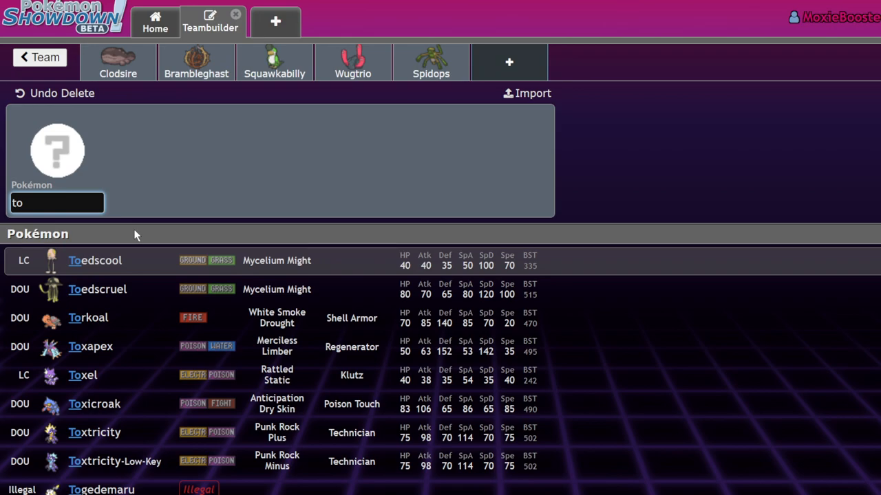
pyautogui.write('a')
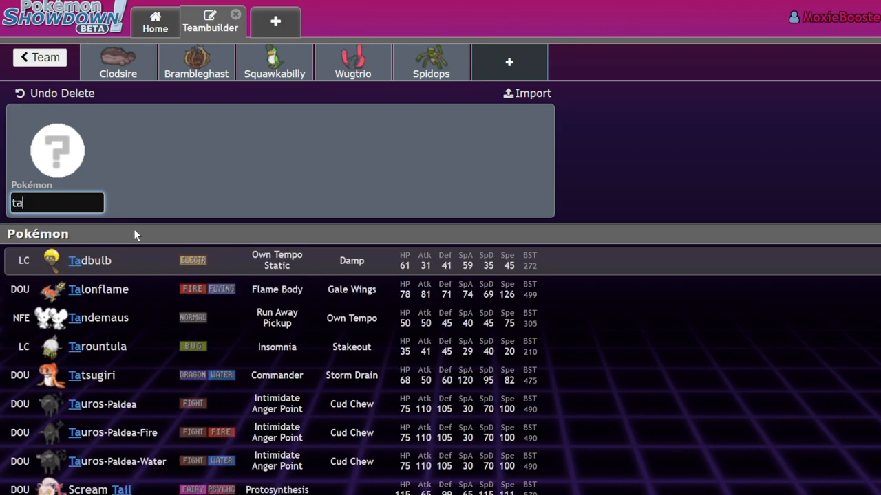
pyautogui.click(97, 347)
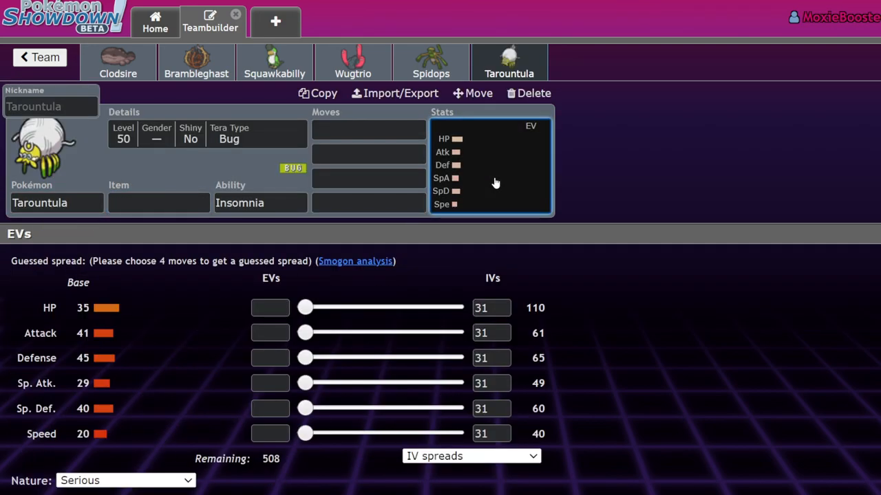
pyautogui.click(158, 202)
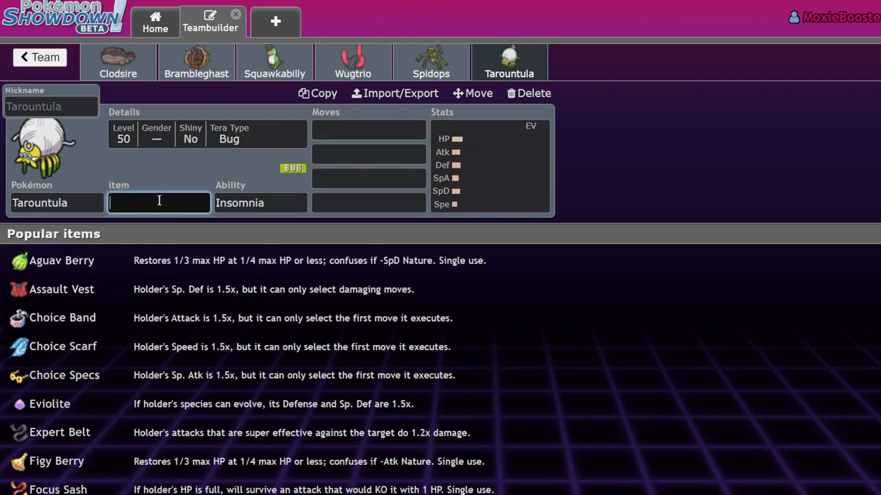
pyautogui.click(50, 404)
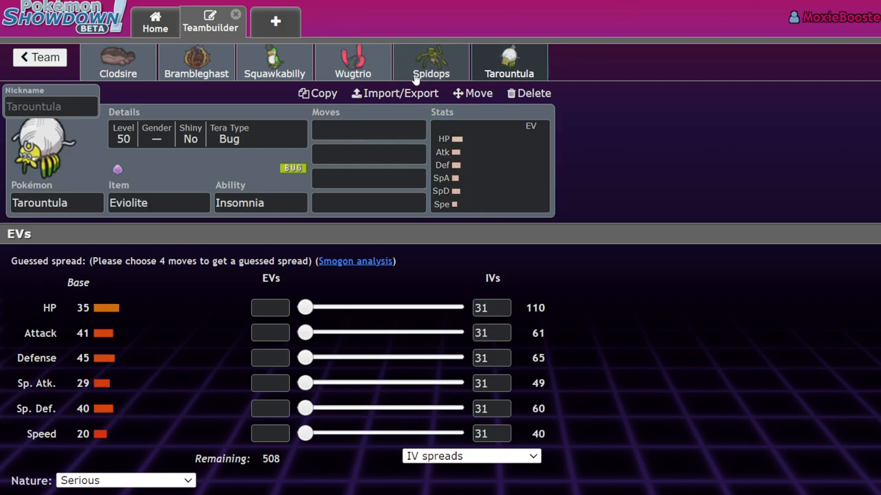
pyautogui.click(534, 94)
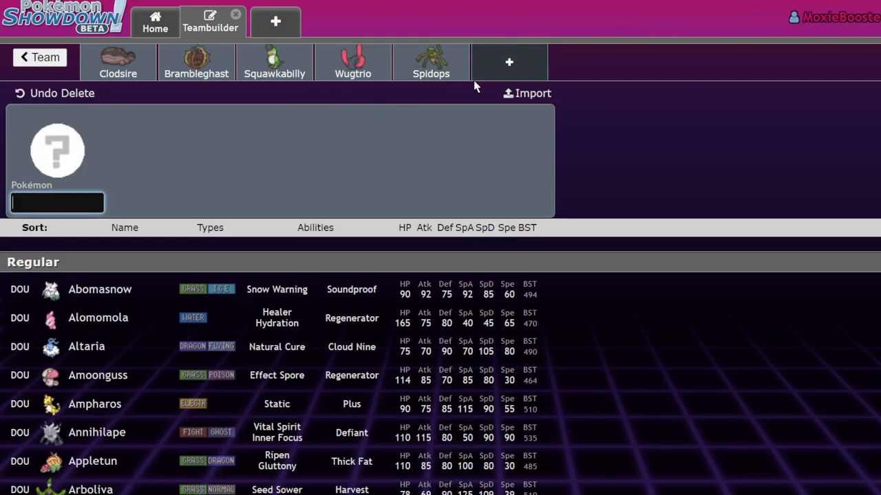
# Switch to Spidops's set with Silk Trap, Insomnia and its unallocated EVs.
pyautogui.click(431, 62)
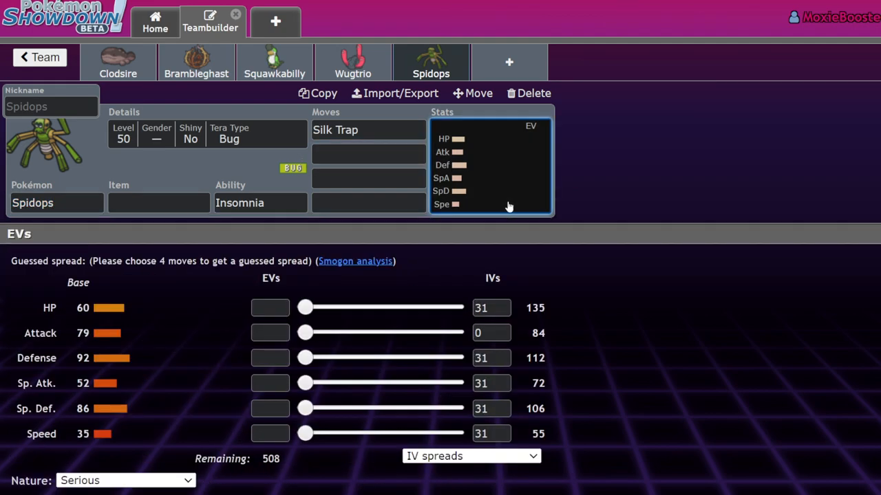
pyautogui.moveTo(516, 202)
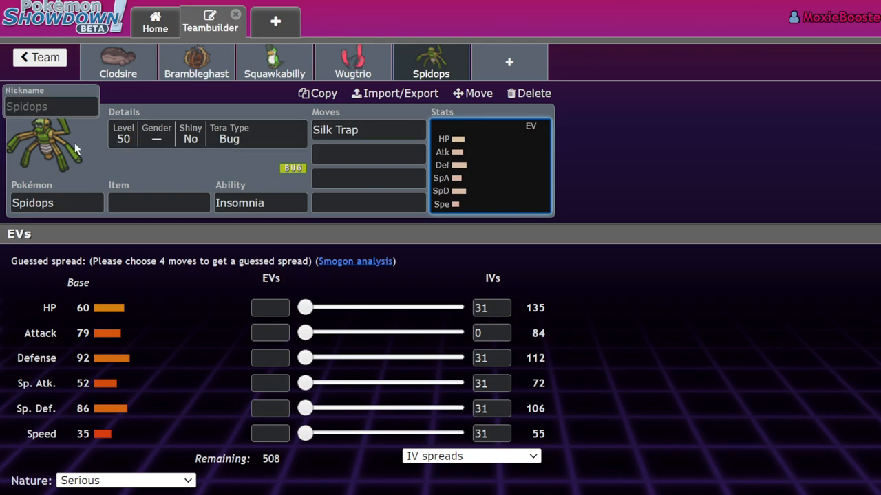
pyautogui.moveTo(76, 171)
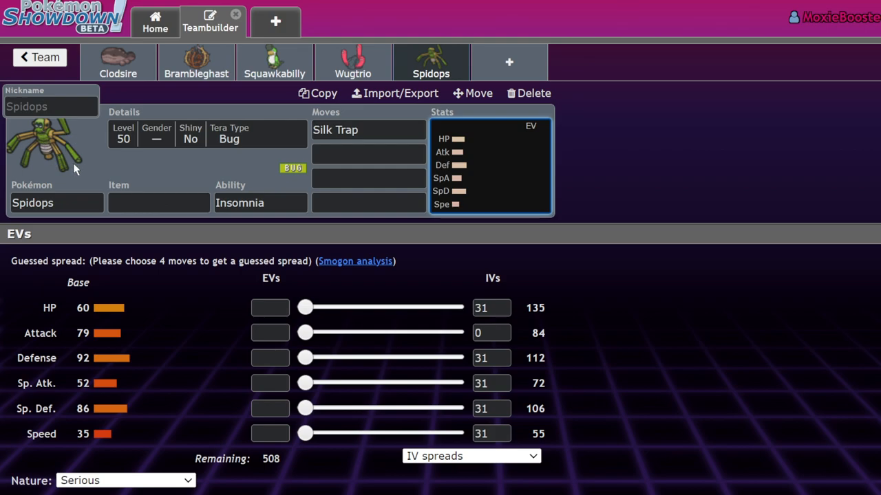
pyautogui.moveTo(107, 139)
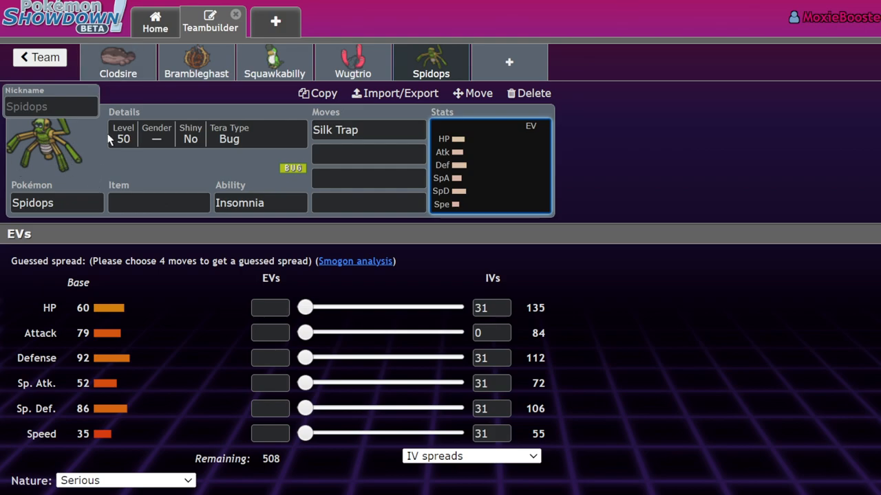
pyautogui.moveTo(62, 355)
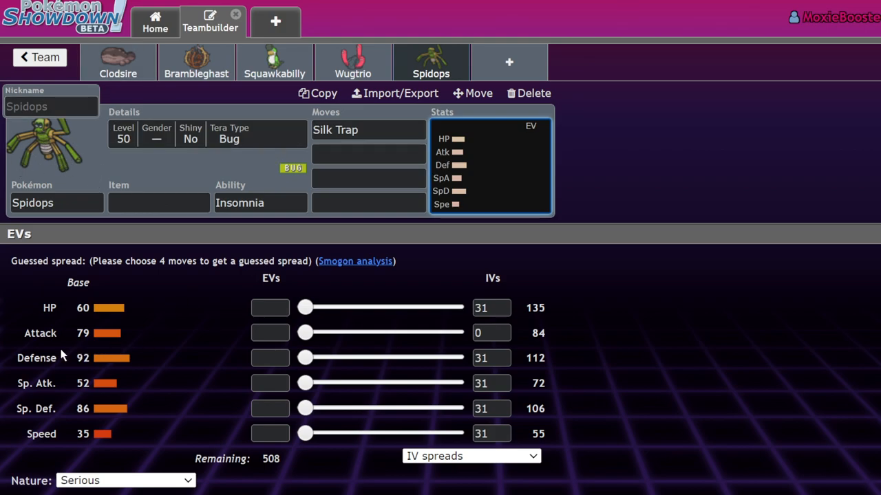
pyautogui.moveTo(101, 374)
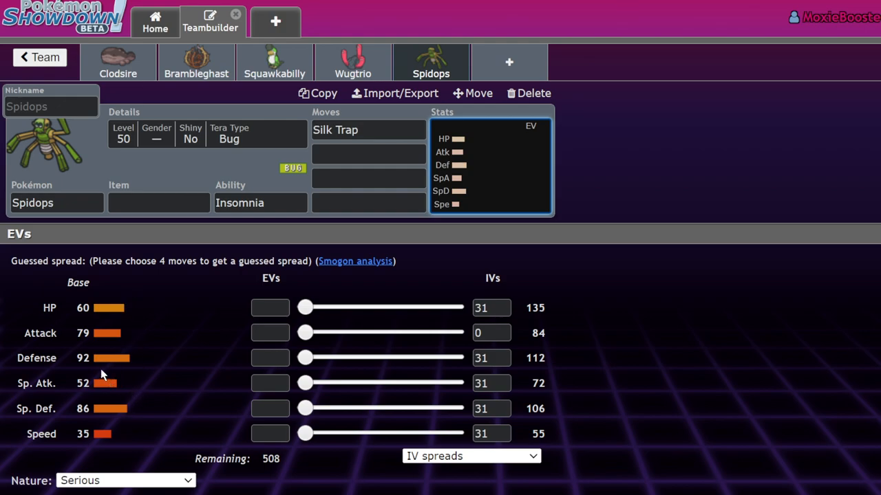
pyautogui.moveTo(119, 370)
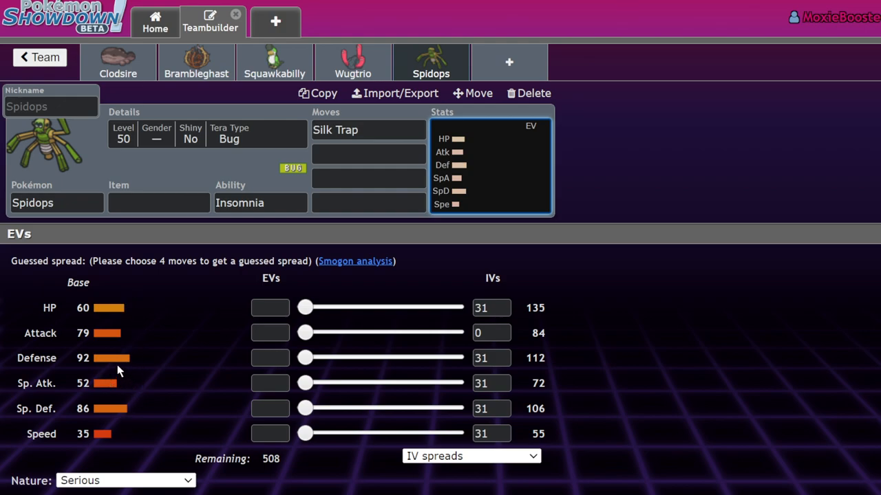
# Give Spidops Pounce as its second move.
pyautogui.click(369, 154)
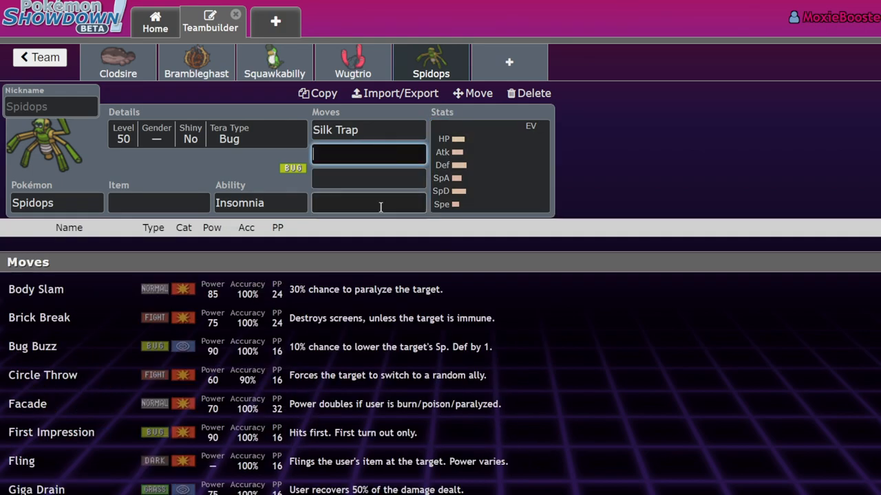
pyautogui.scroll(-3)
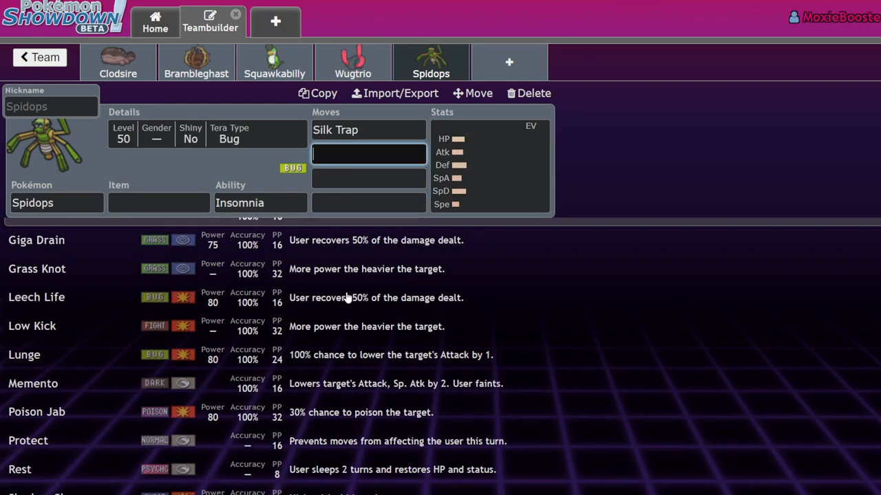
pyautogui.scroll(-3)
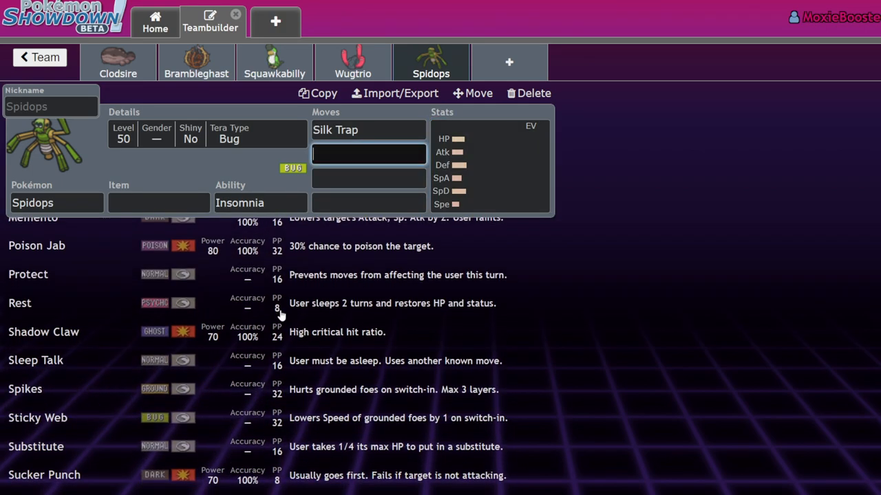
pyautogui.write('poui')
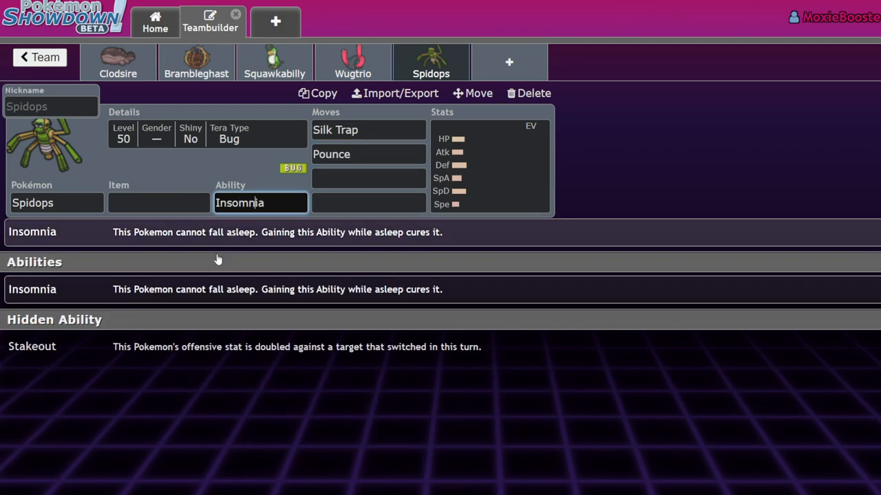
# Give Spidops String Shot as its third move and bring up its stat and EV spread.
pyautogui.click(369, 179)
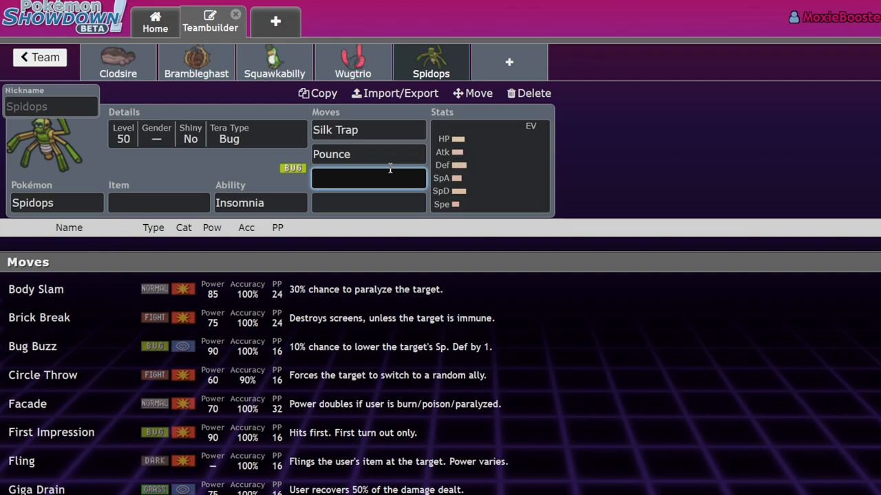
pyautogui.moveTo(594, 179)
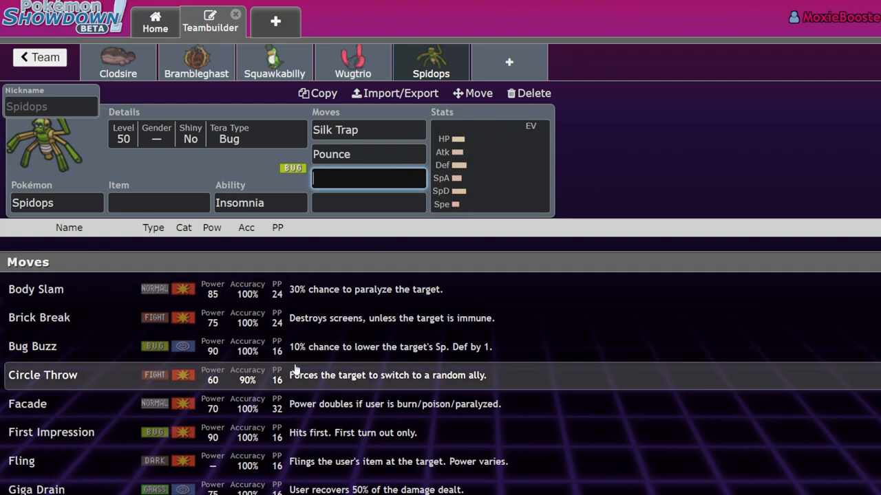
pyautogui.scroll(-3)
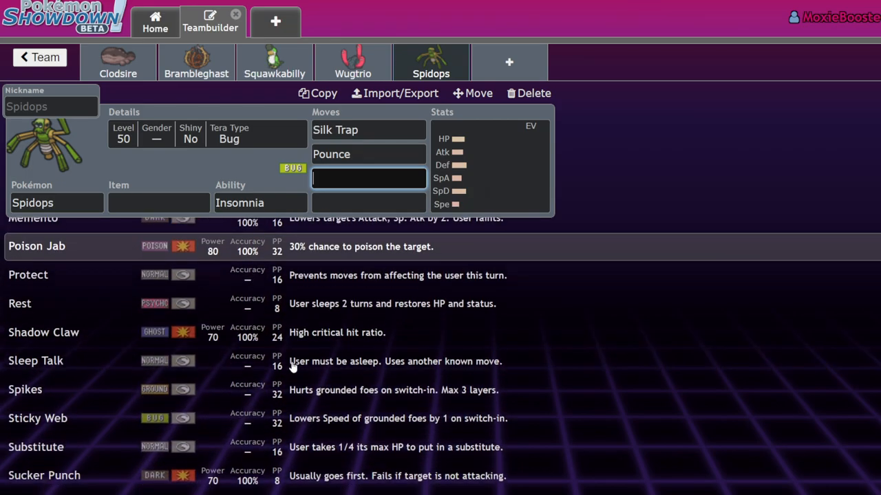
pyautogui.scroll(-3)
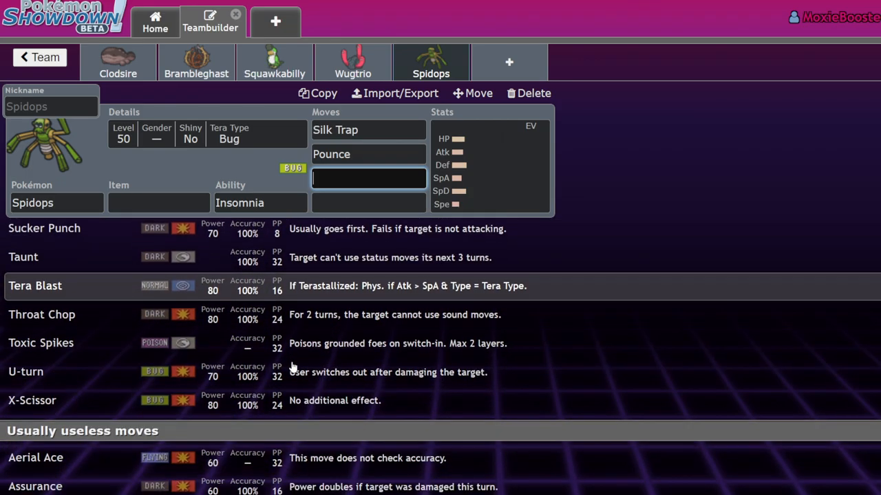
pyautogui.scroll(-3)
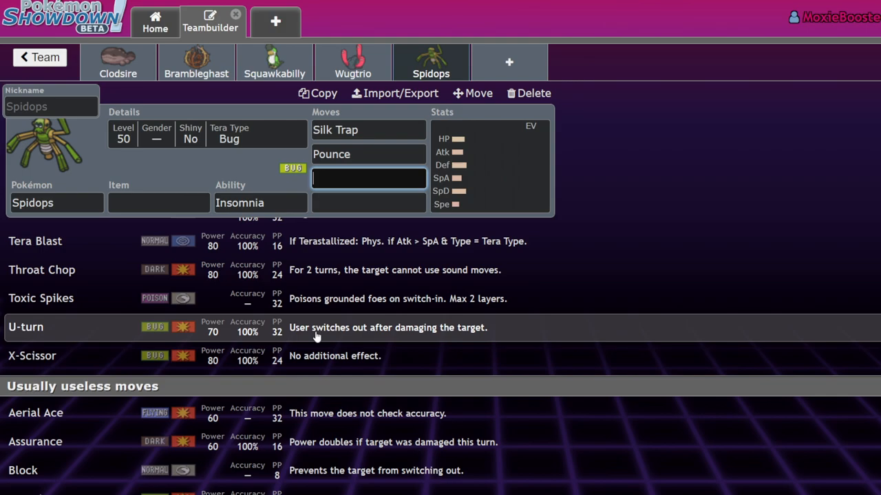
pyautogui.scroll(-3)
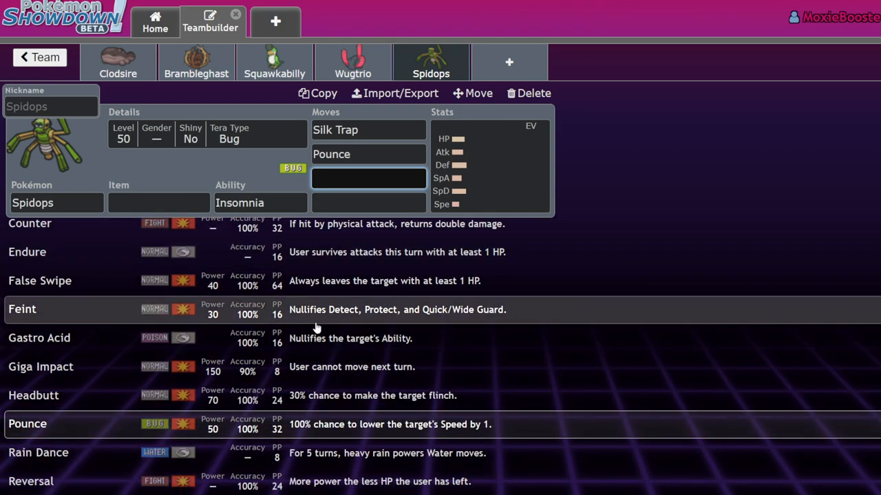
pyautogui.scroll(-3)
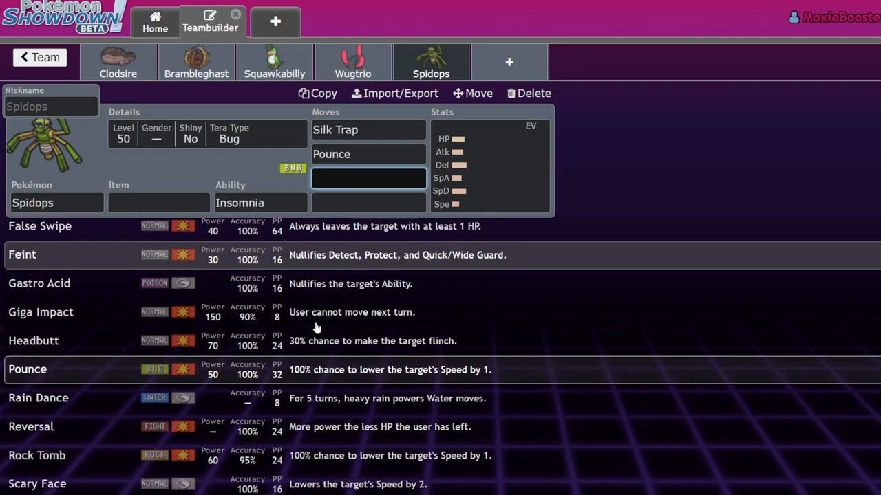
pyautogui.scroll(-3)
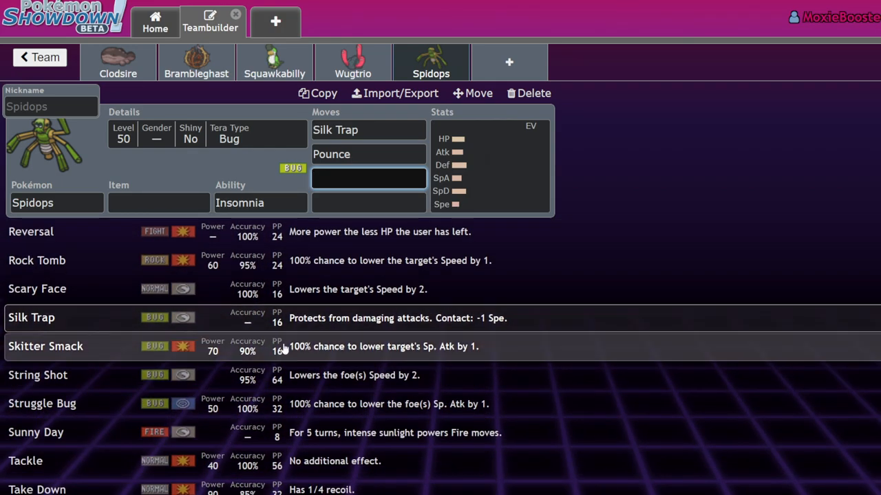
pyautogui.moveTo(498, 384)
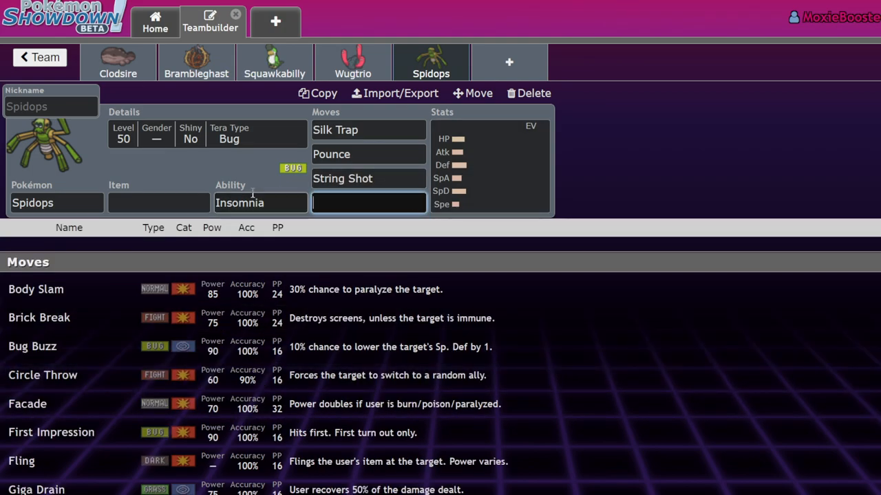
pyautogui.click(489, 165)
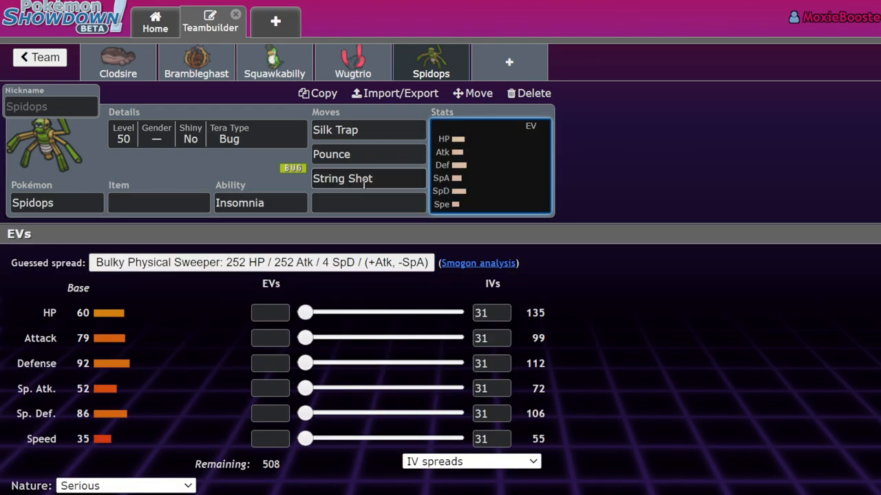
pyautogui.click(158, 203)
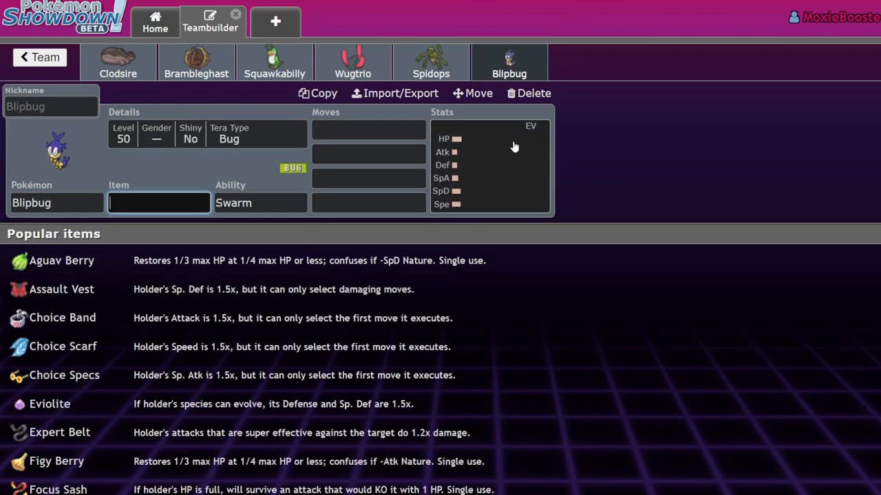
# Begin choosing a first move for the sixth-slot Blipbug with Swarm.
pyautogui.click(369, 129)
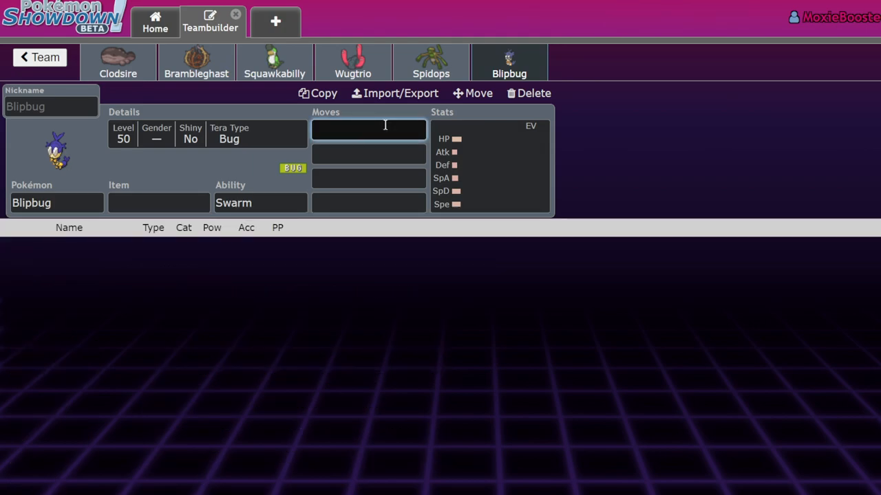
# Delete Blipbug and raise Spidops's Defense EVs to 252, checking against Clodsire's set.
pyautogui.click(529, 94)
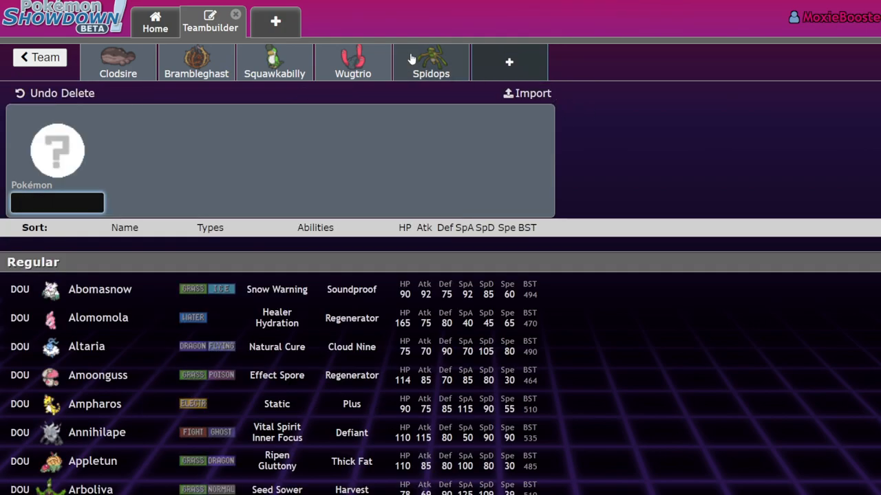
pyautogui.click(431, 62)
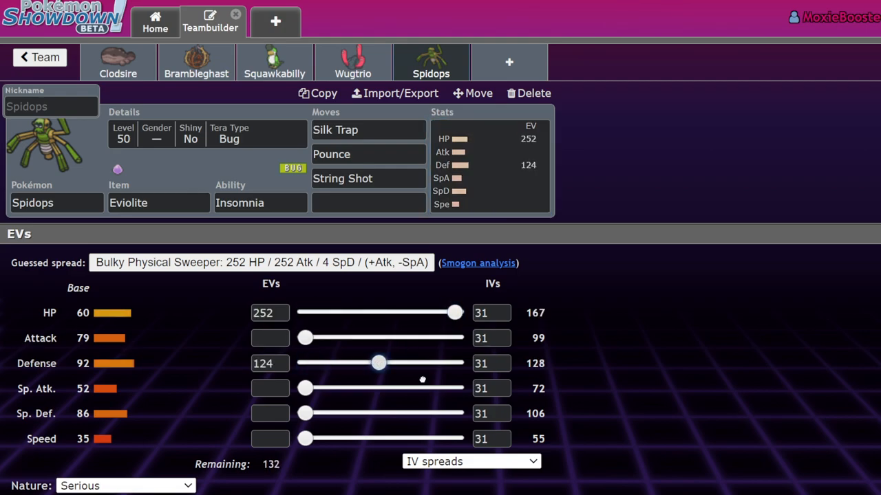
pyautogui.moveTo(378, 364); pyautogui.dragTo(454, 364)
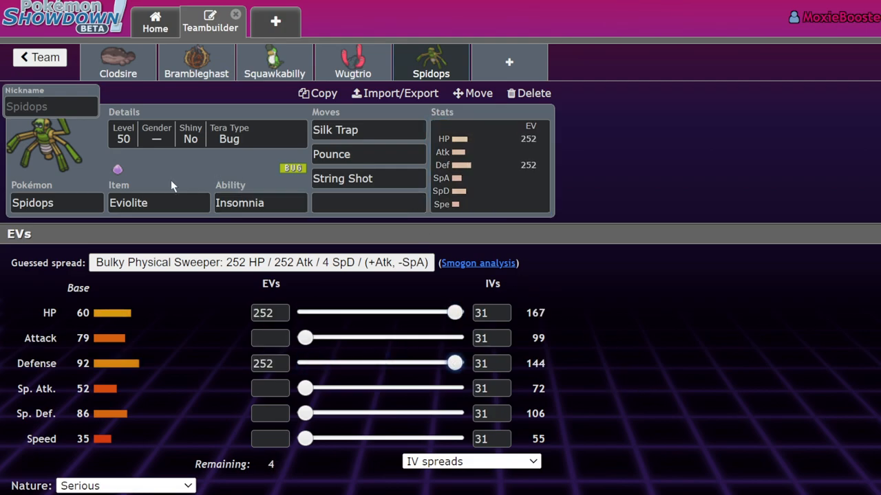
pyautogui.moveTo(328, 58)
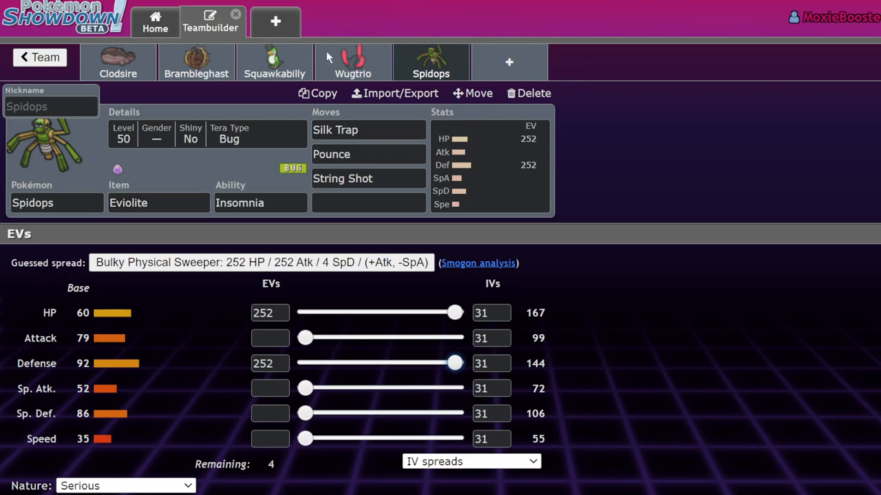
pyautogui.click(118, 62)
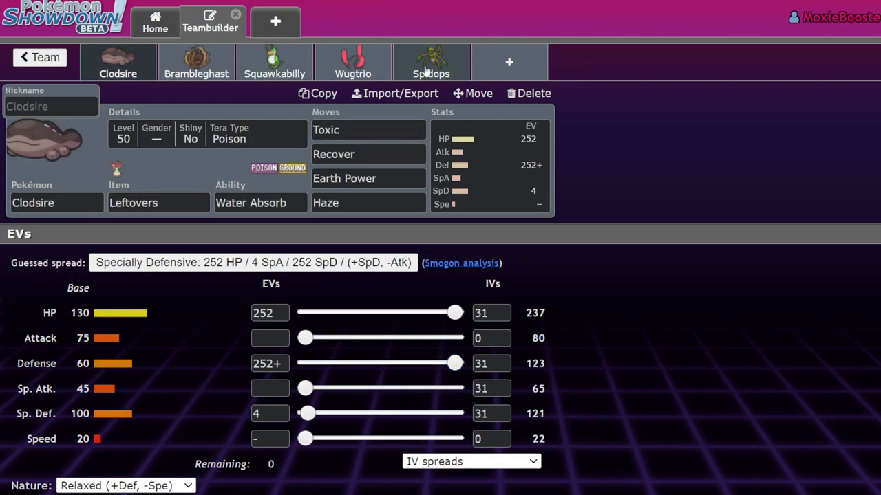
pyautogui.click(431, 62)
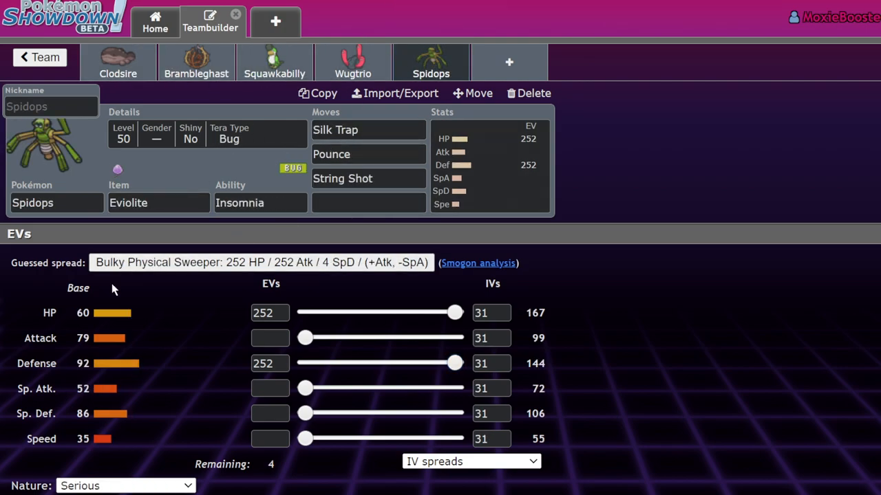
pyautogui.moveTo(509, 62)
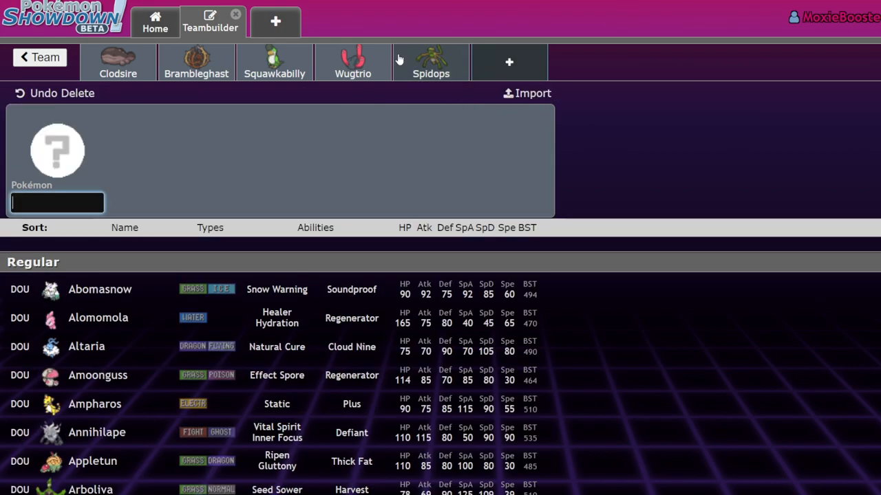
# Add Palafin-Hero in a new sixth slot and return to Spidops's set.
pyautogui.click(431, 62)
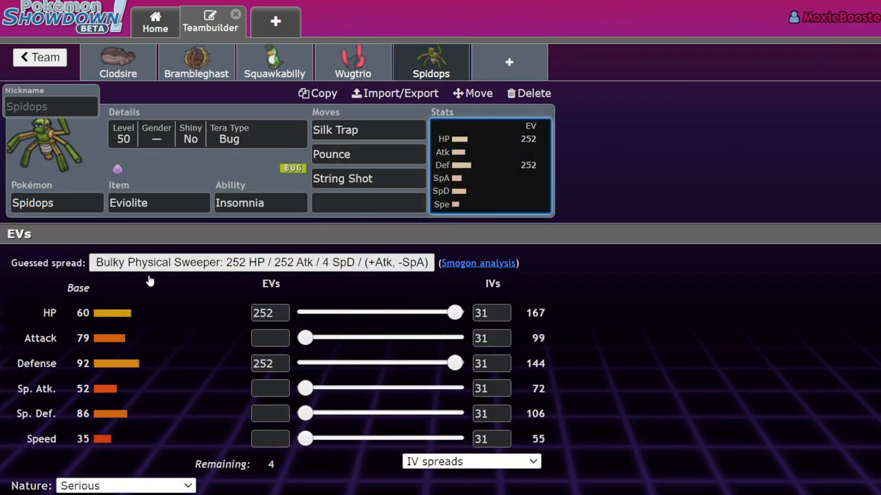
pyautogui.click(528, 93)
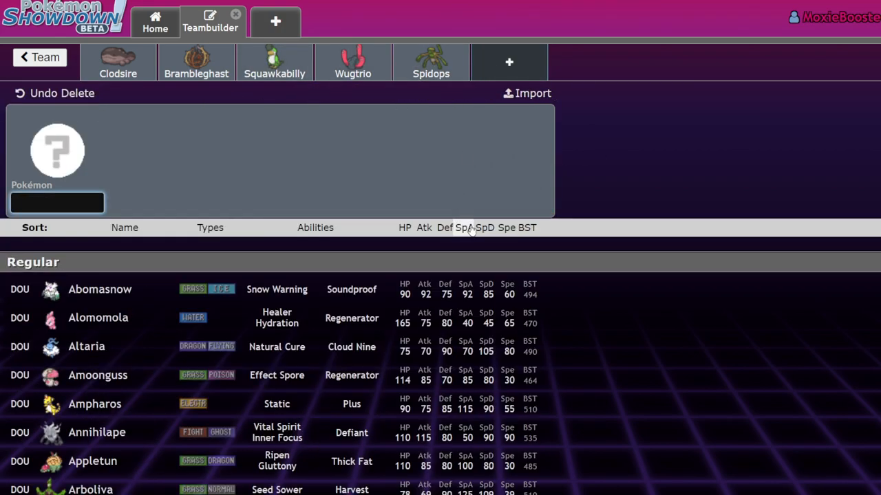
pyautogui.click(526, 228)
pyautogui.write('Palafin-Hero')
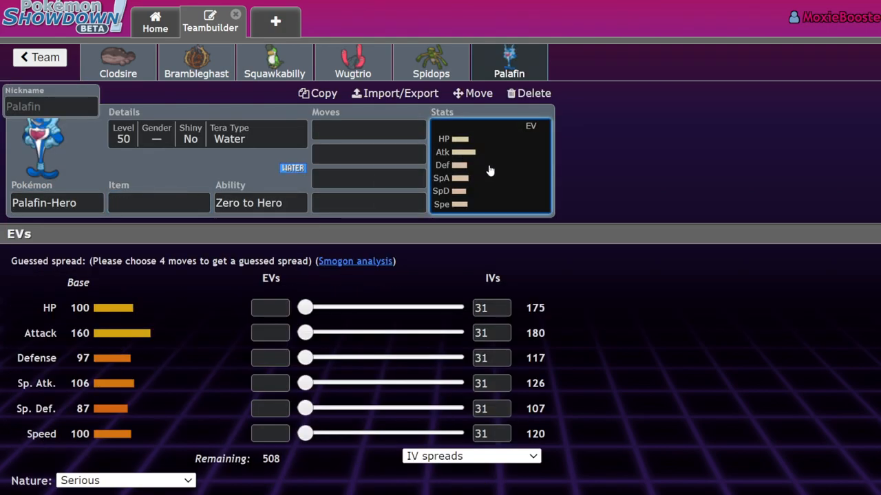
pyautogui.click(431, 62)
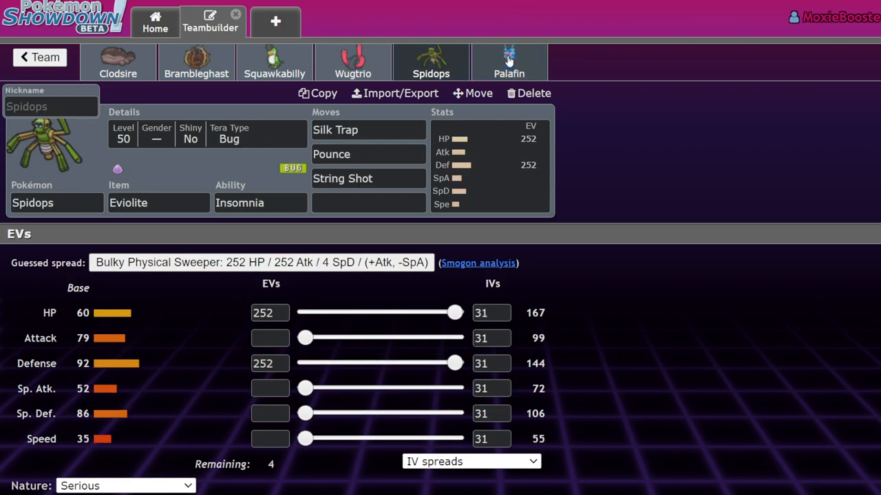
pyautogui.moveTo(482, 66)
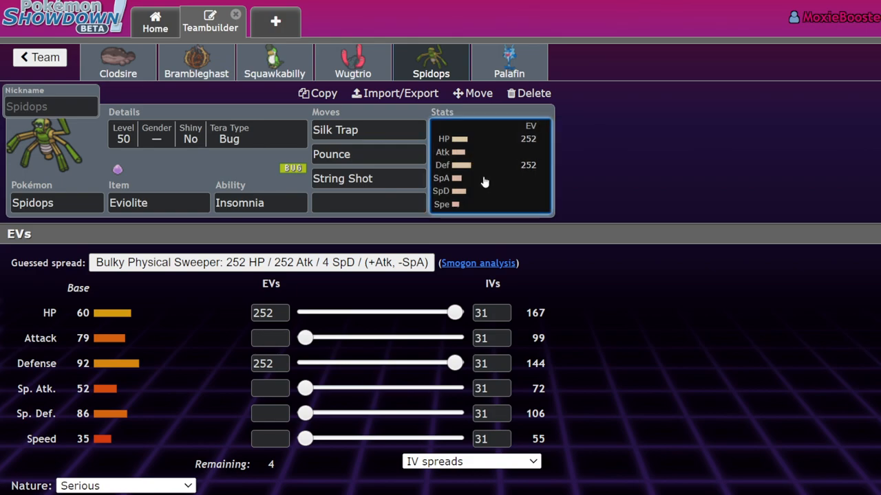
# Sort the Spidops slot's species list by base stat total and scroll to totals around 400–410.
pyautogui.click(56, 203)
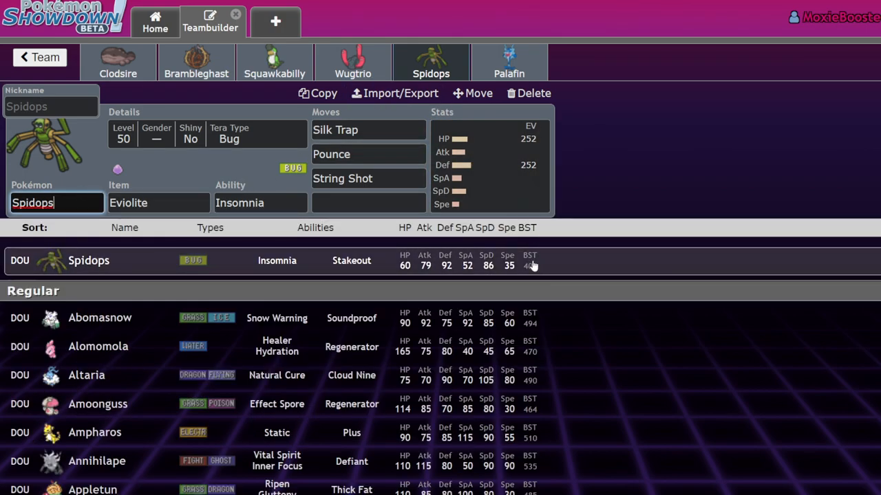
pyautogui.scroll(-3)
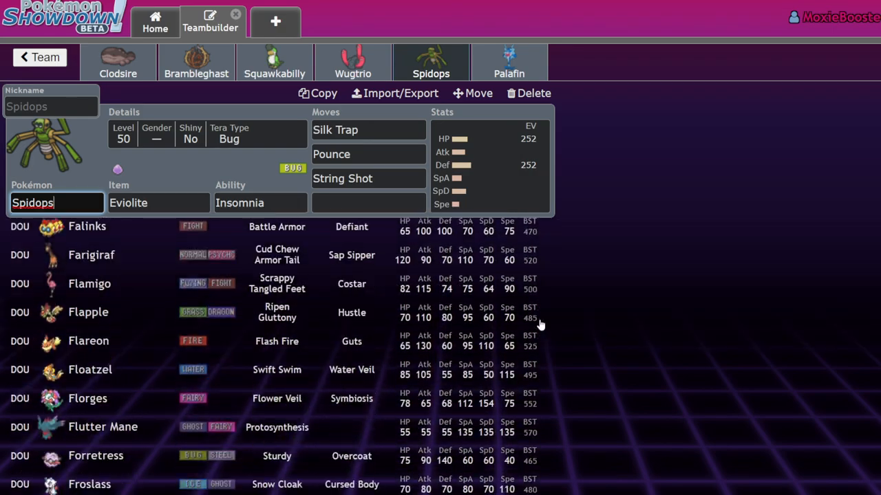
pyautogui.scroll(-3)
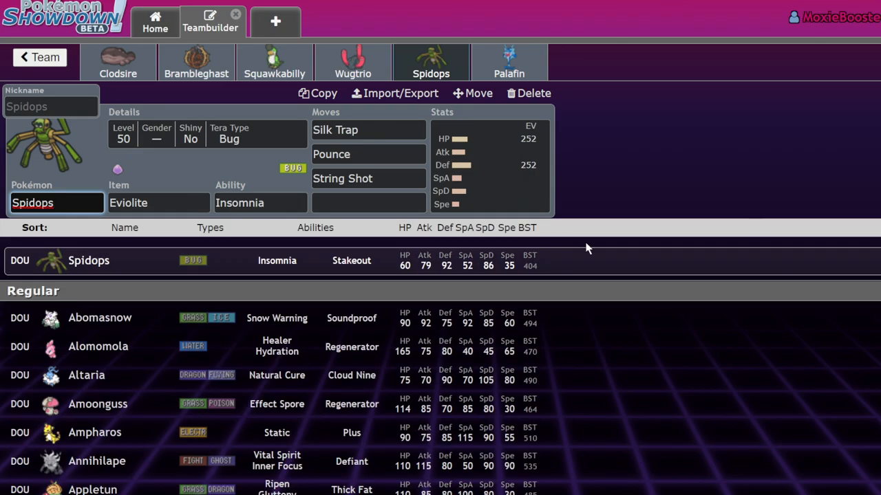
pyautogui.click(528, 228)
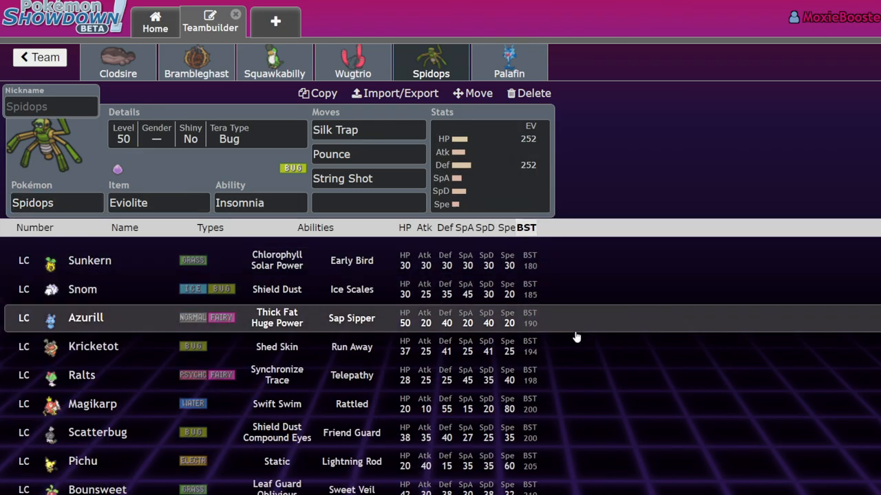
pyautogui.scroll(-3)
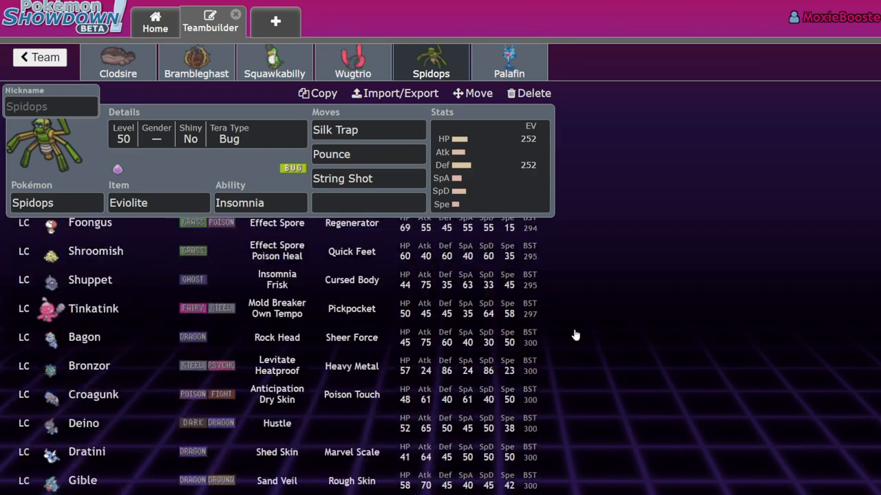
pyautogui.scroll(-3)
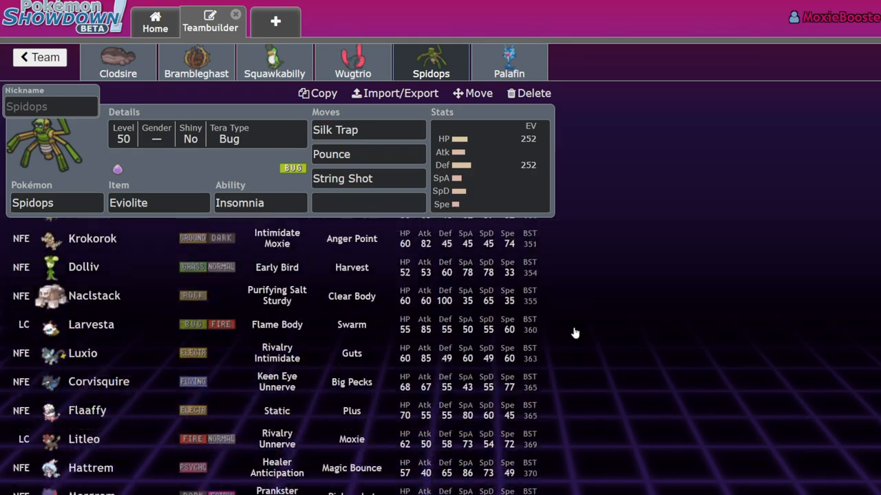
pyautogui.scroll(-3)
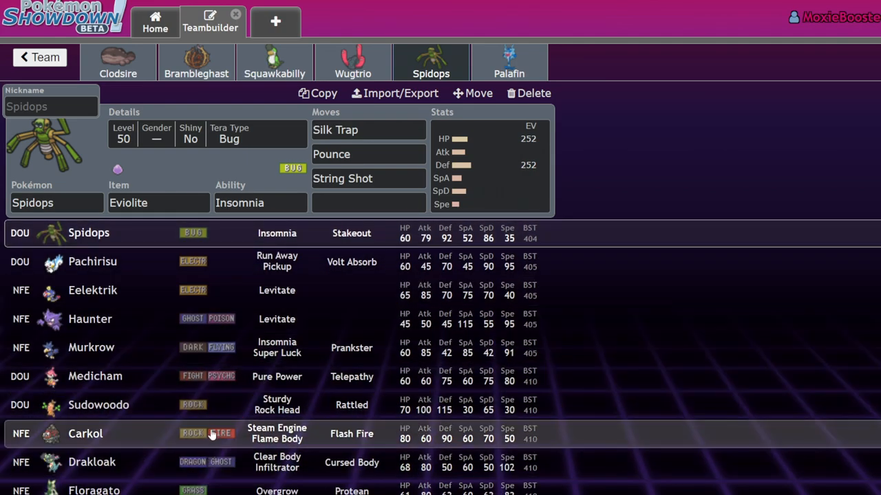
pyautogui.moveTo(127, 443)
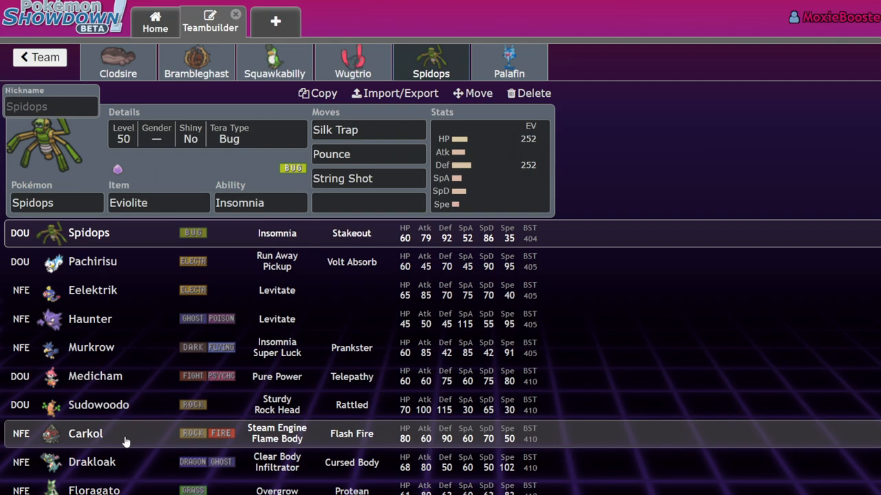
pyautogui.scroll(-3)
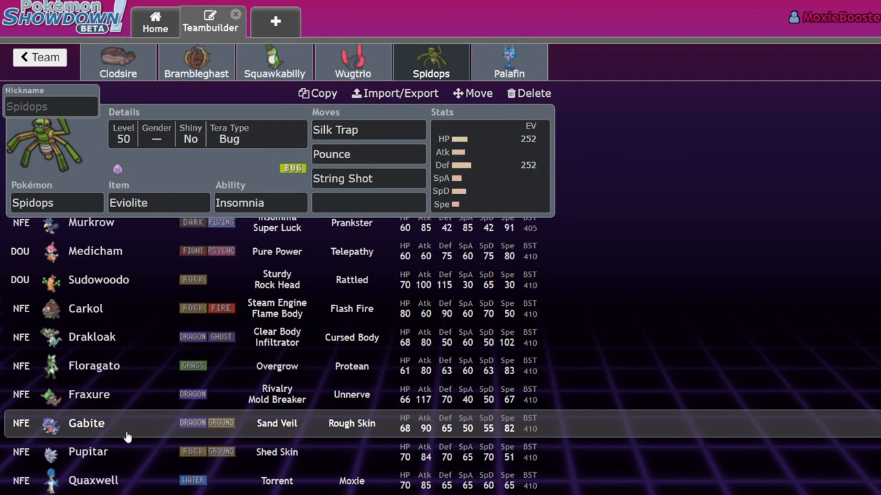
pyautogui.scroll(-3)
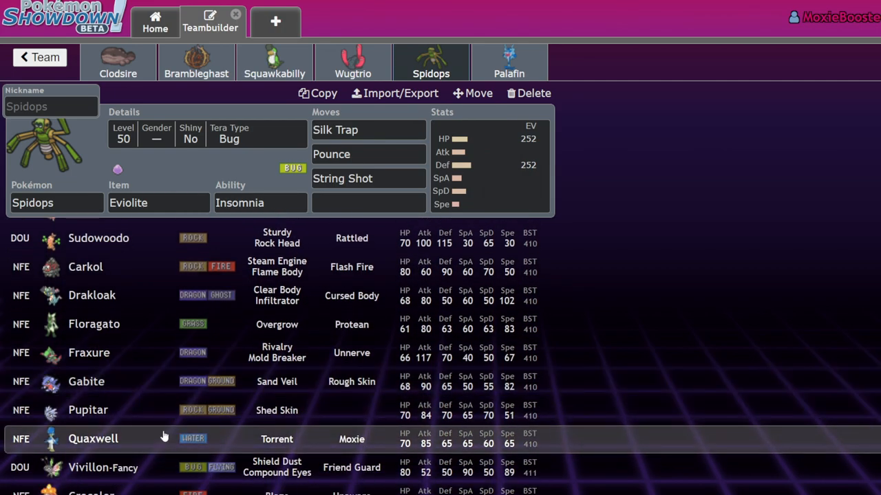
pyautogui.moveTo(548, 454)
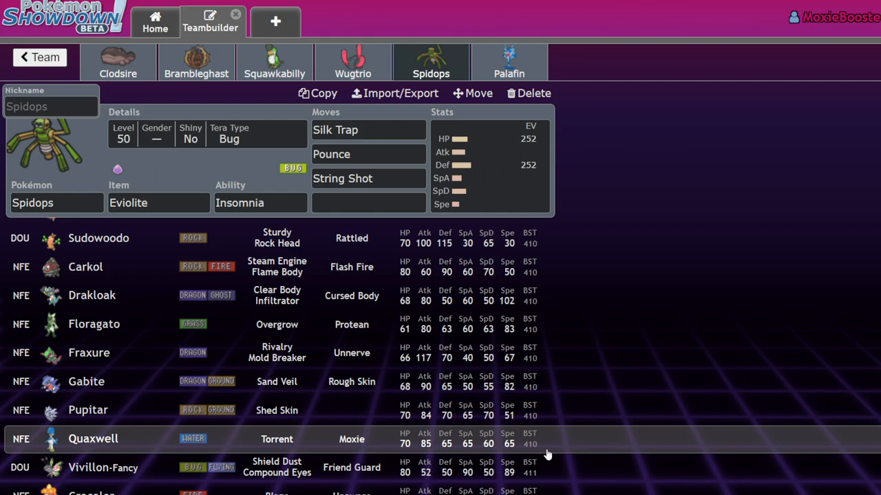
pyautogui.moveTo(547, 454)
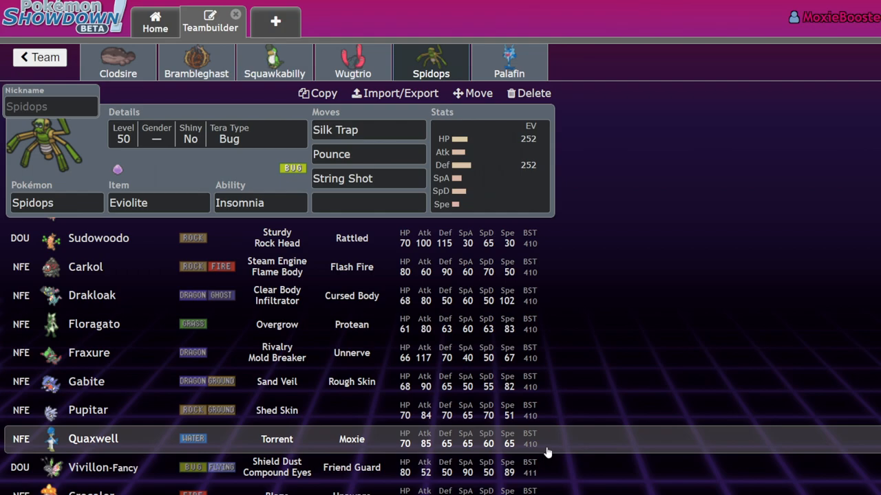
pyautogui.moveTo(200, 410)
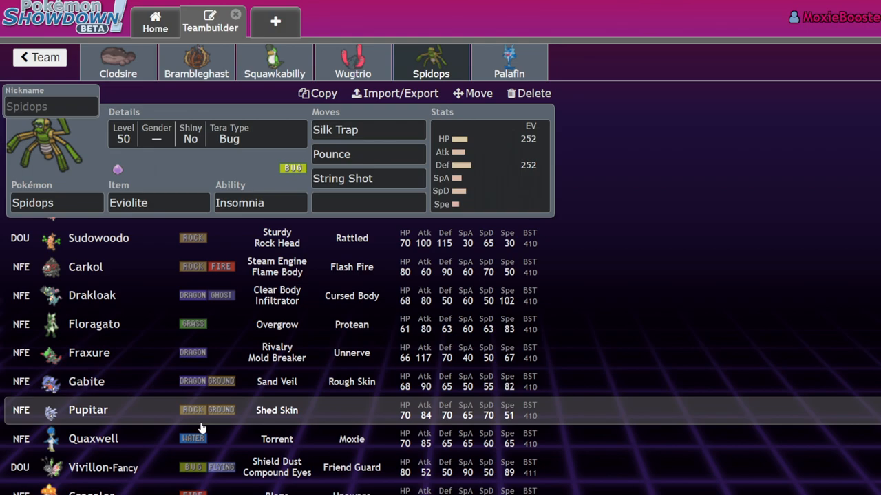
pyautogui.scroll(-3)
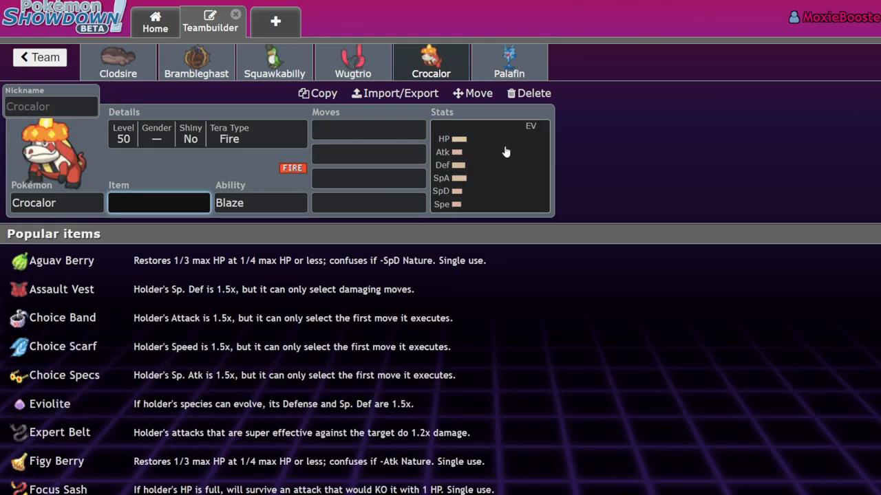
pyautogui.moveTo(549, 190)
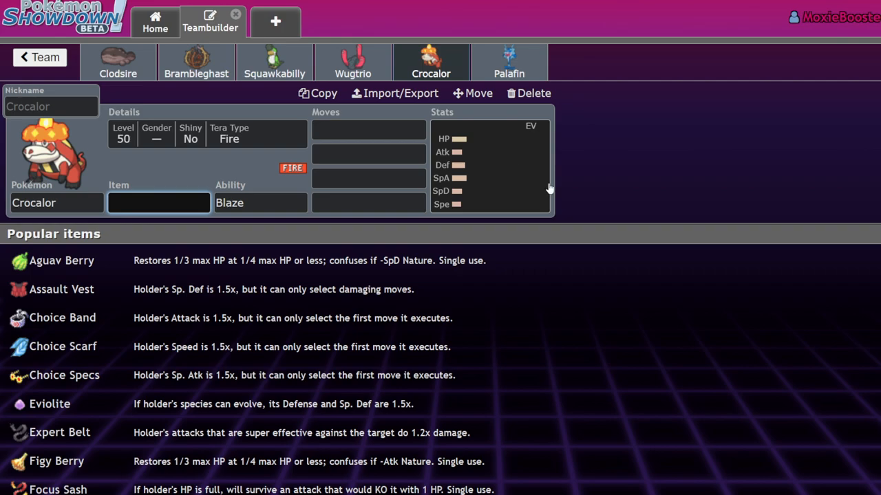
# Delete the Palafin-Hero slot, restore a blank Spidops in slot five, and show Clodsire's set.
pyautogui.click(509, 62)
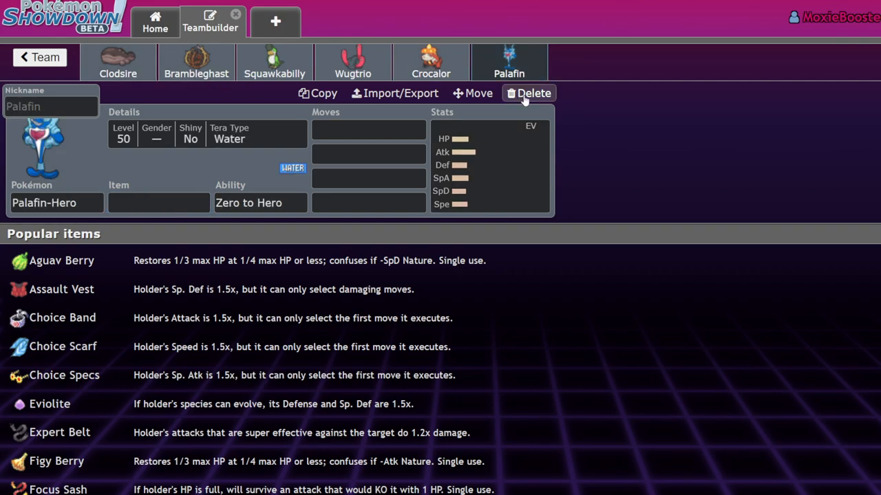
pyautogui.click(530, 94)
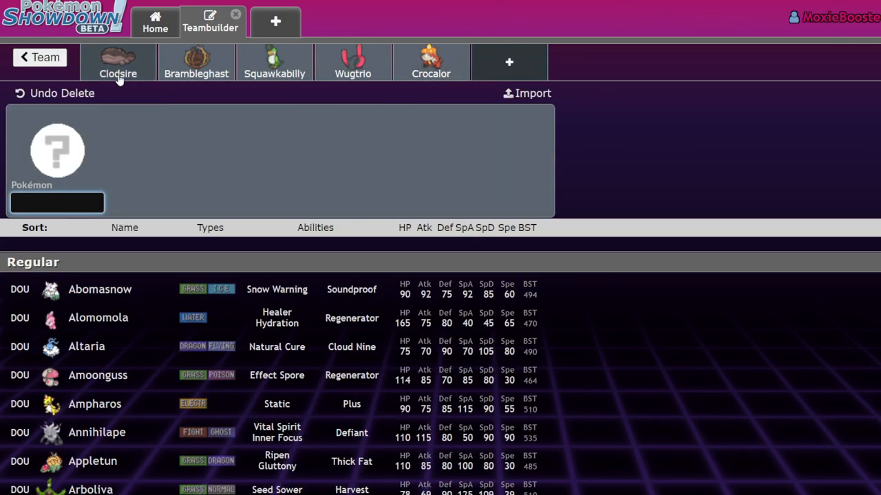
pyautogui.click(431, 61)
pyautogui.write('Spidops')
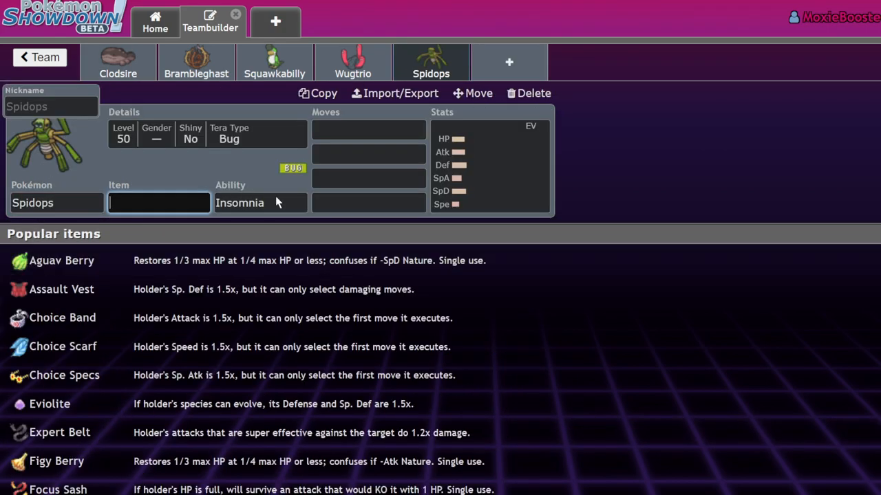
pyautogui.moveTo(491, 172)
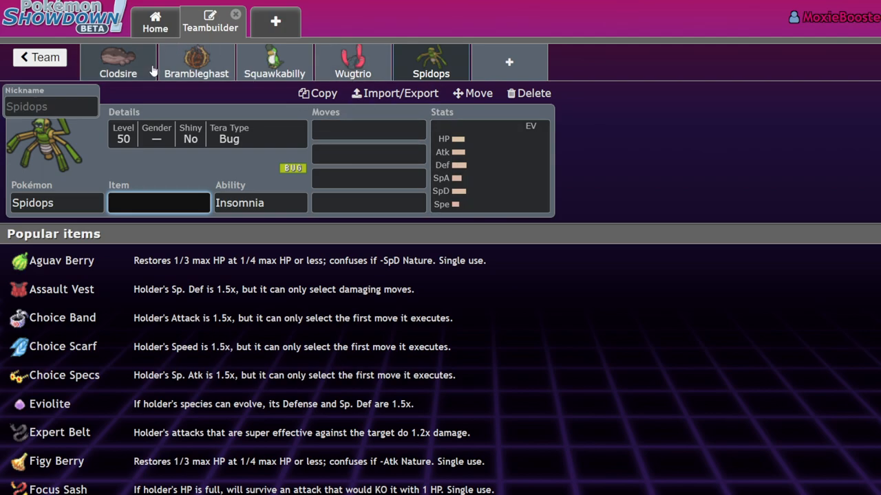
pyautogui.click(118, 62)
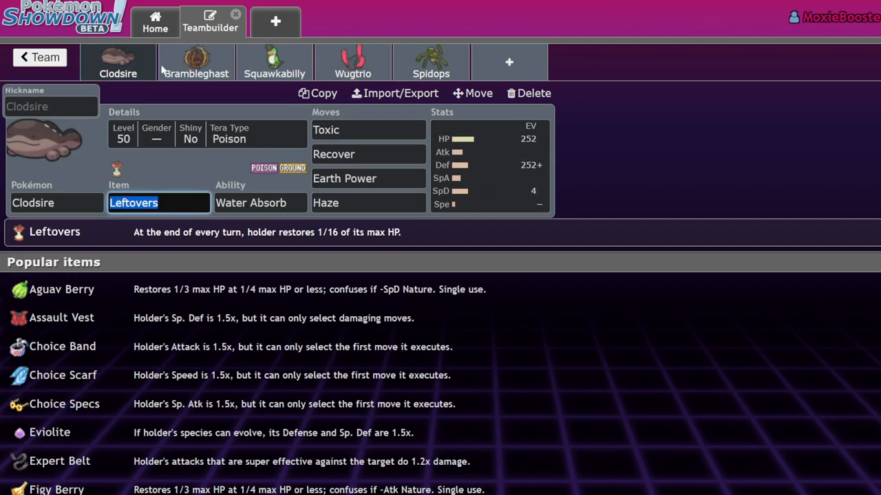
# Return to Spidops's blank set (Insomnia, no item or moves) and reselect its sprite area.
pyautogui.click(430, 62)
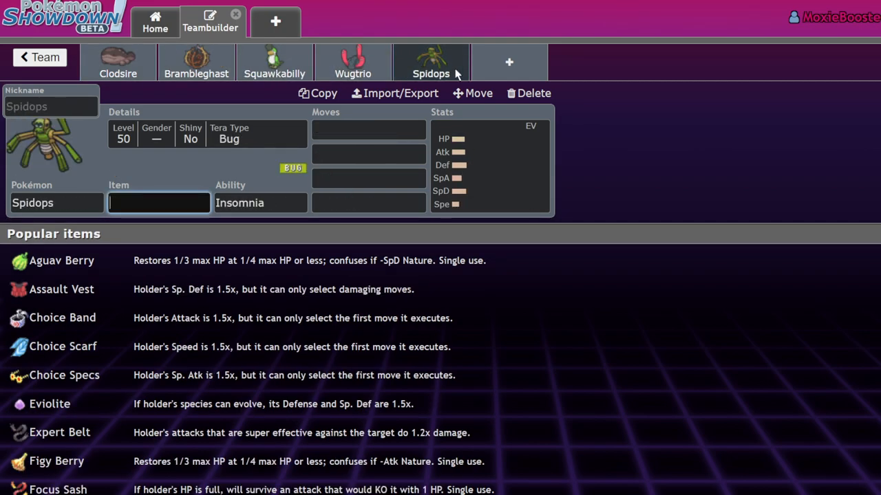
pyautogui.moveTo(612, 195)
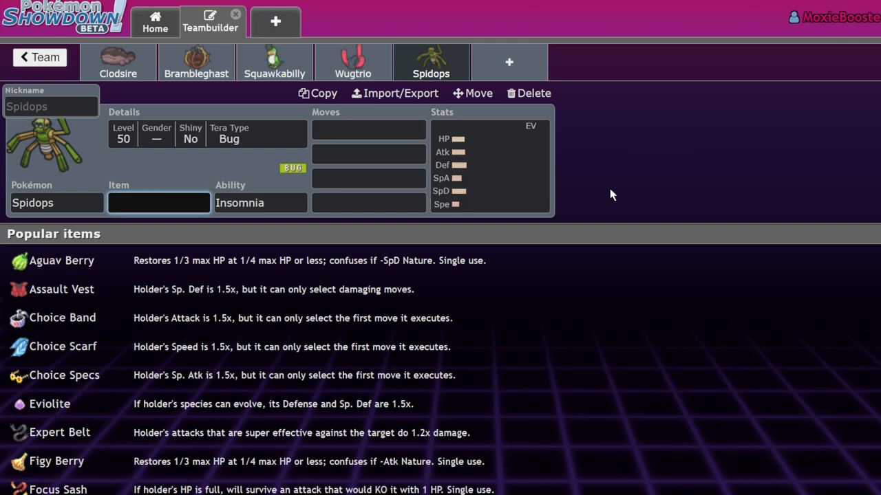
pyautogui.click(160, 202)
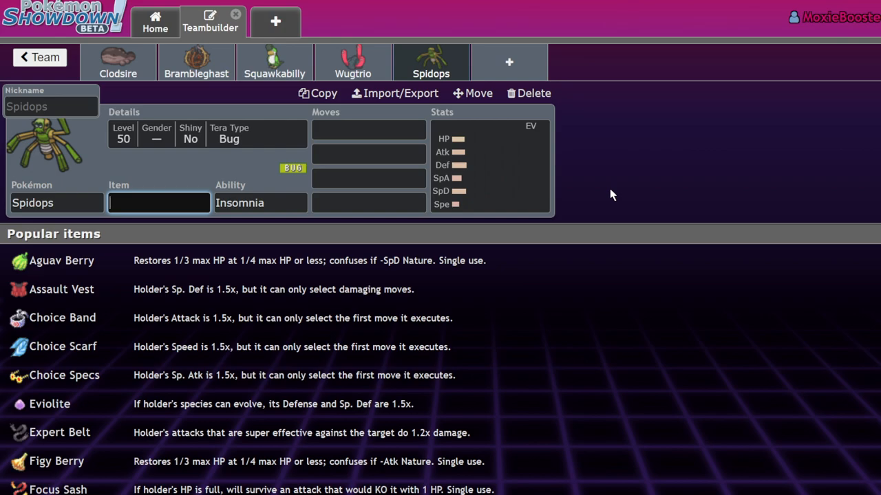
pyautogui.click(159, 202)
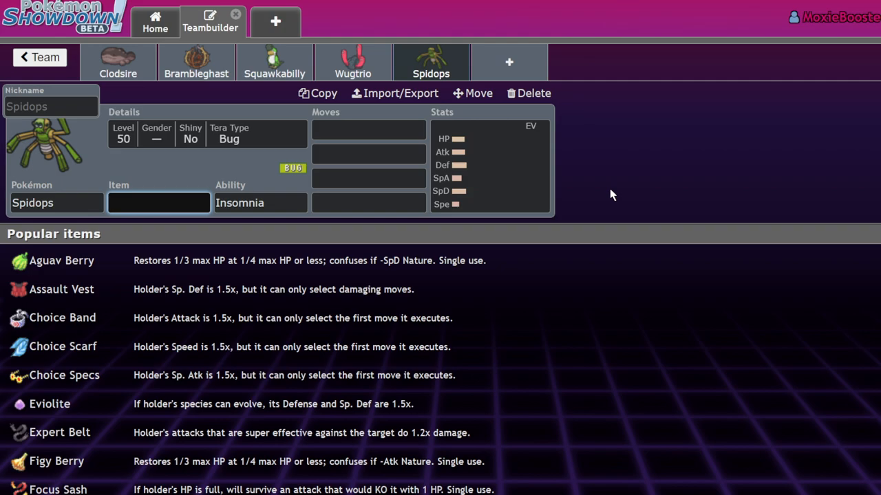
pyautogui.click(158, 202)
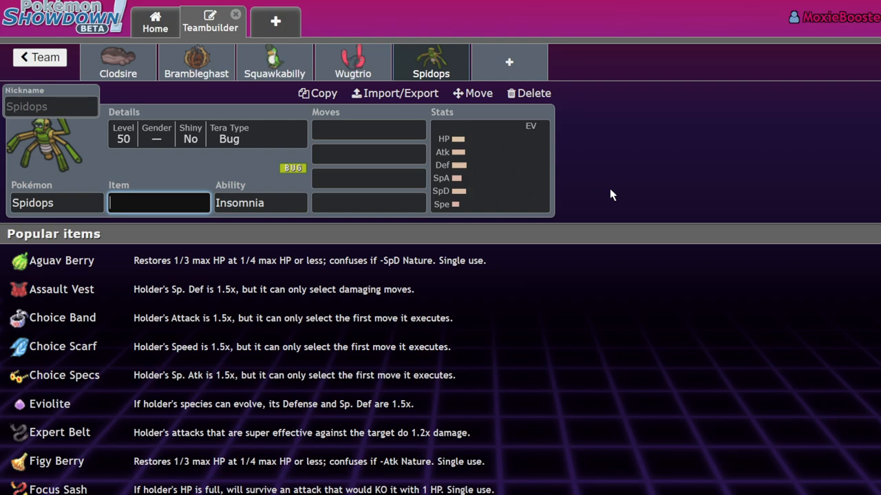